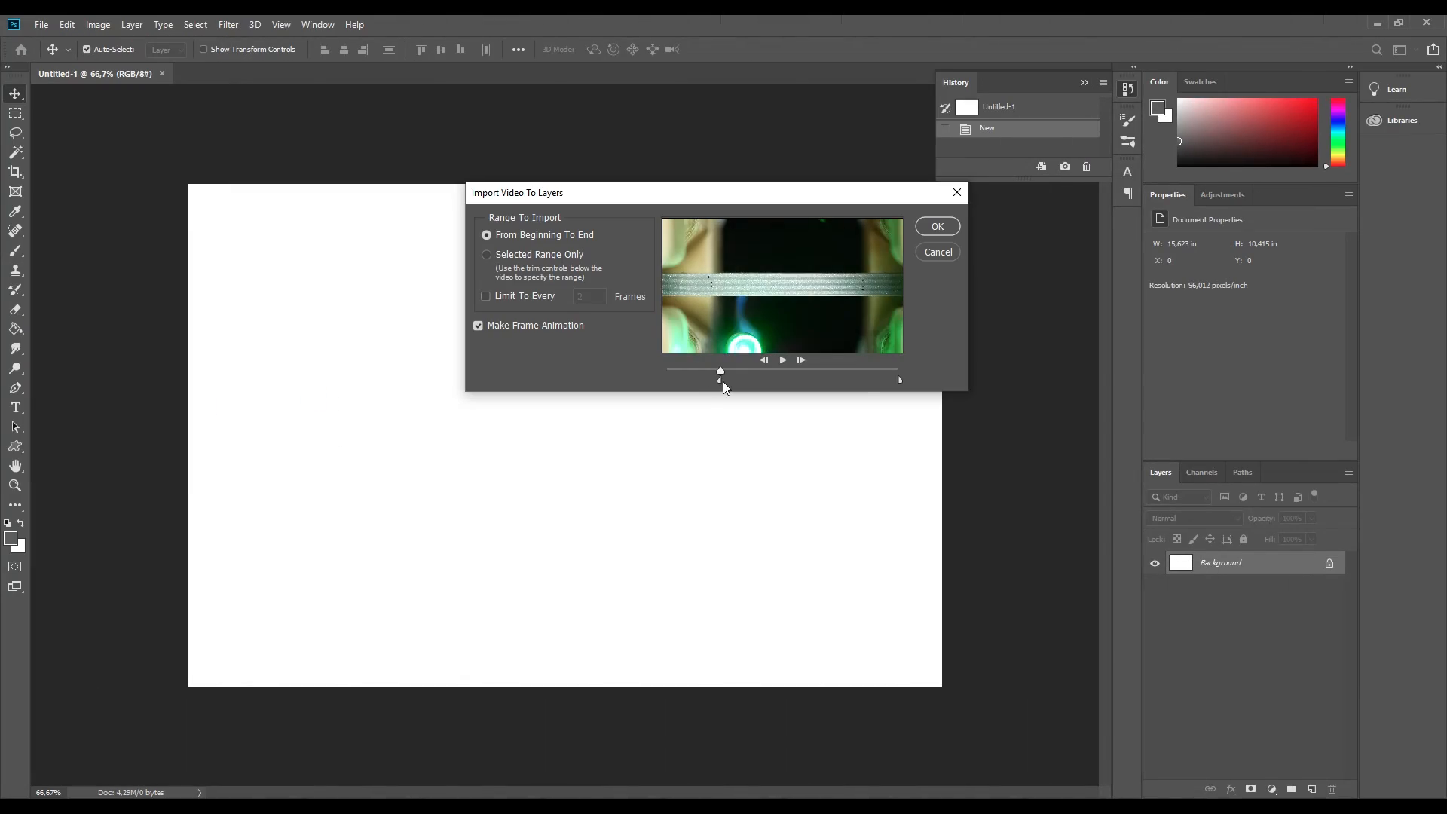
# - Import only the selected range as frame layers and crop to the specimen strip
pyautogui.click(487, 255)
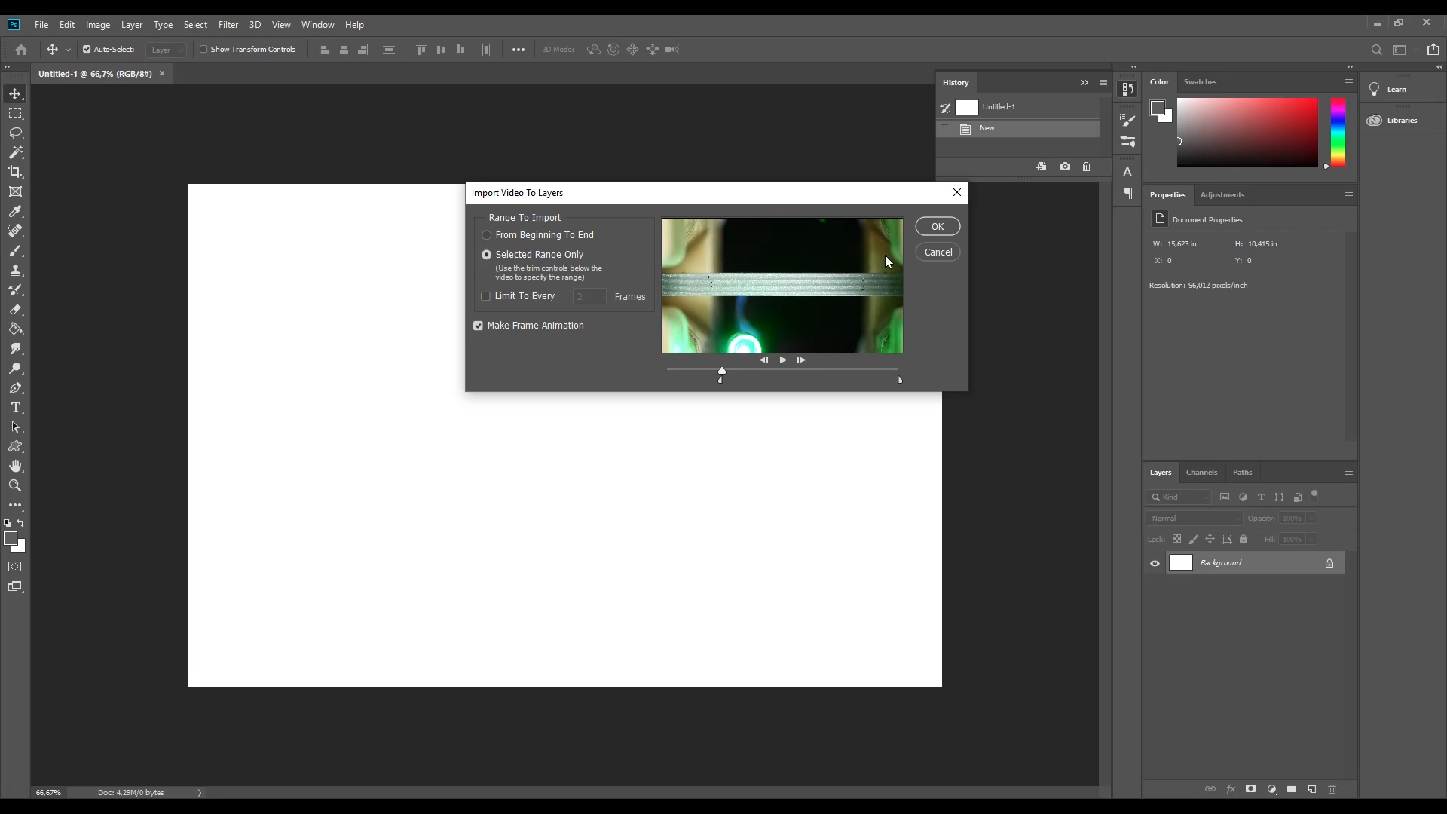
pyautogui.click(936, 226)
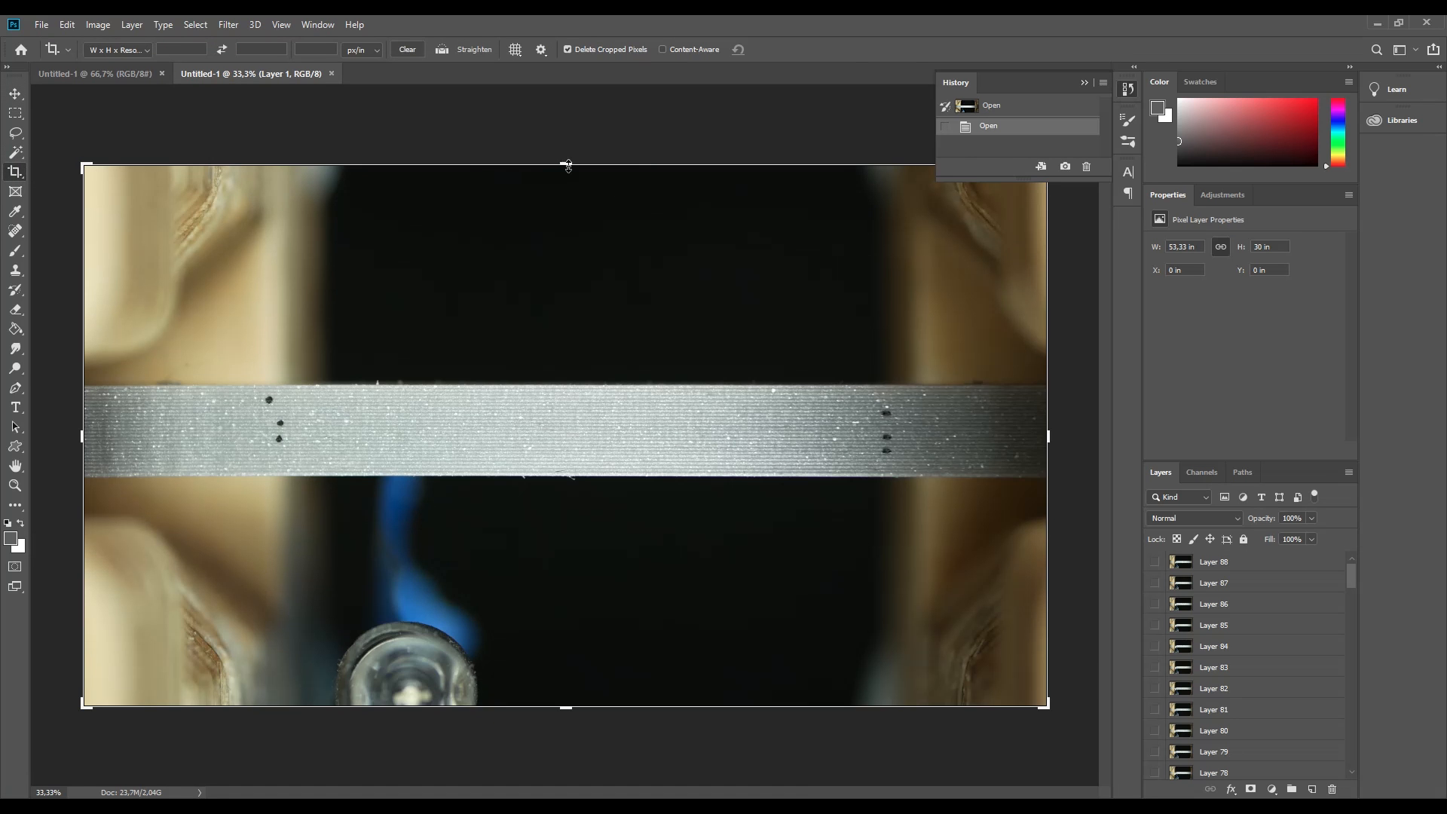
pyautogui.moveTo(565, 166); pyautogui.dragTo(565, 342)
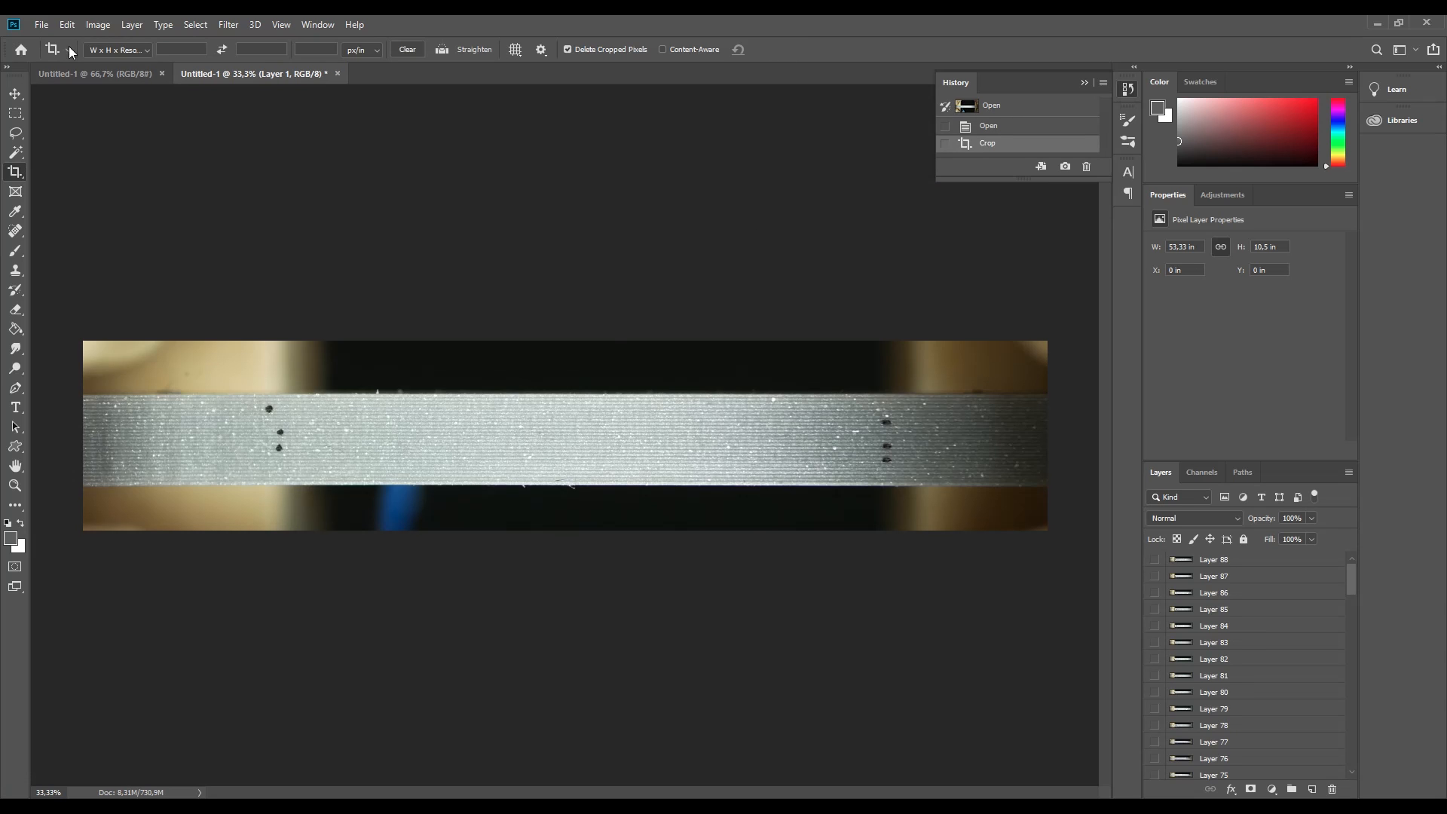
pyautogui.click(41, 24)
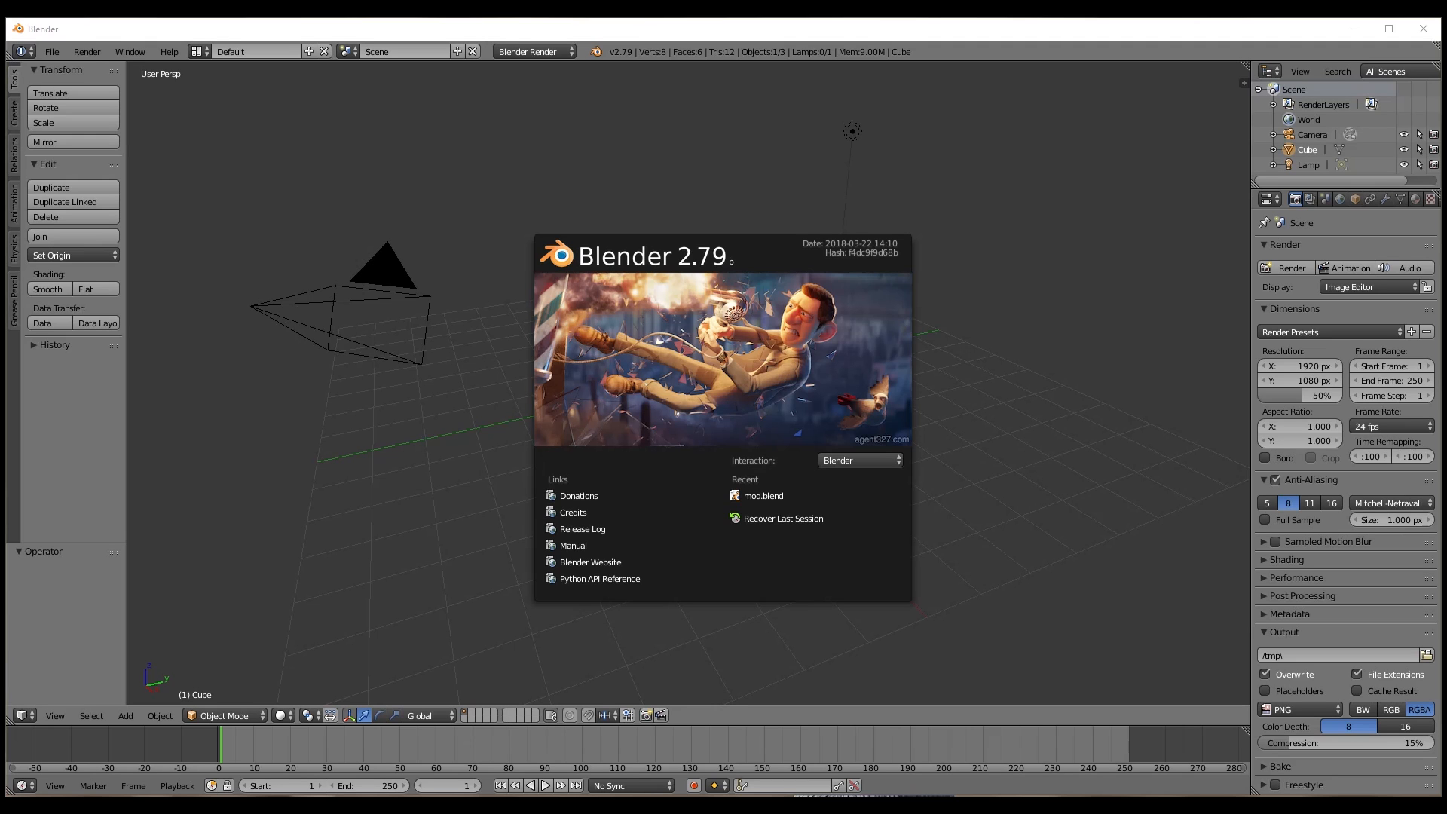
# - Dismiss the splash screen and switch to the Motion Tracking screen layout
pyautogui.click(471, 270)
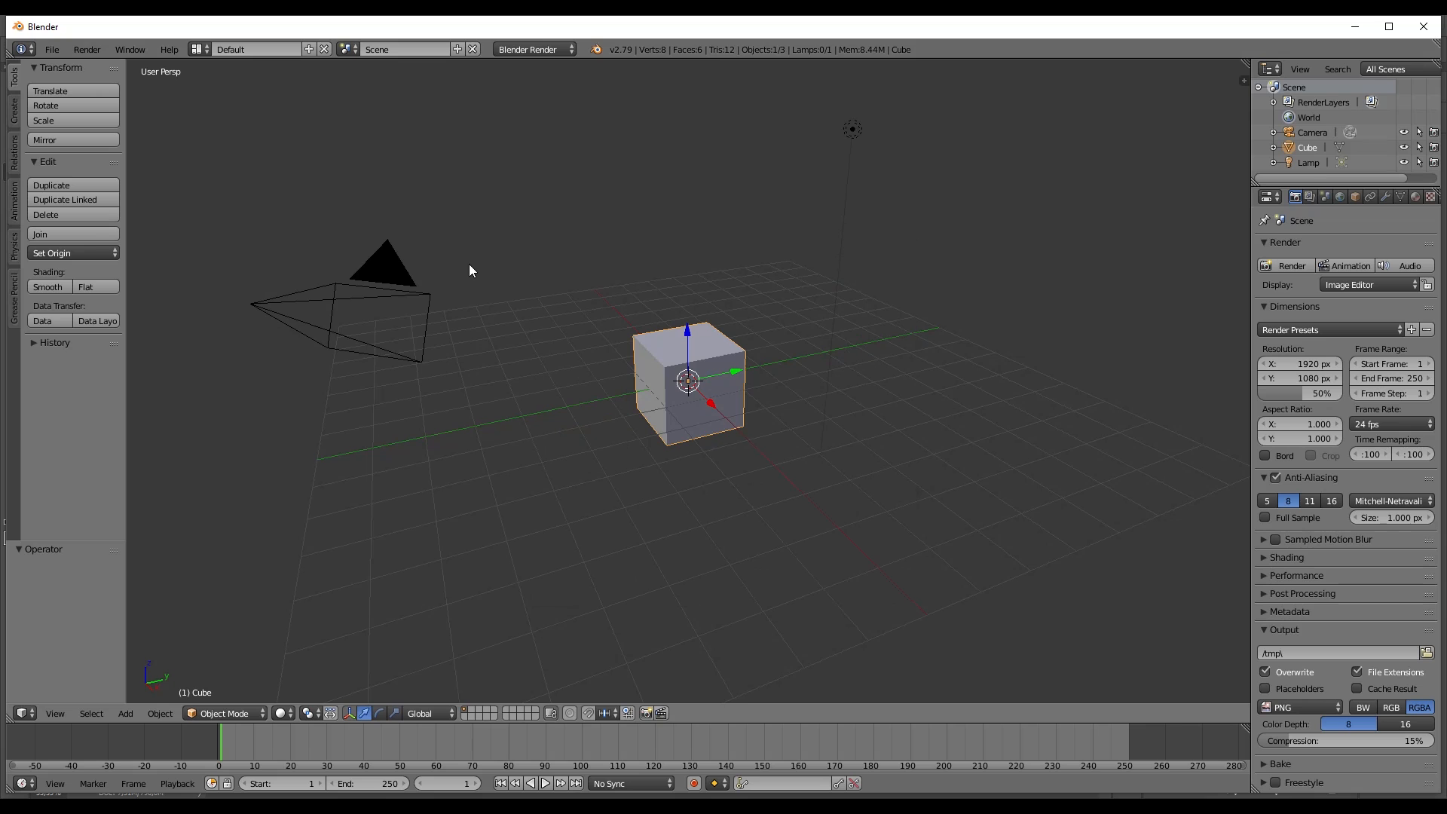
pyautogui.click(196, 48)
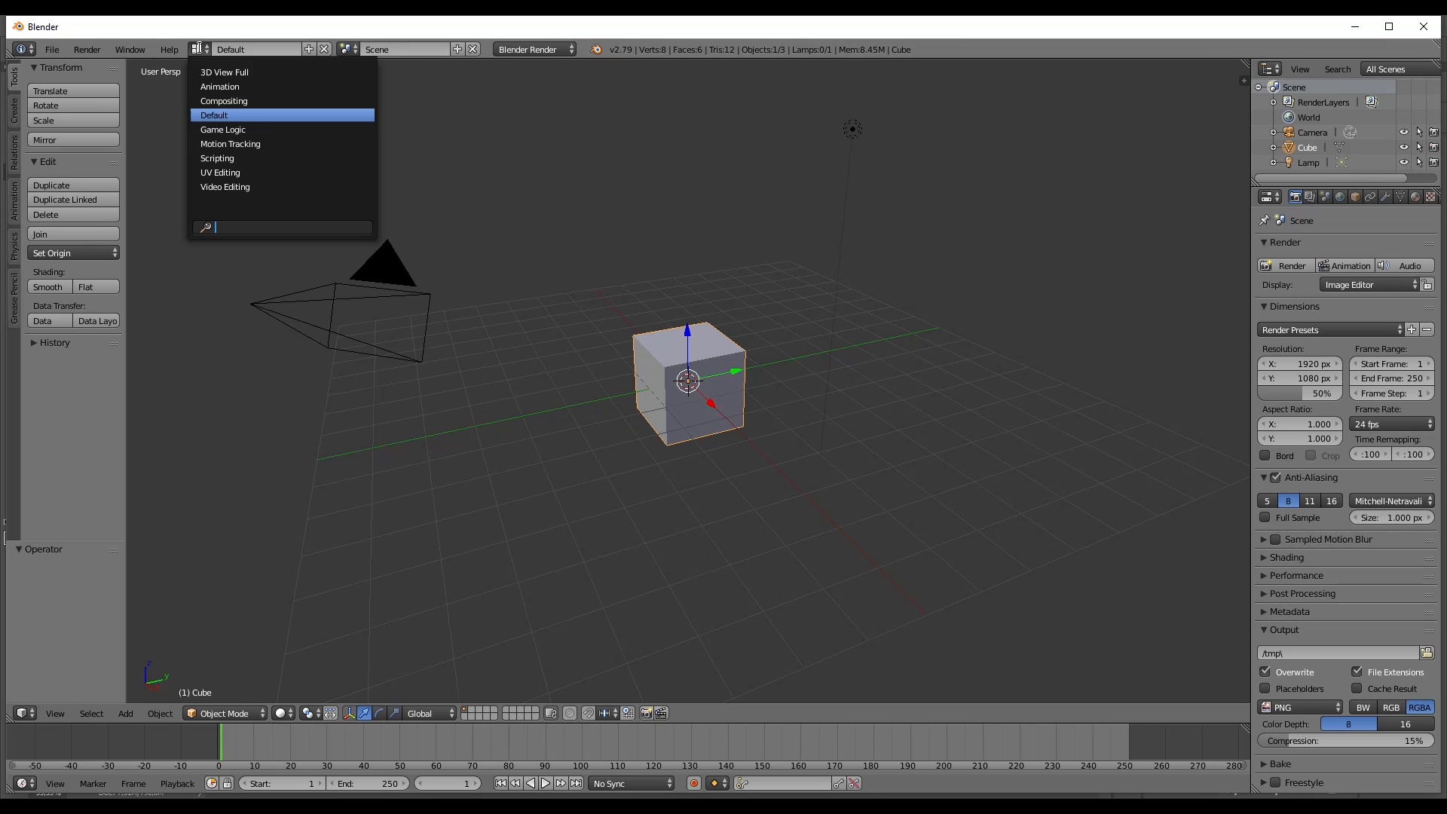
pyautogui.click(229, 144)
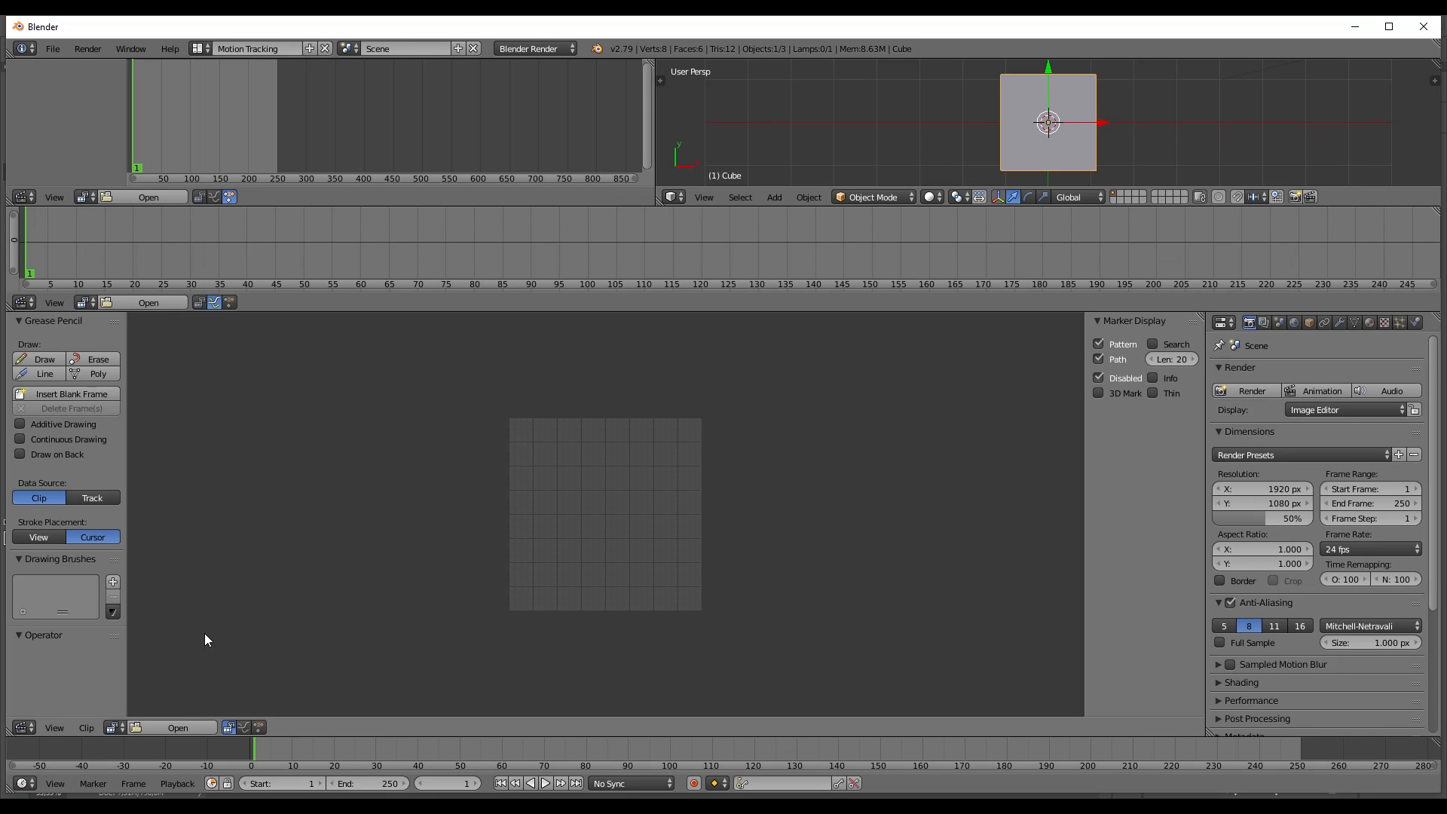
# - Load the clip modulus2.mp4 from the modulus folder into the clip editor
pyautogui.click(177, 726)
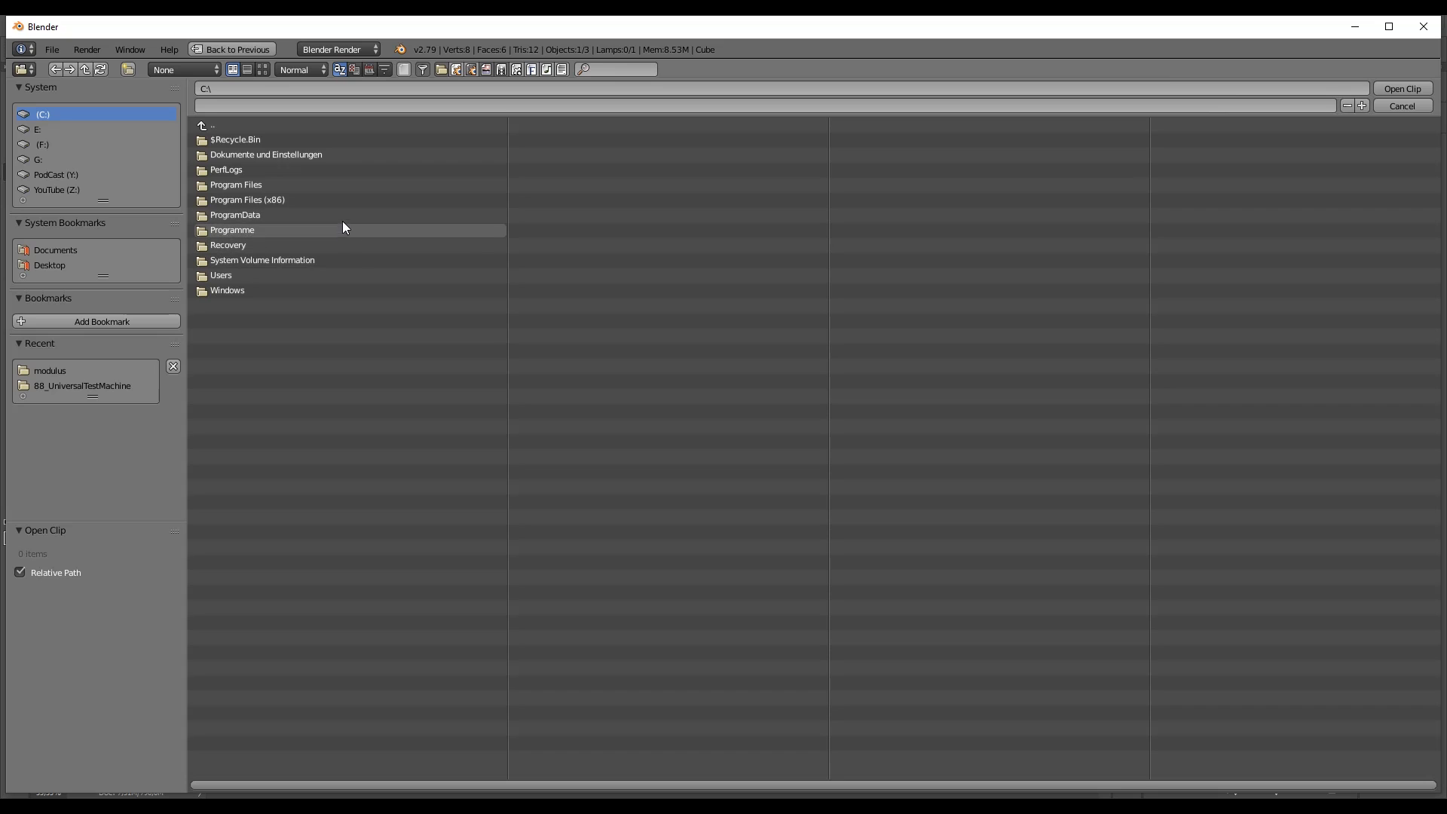
pyautogui.click(50, 371)
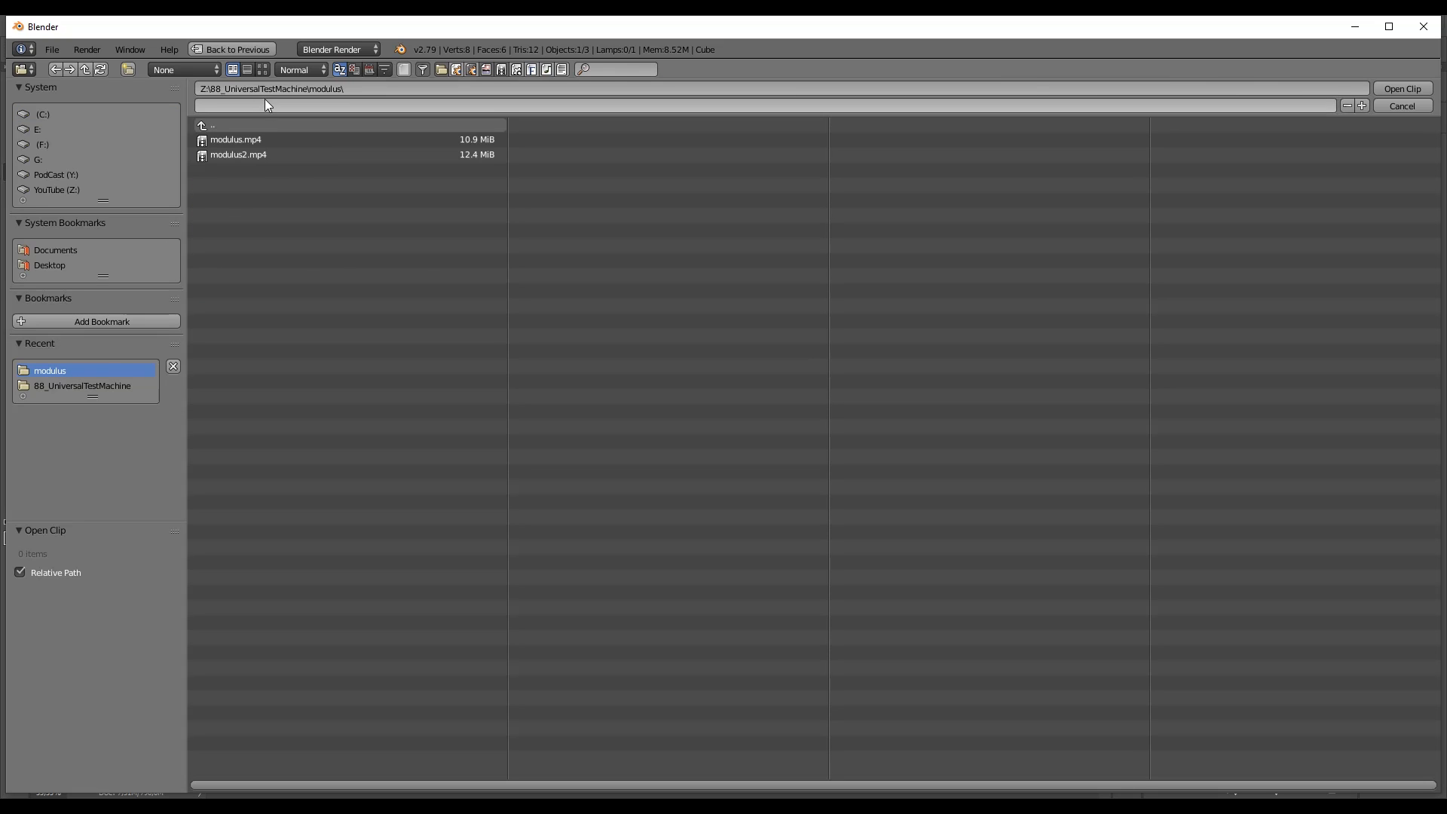
pyautogui.doubleClick(238, 154)
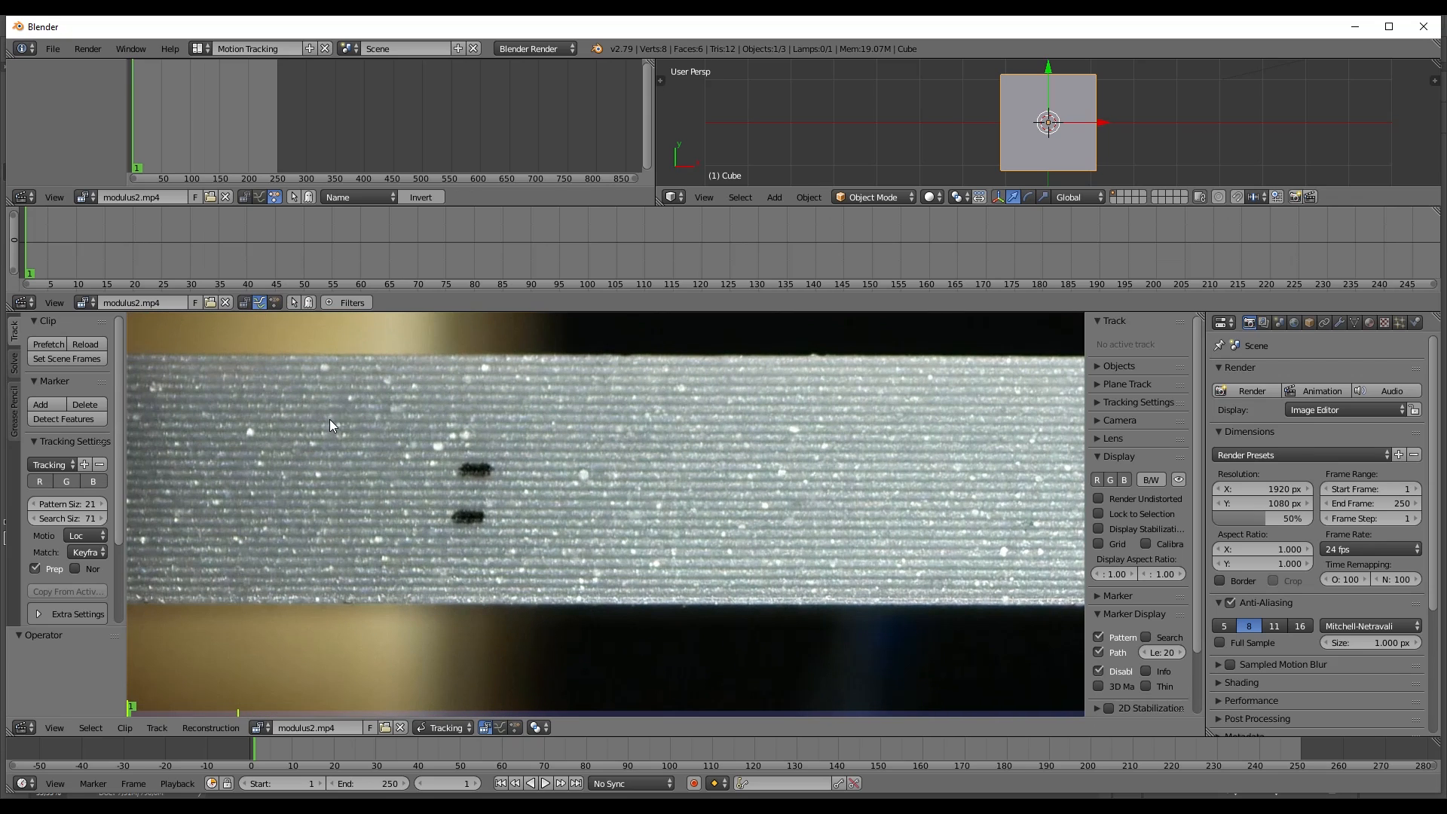
pyautogui.moveTo(39, 405)
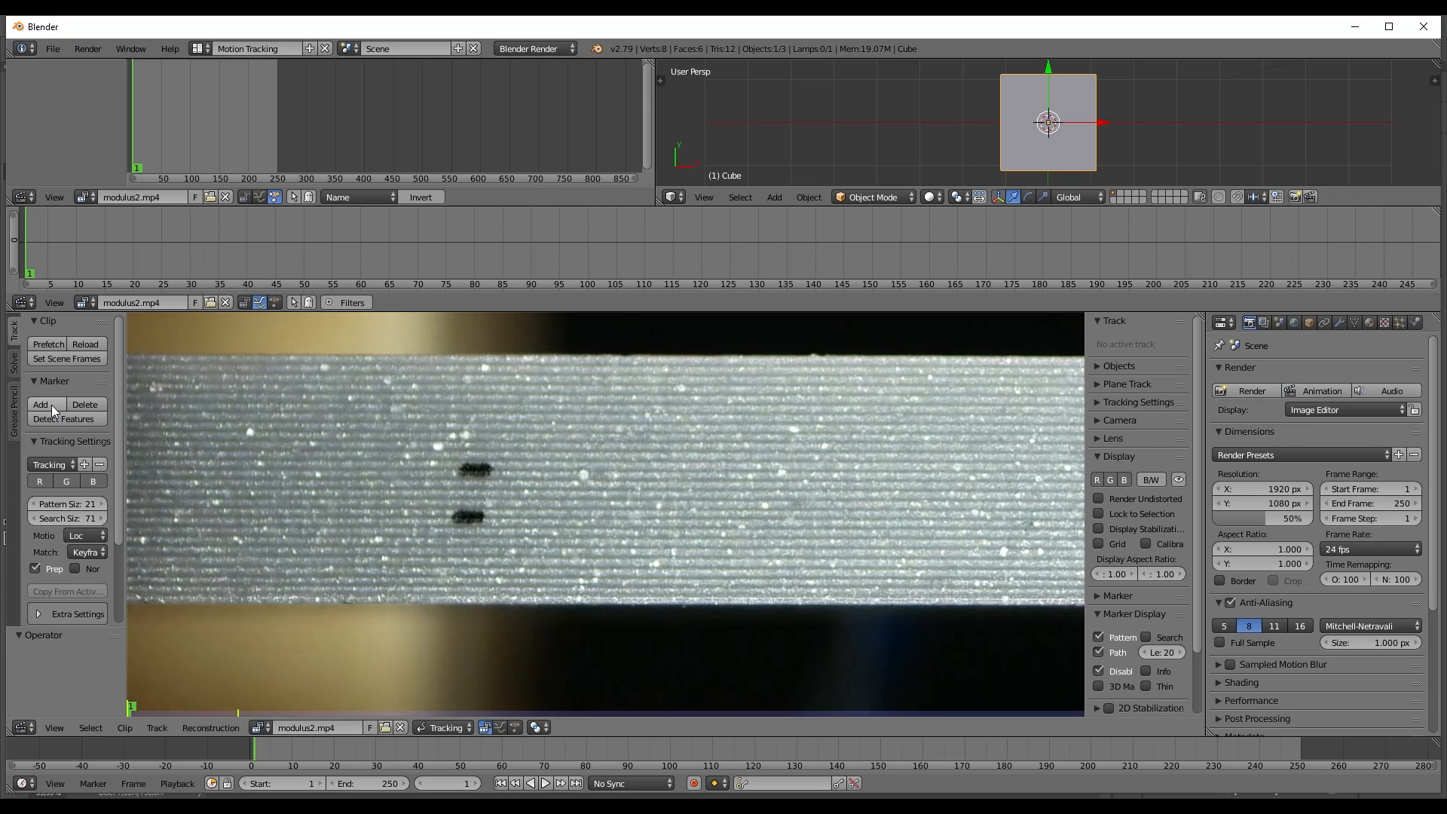
pyautogui.moveTo(39, 404)
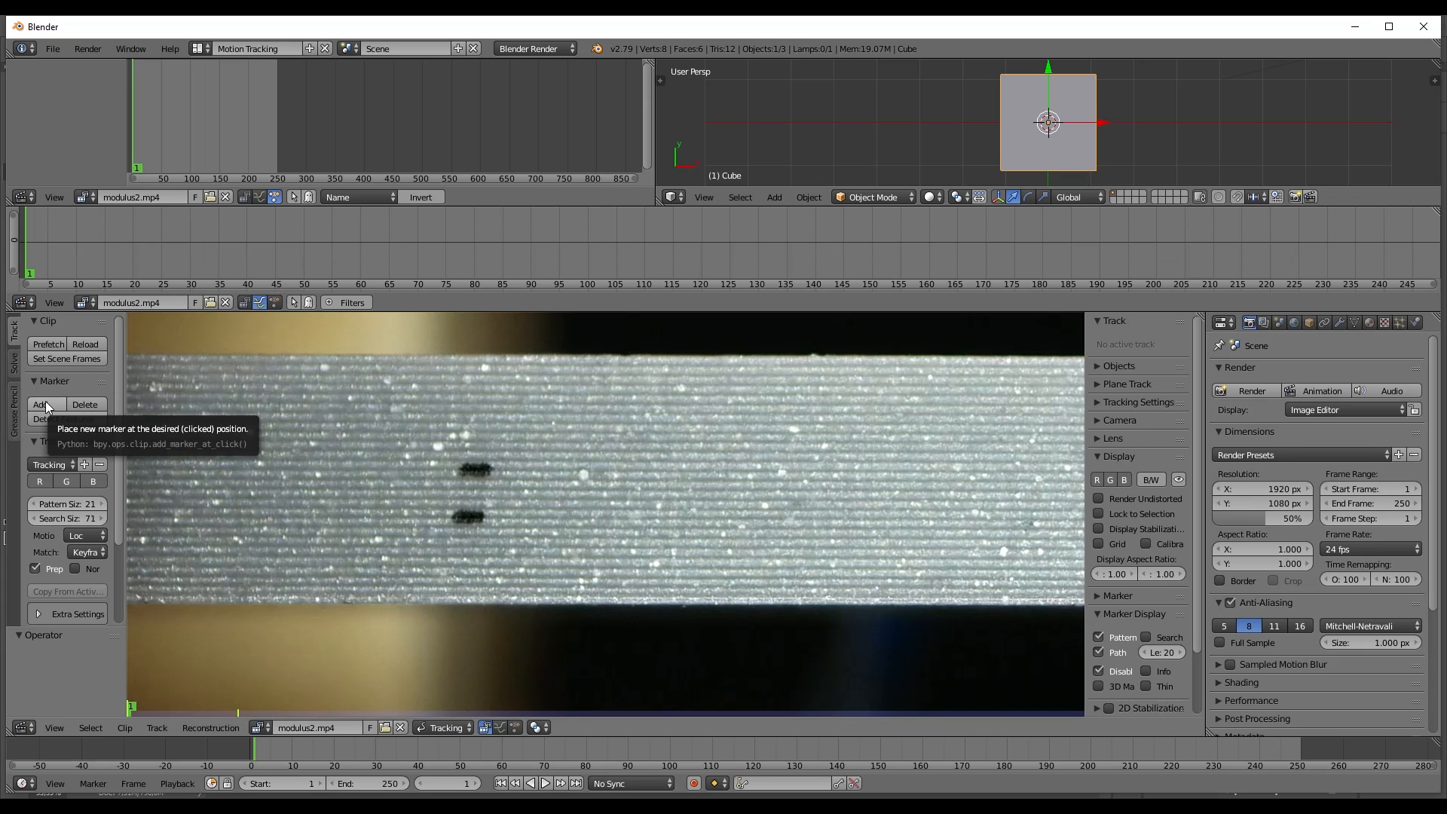
# - Add a tracking marker on the upper ink dot and fit its box around the dot
pyautogui.click(39, 404)
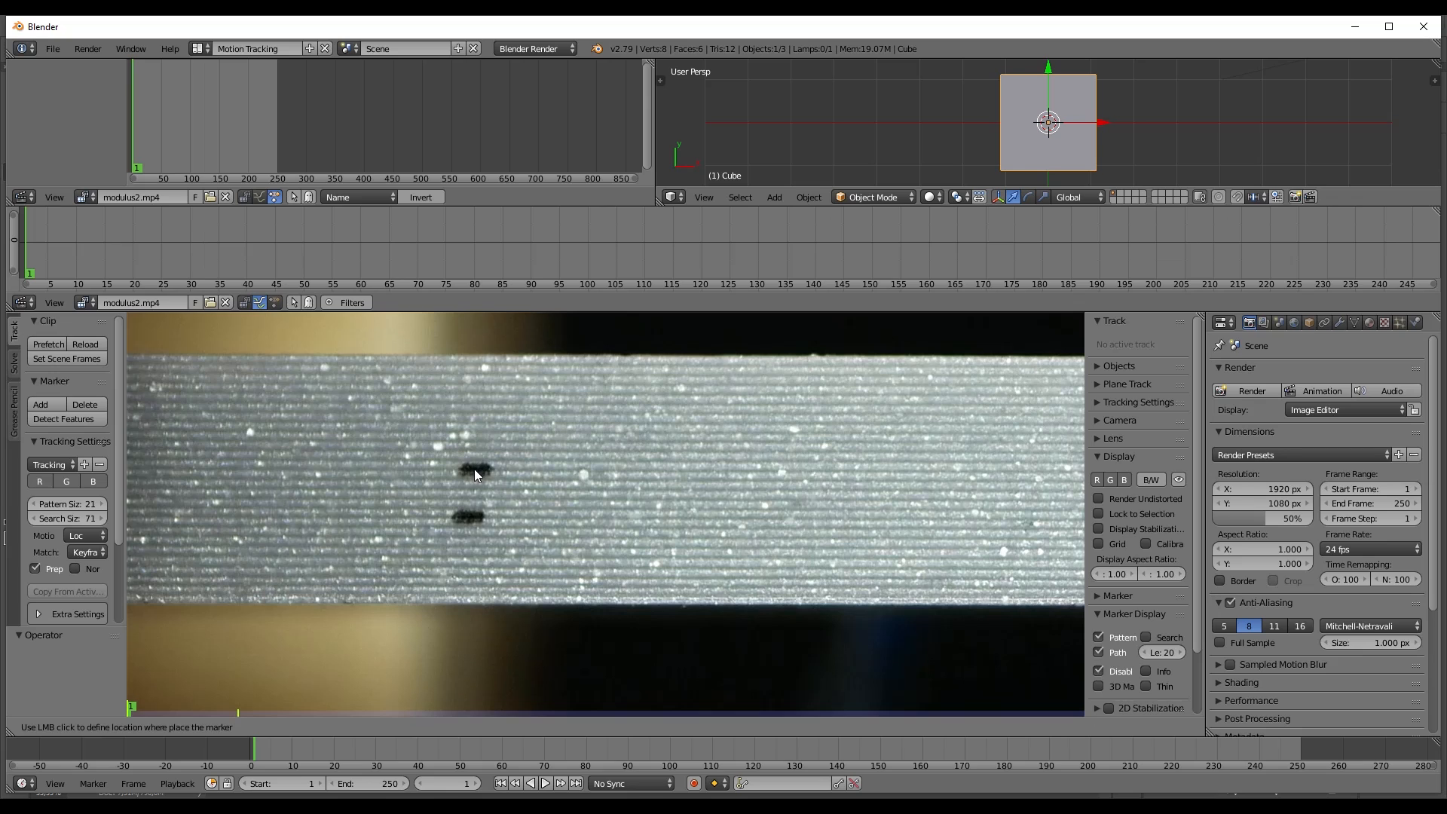
pyautogui.click(475, 470)
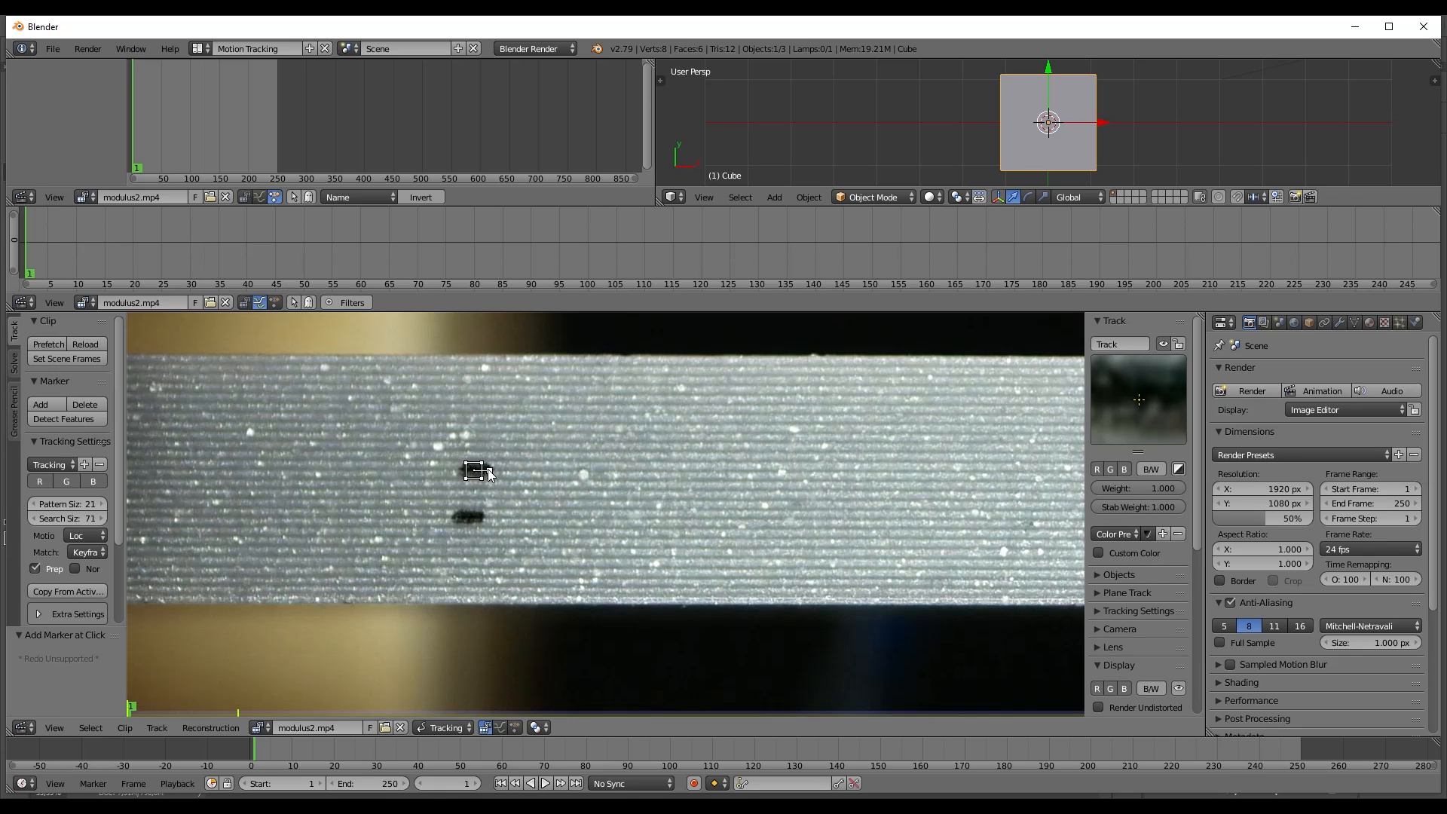
pyautogui.click(473, 469)
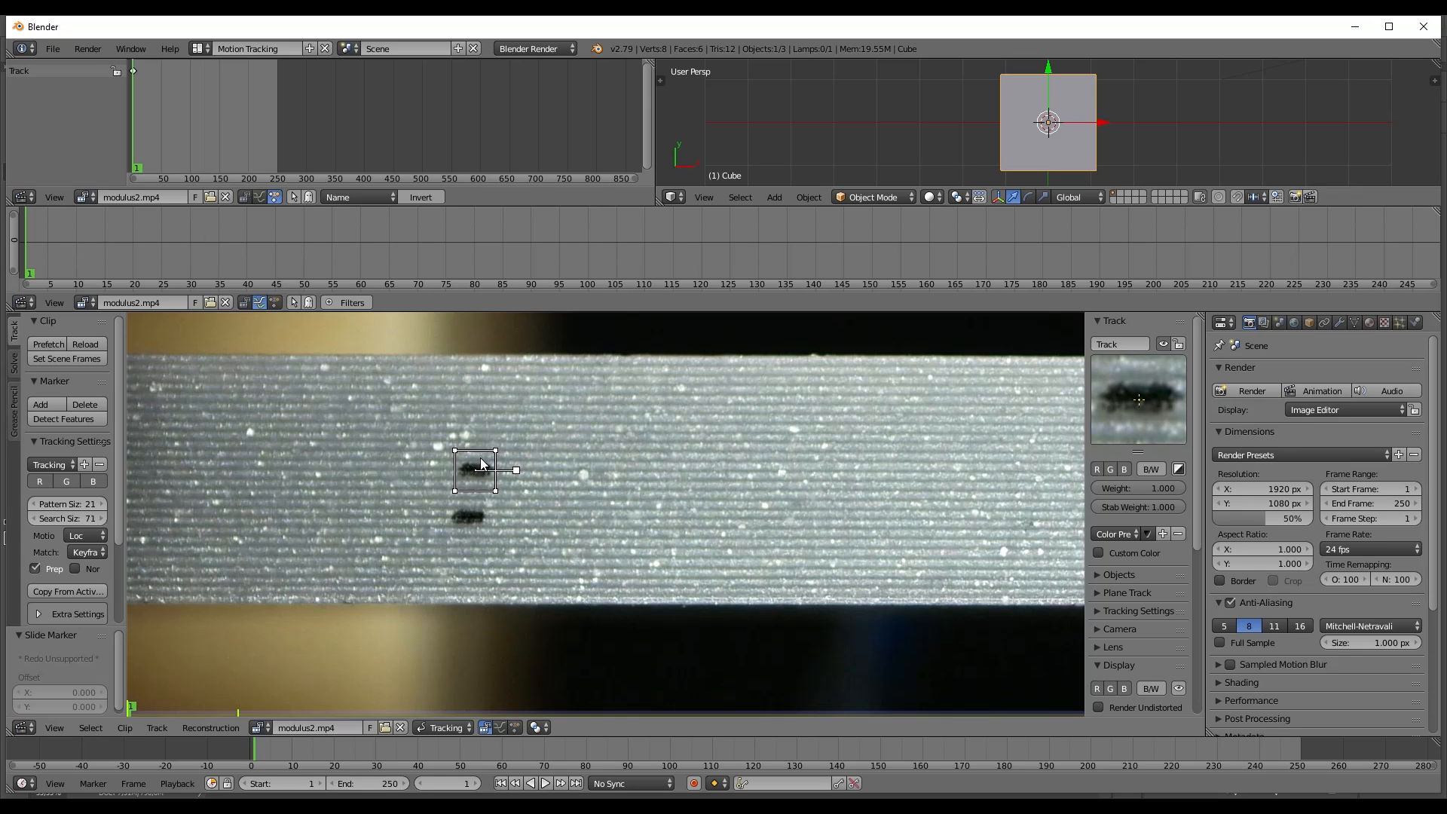
pyautogui.moveTo(439, 454)
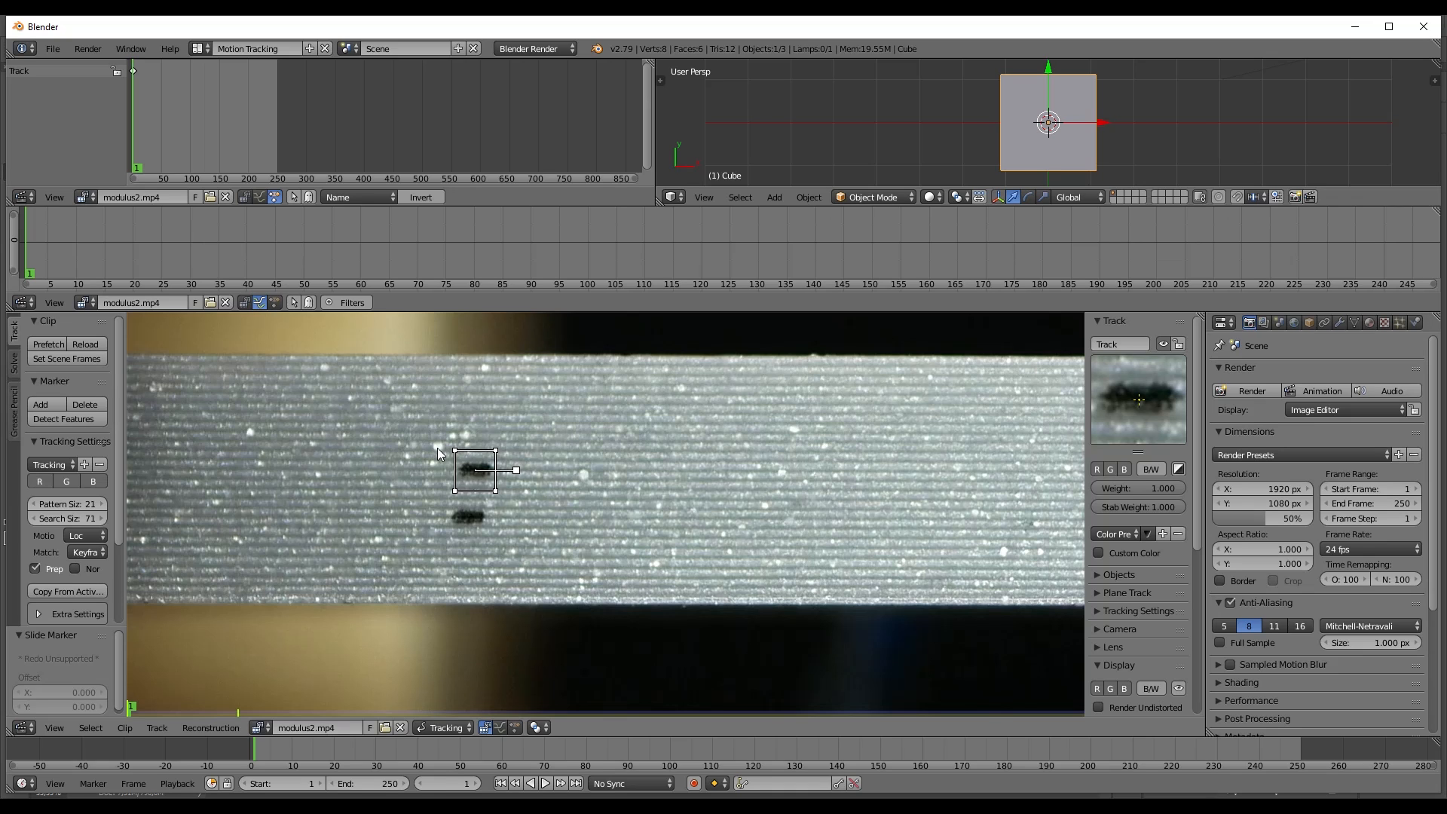
pyautogui.moveTo(983, 492)
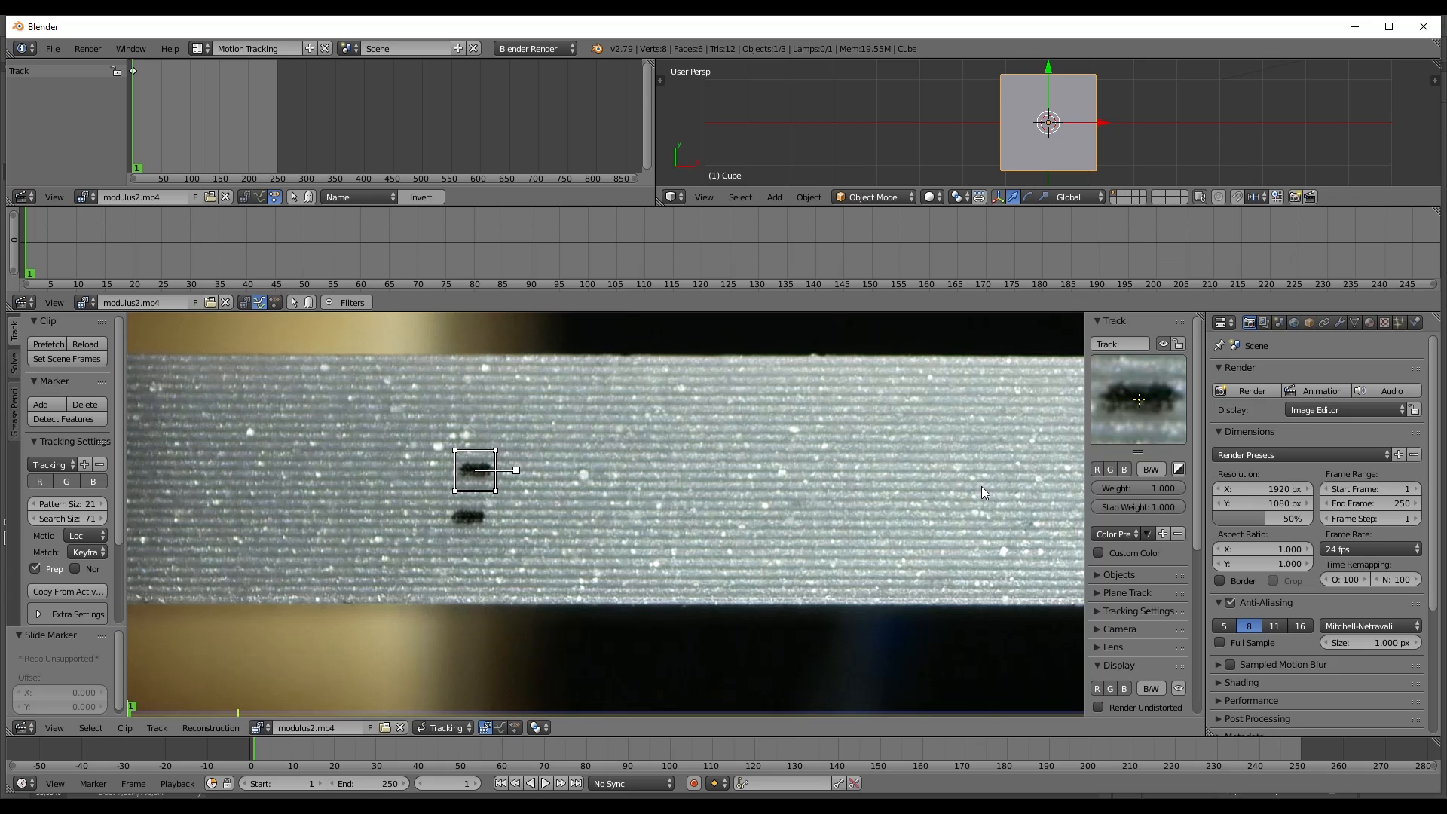
pyautogui.moveTo(1004, 472)
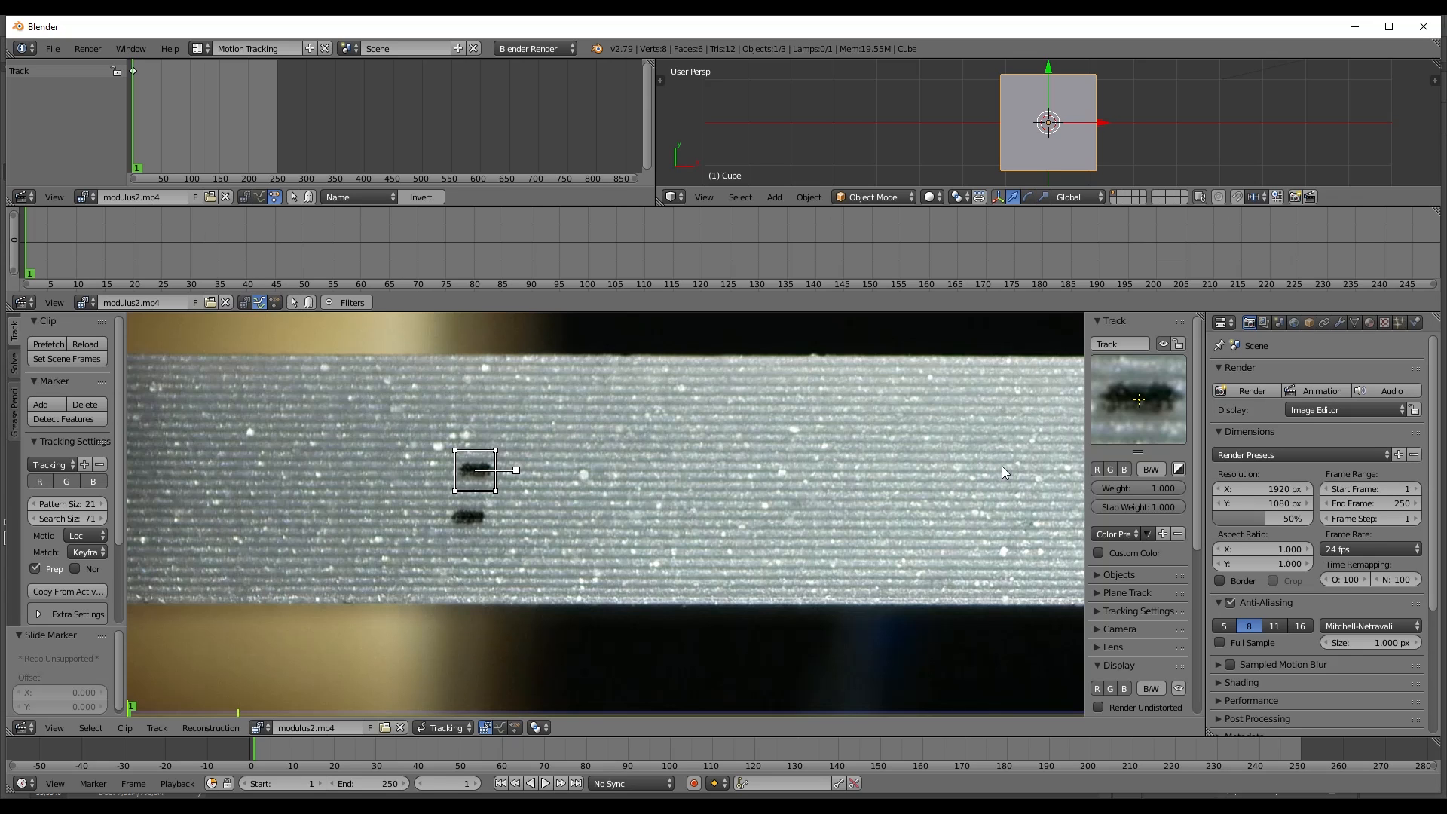
pyautogui.moveTo(1174, 381)
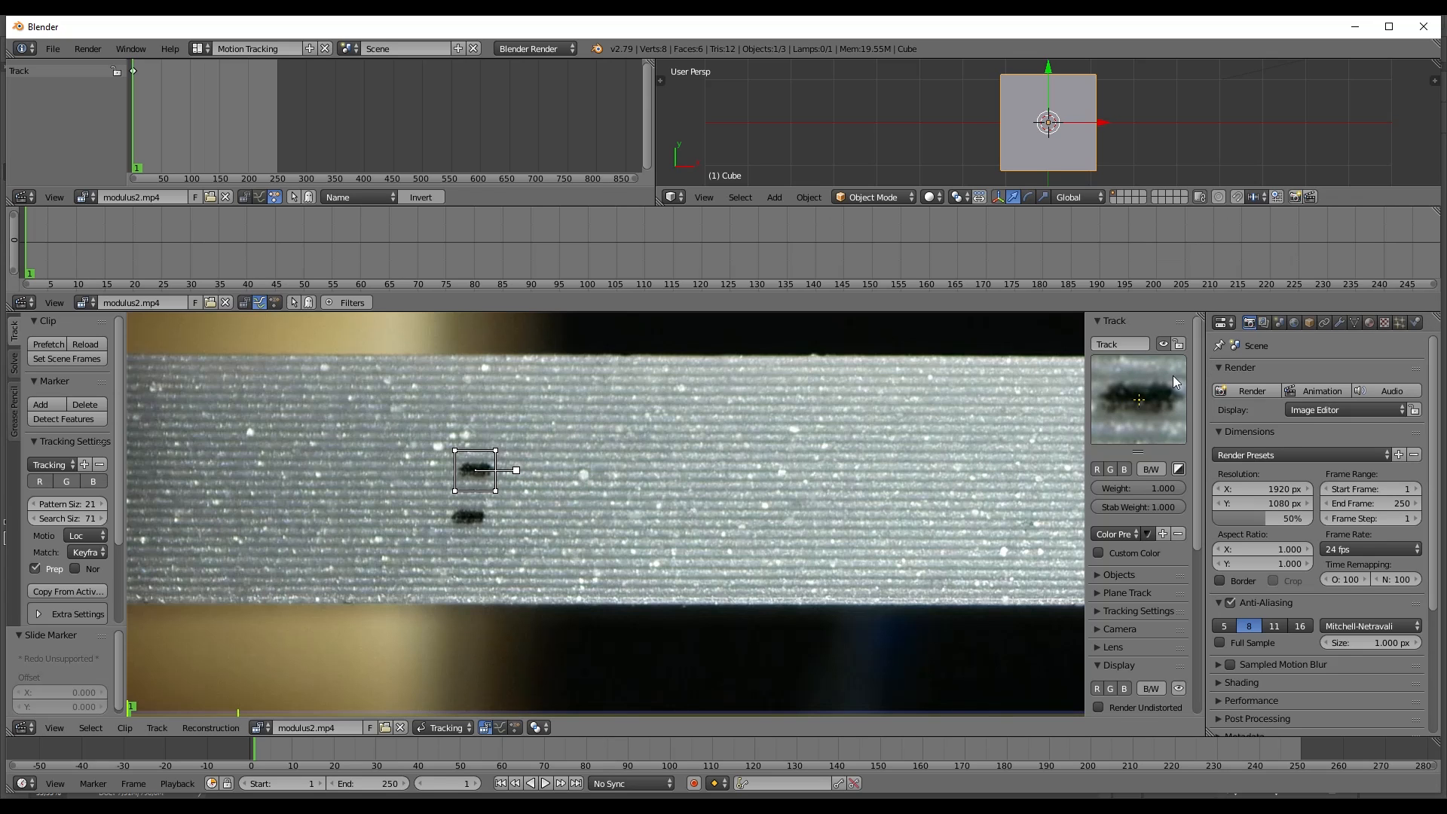
pyautogui.moveTo(1179, 383)
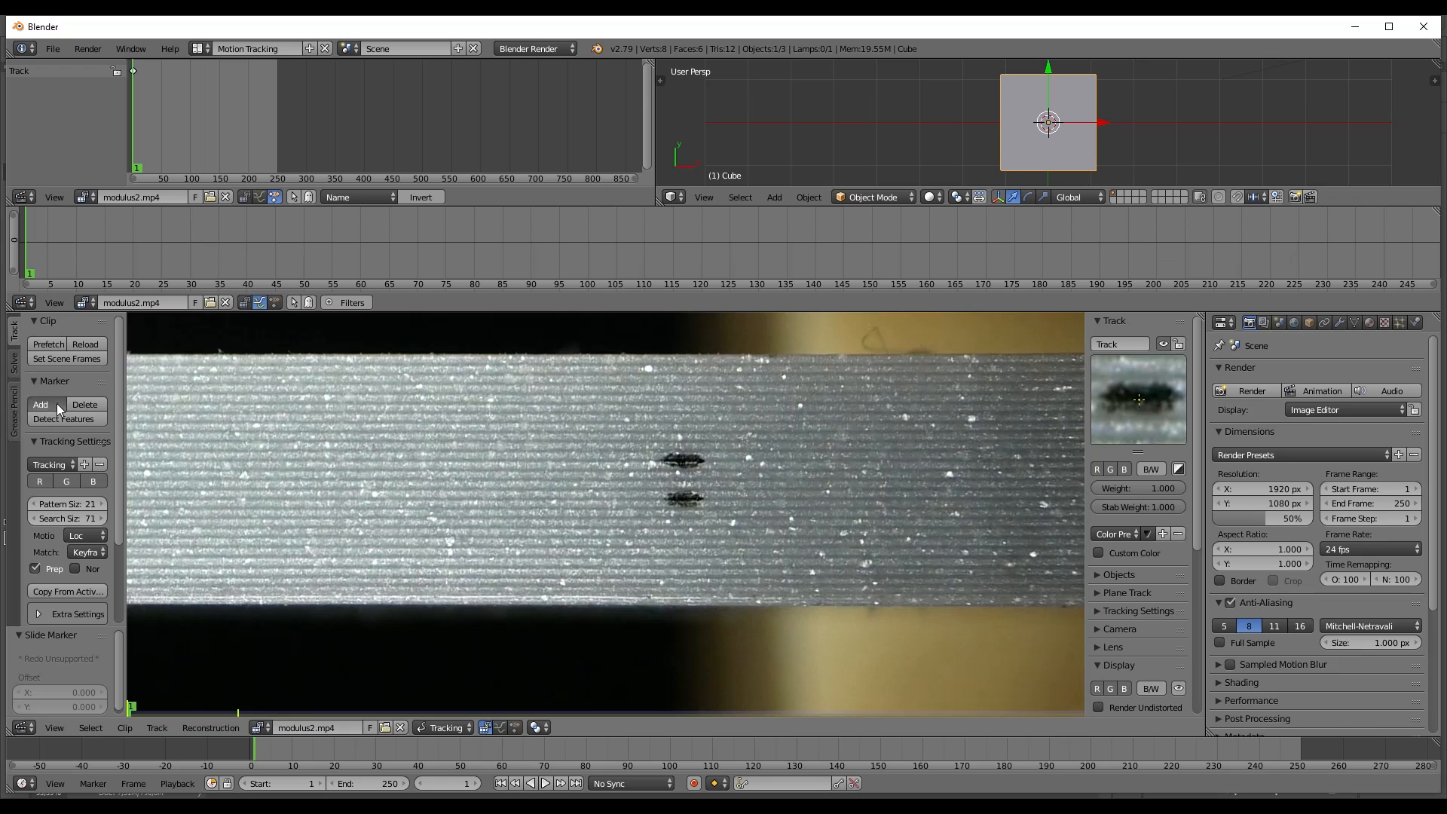
# - Add a second marker on the upper dot at the opposite end of the strip
pyautogui.click(39, 404)
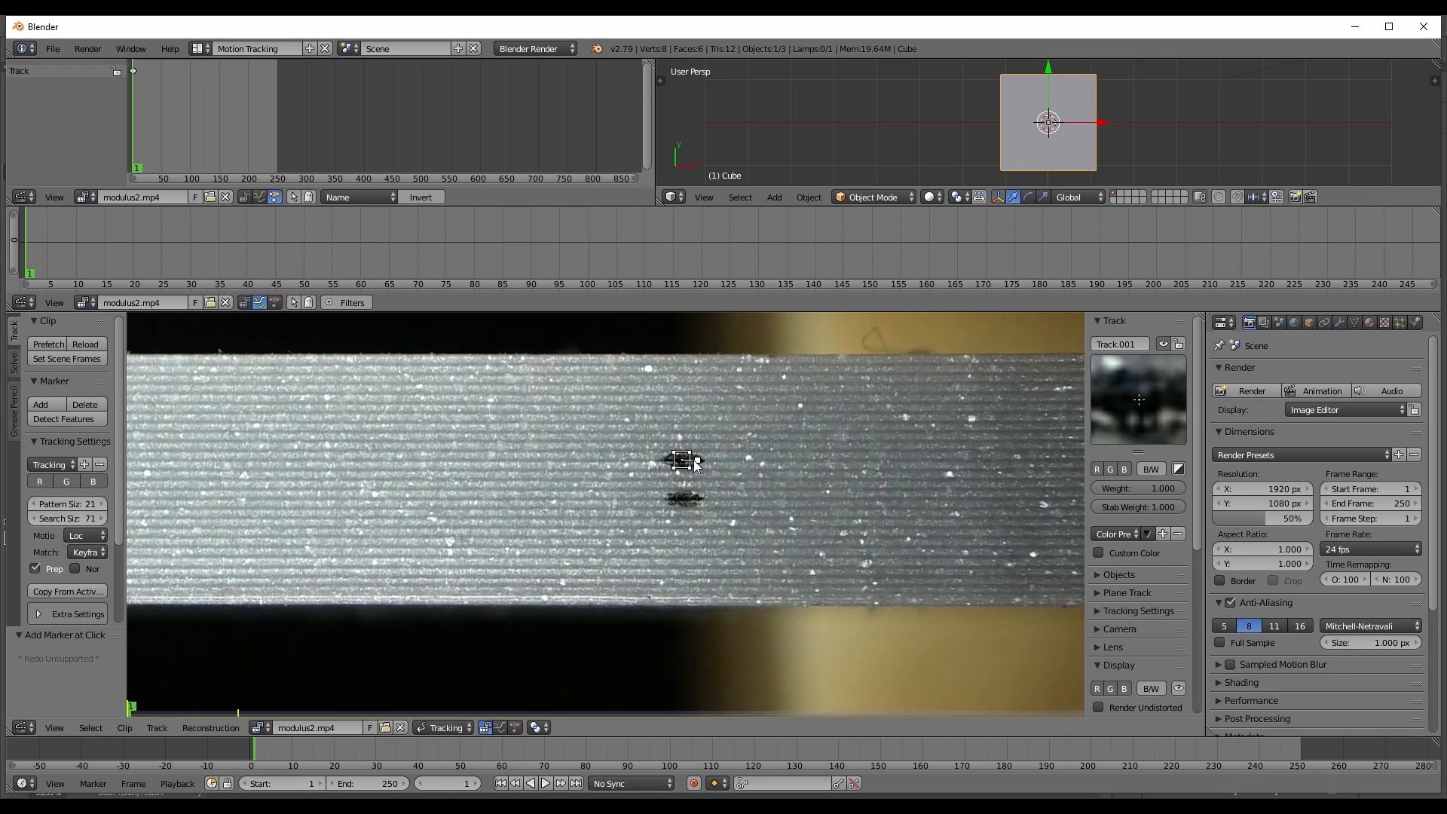
pyautogui.click(683, 461)
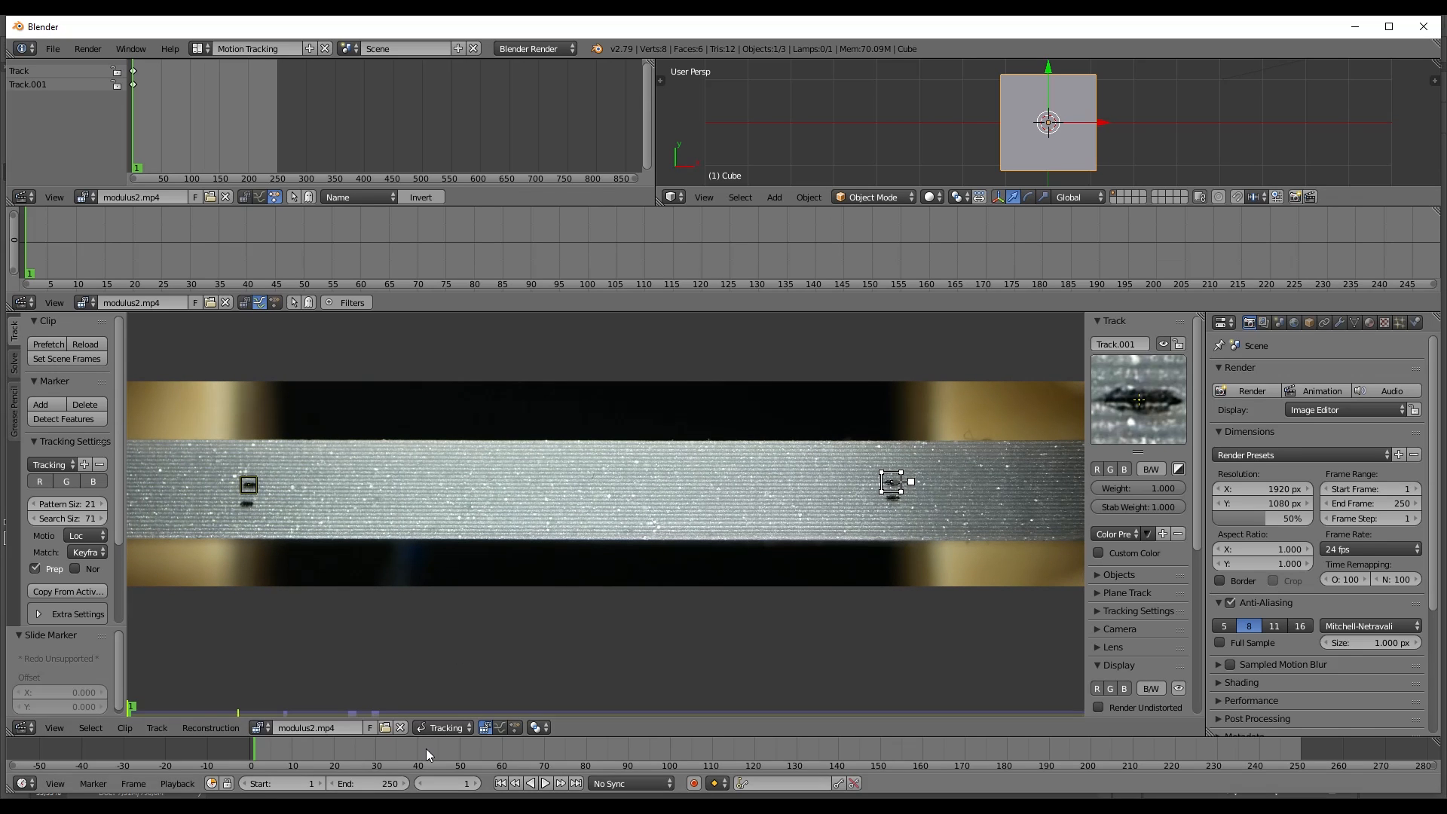
pyautogui.moveTo(552, 751)
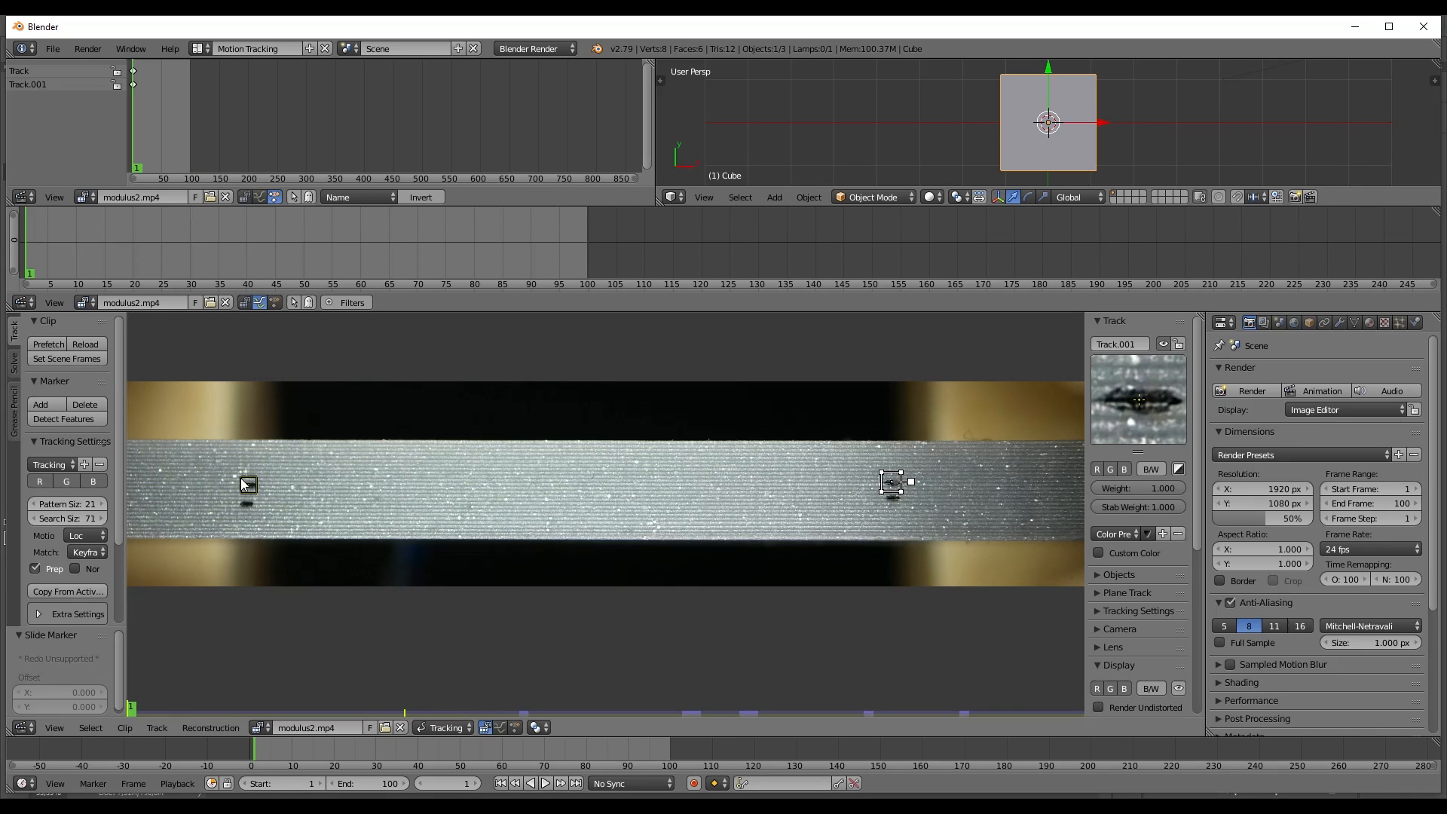
pyautogui.moveTo(881, 469)
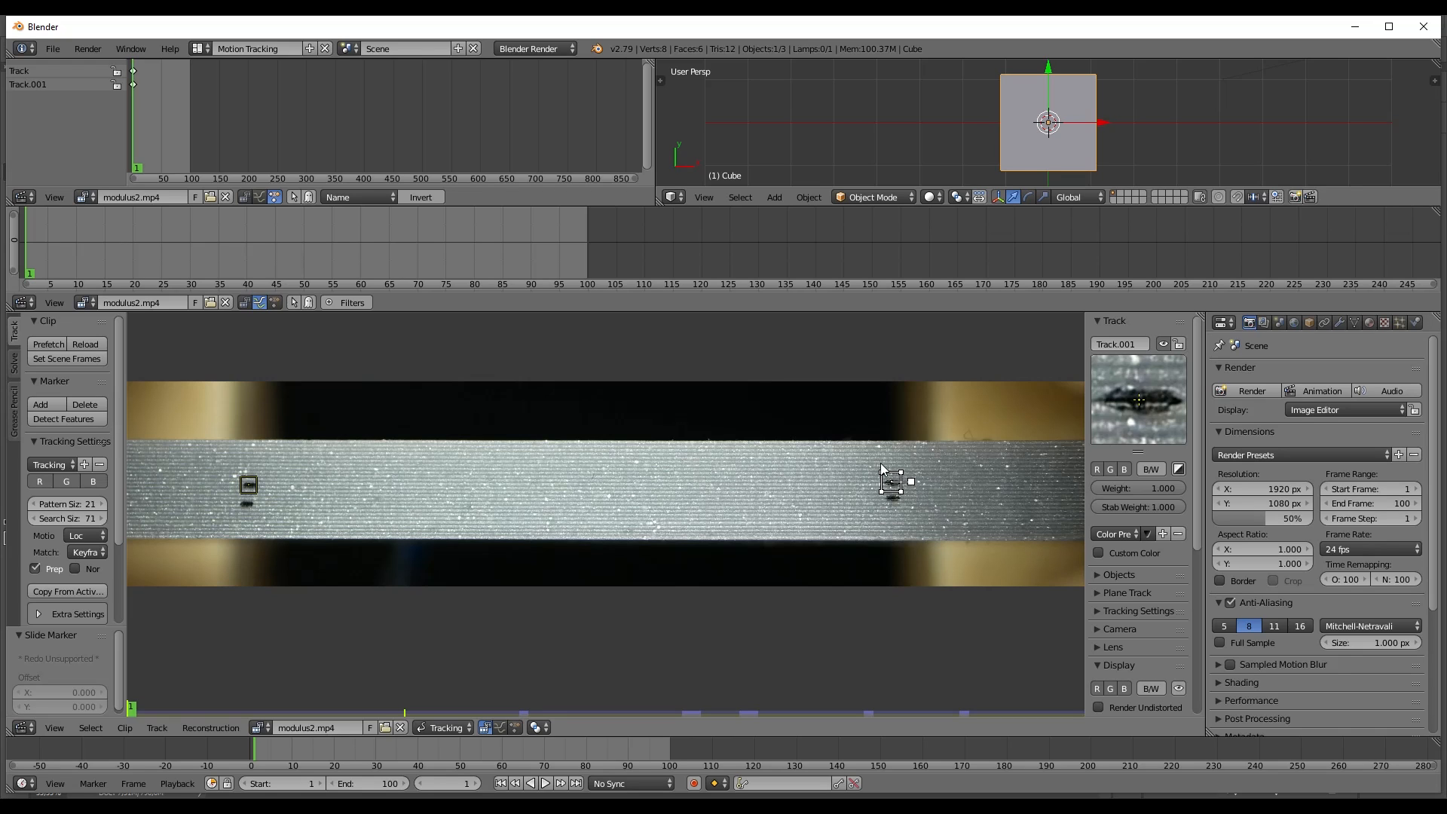
pyautogui.moveTo(762, 499)
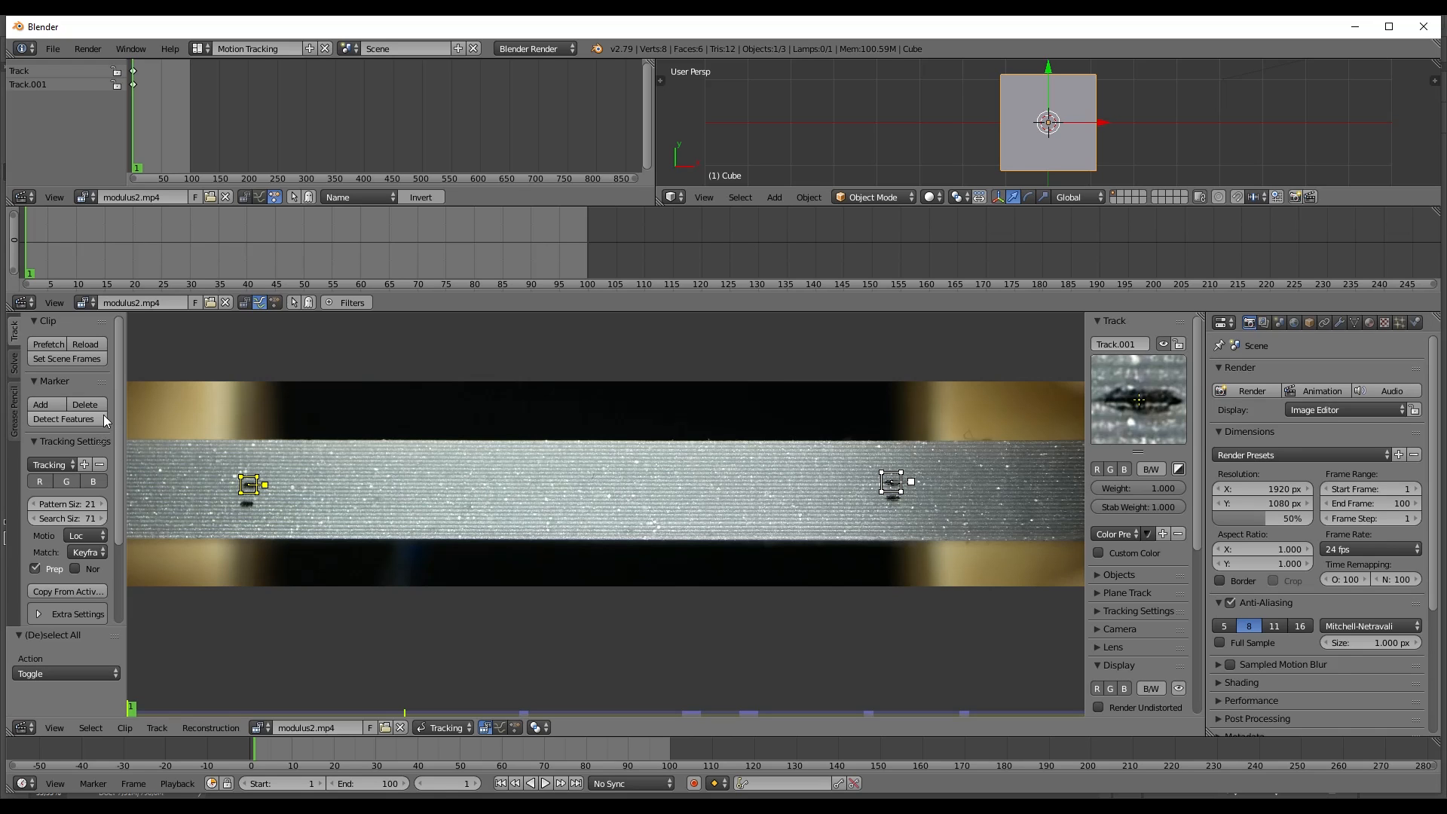
# - Track both markers forward through all 100 frames and play the clip back to review
pyautogui.scroll(-3)
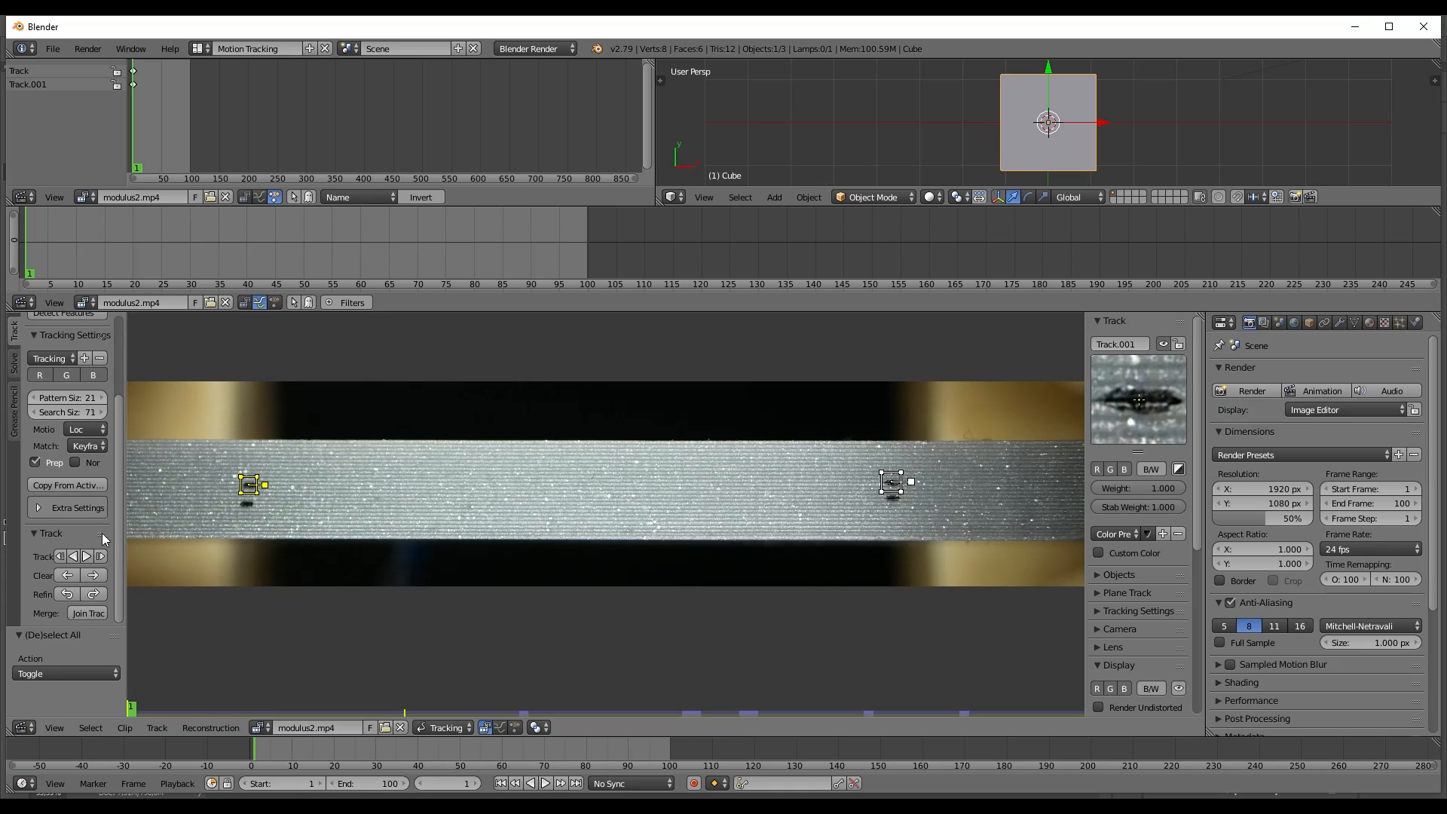
pyautogui.moveTo(86, 556)
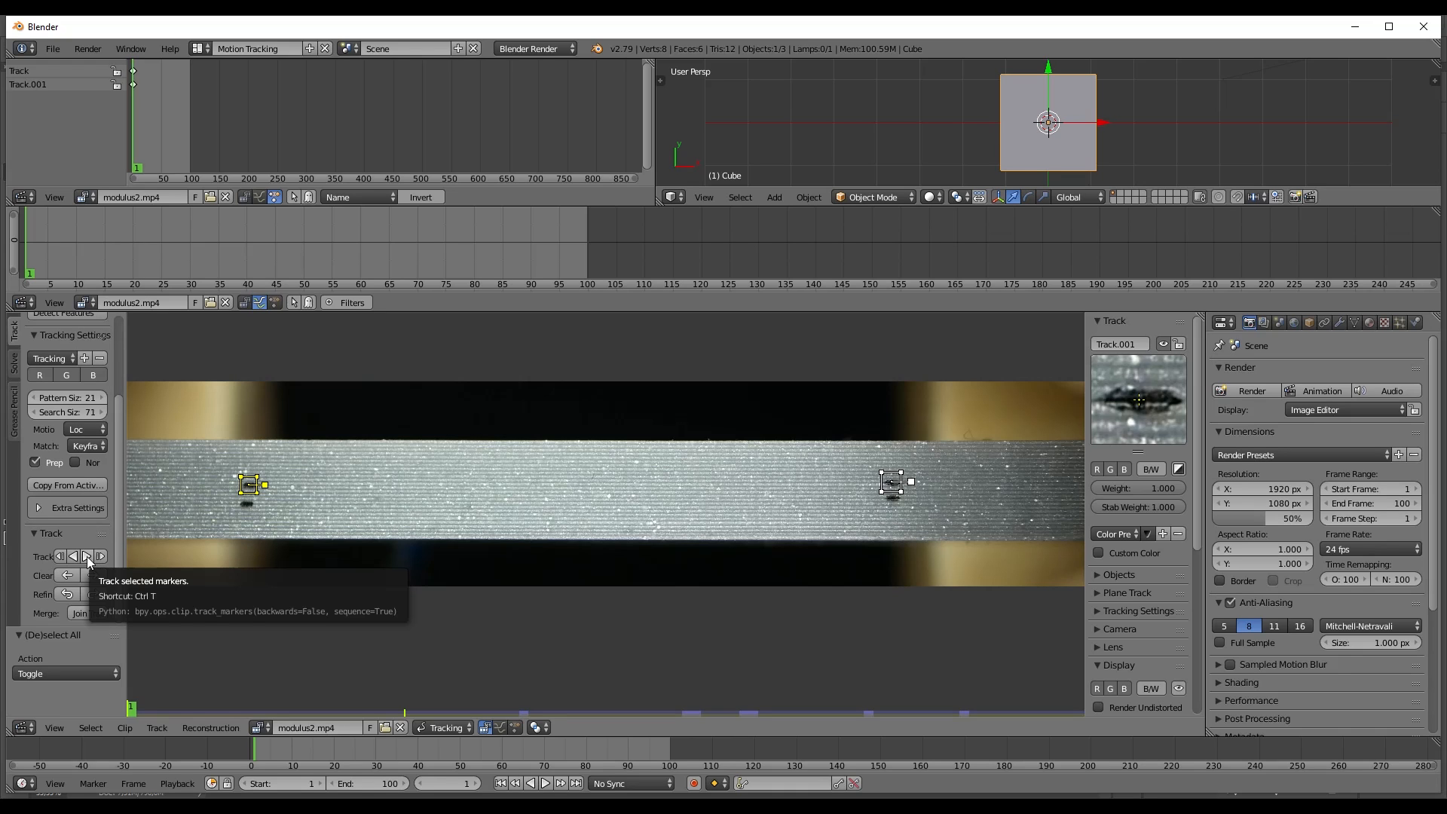
pyautogui.click(87, 556)
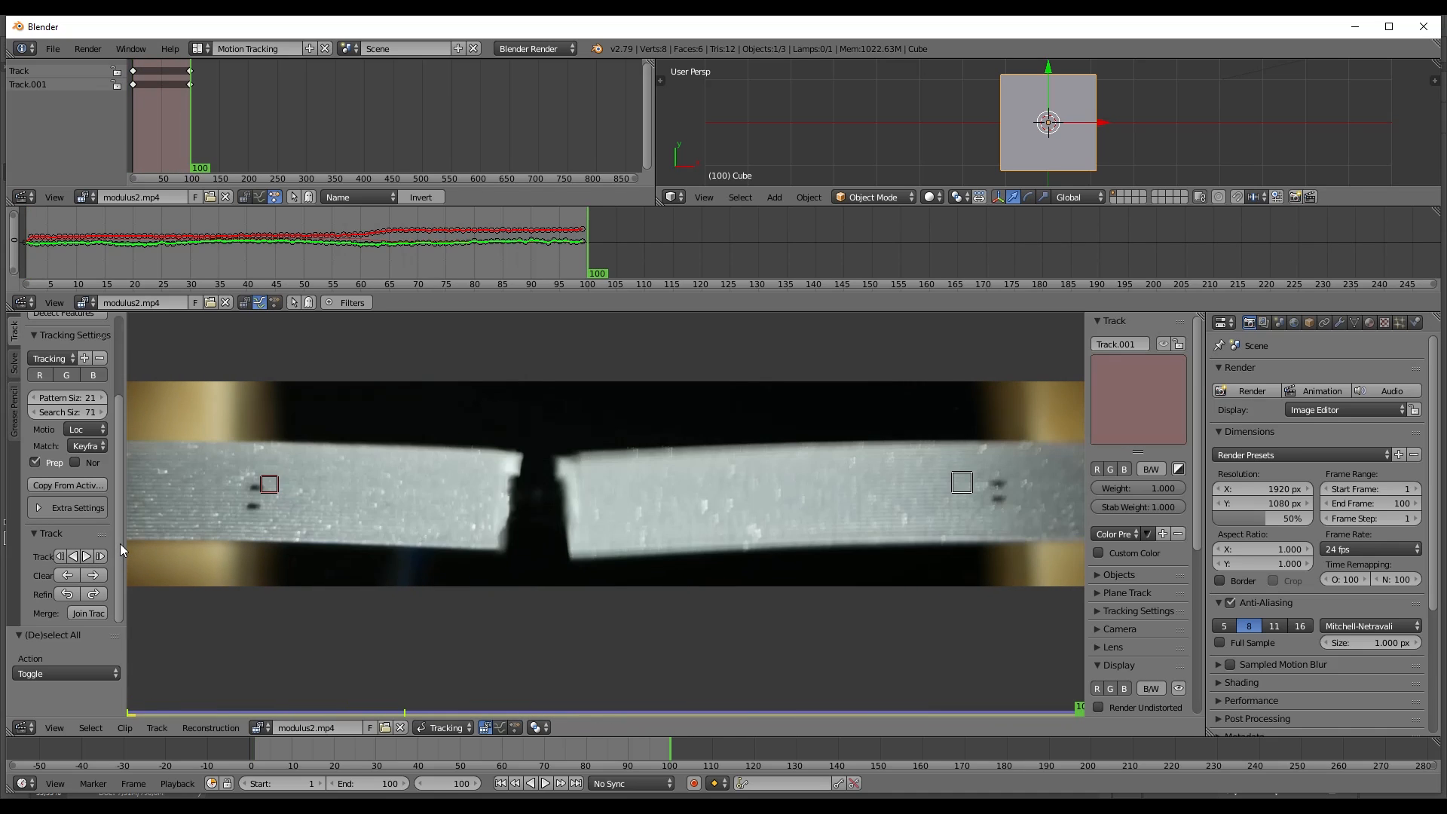
pyautogui.click(546, 783)
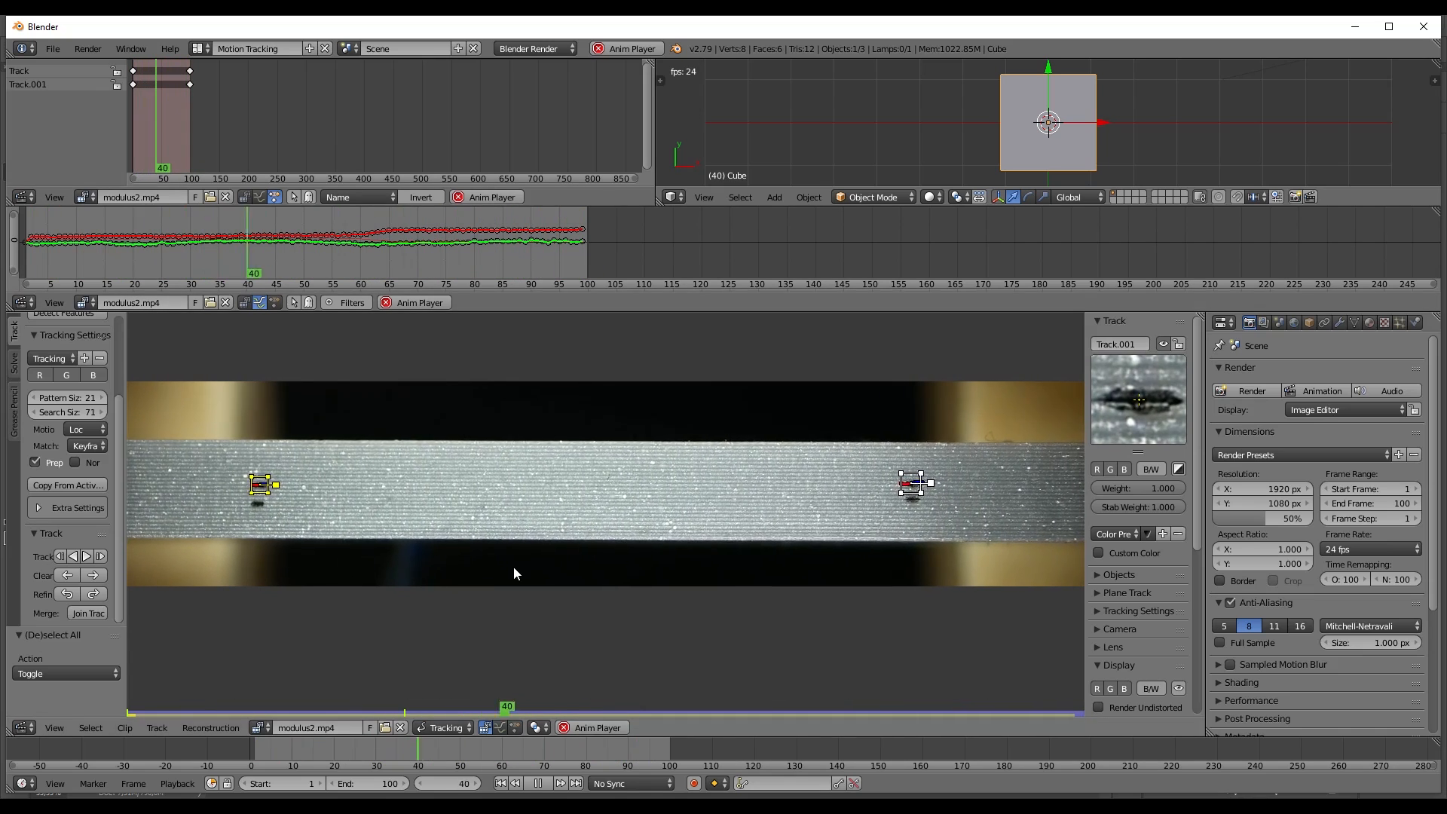
pyautogui.click(560, 783)
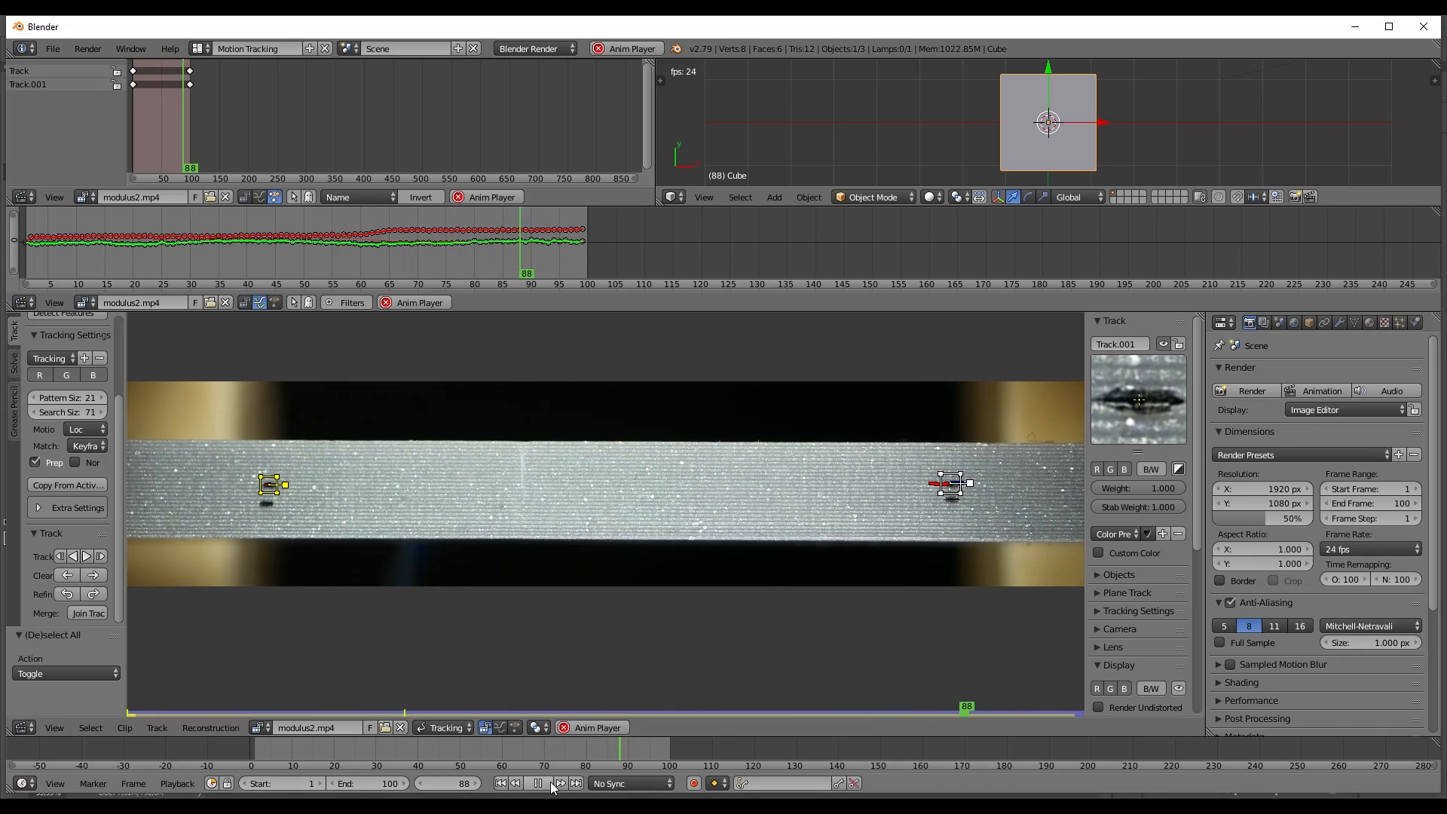
pyautogui.click(529, 783)
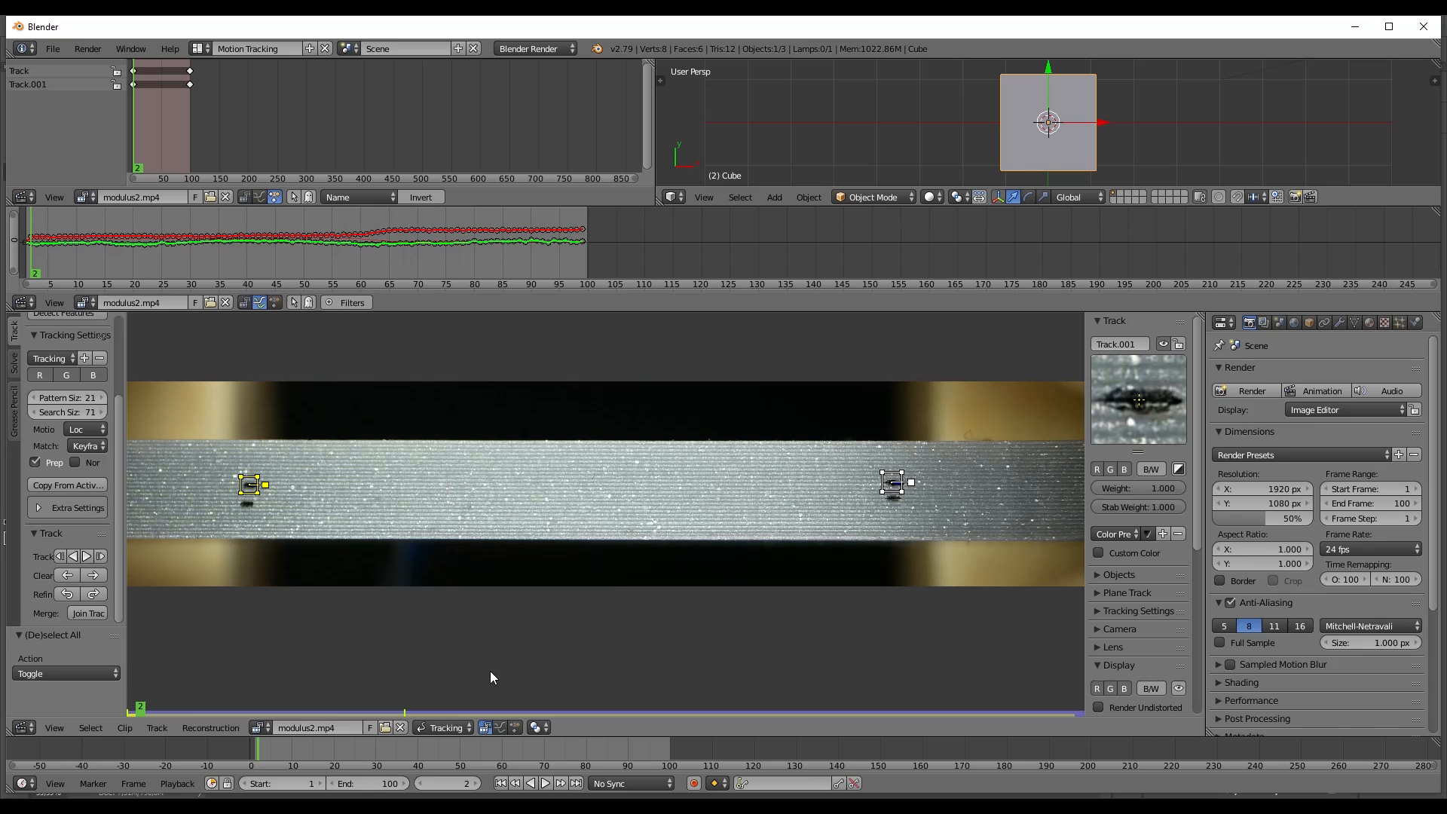
pyautogui.moveTo(490, 632)
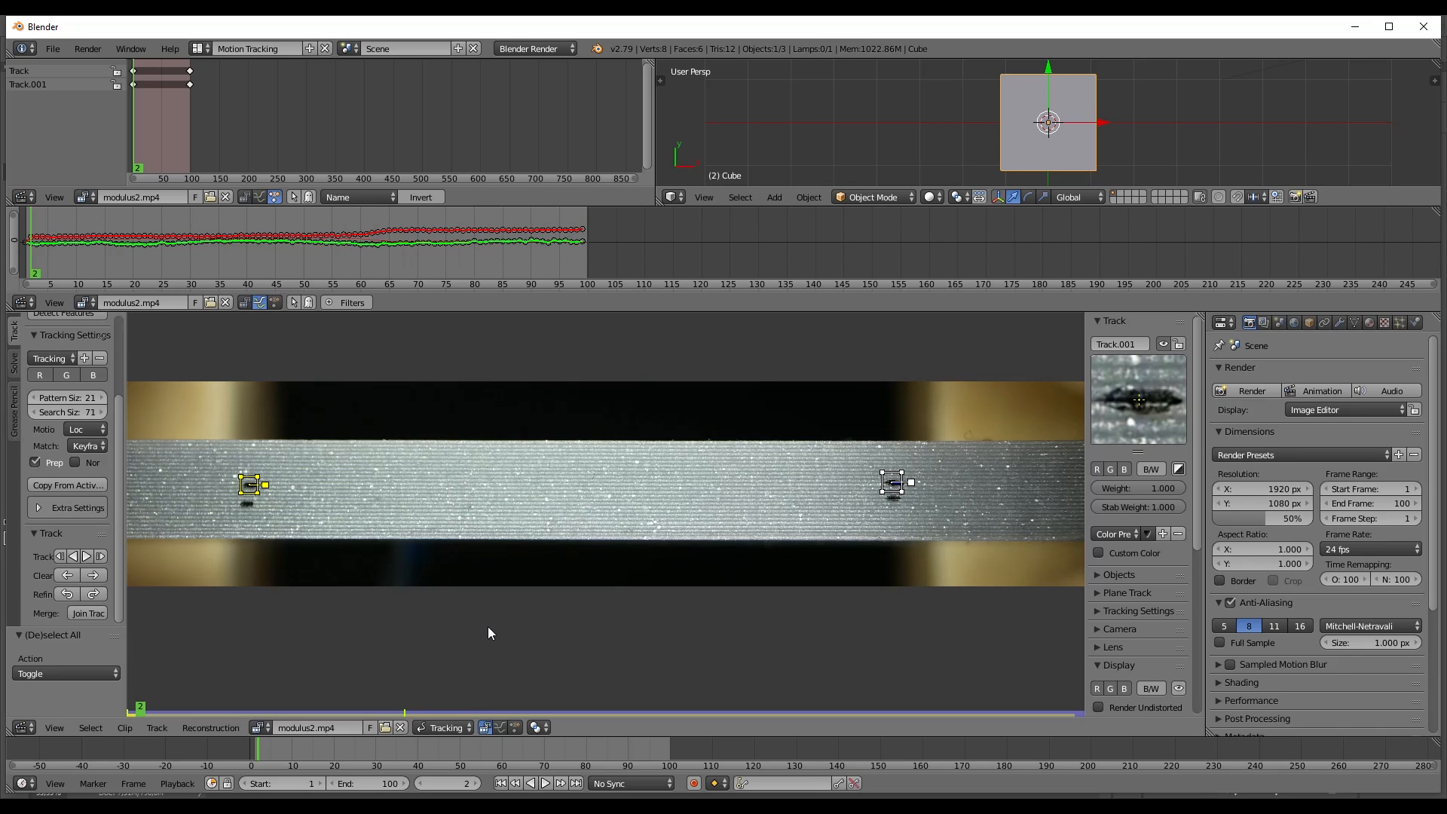
pyautogui.moveTo(185, 327)
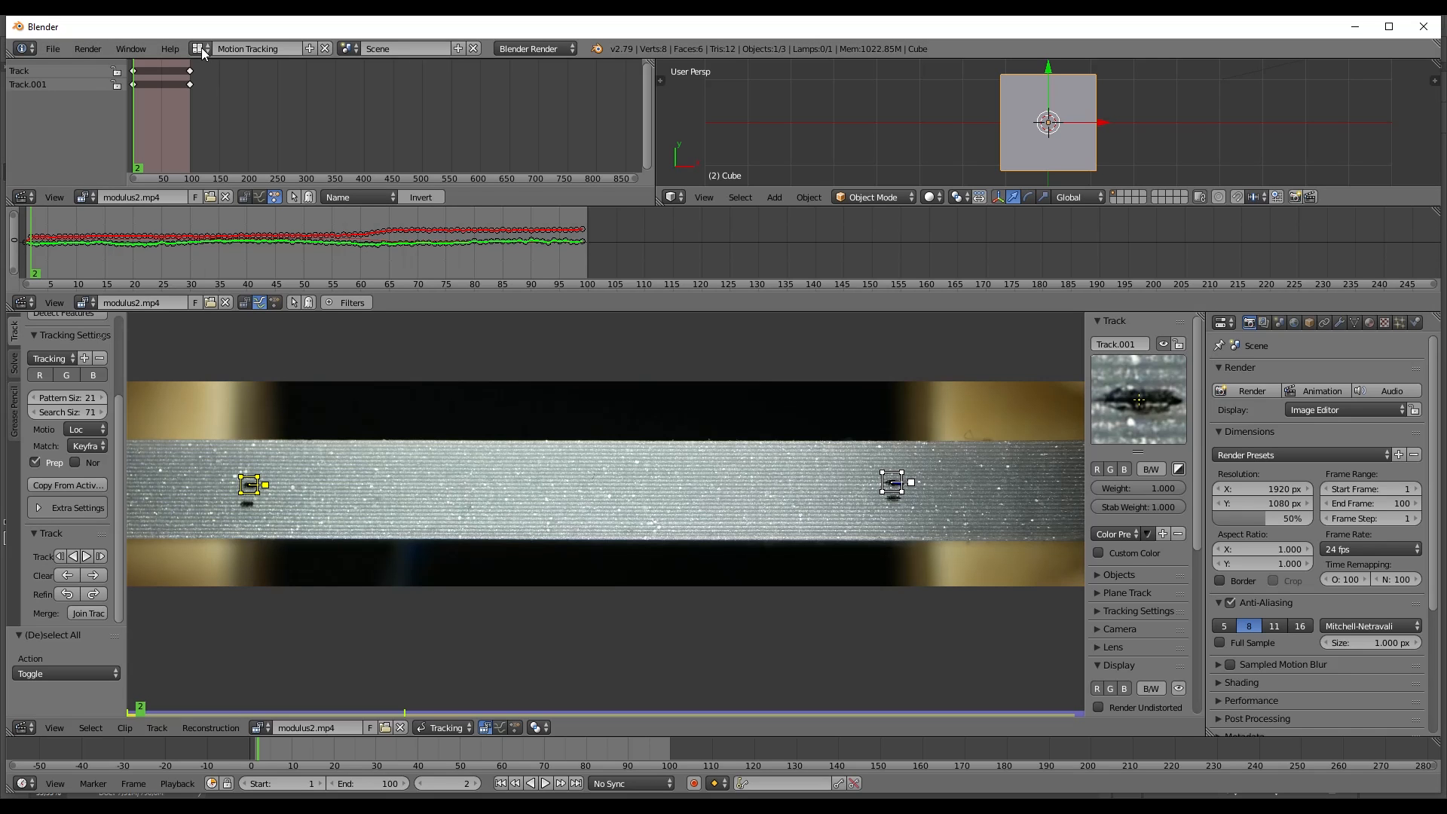
# - Switch to the Scripting layout, load exportTrack.py and run it to export marker coordinates to CSV
pyautogui.click(199, 48)
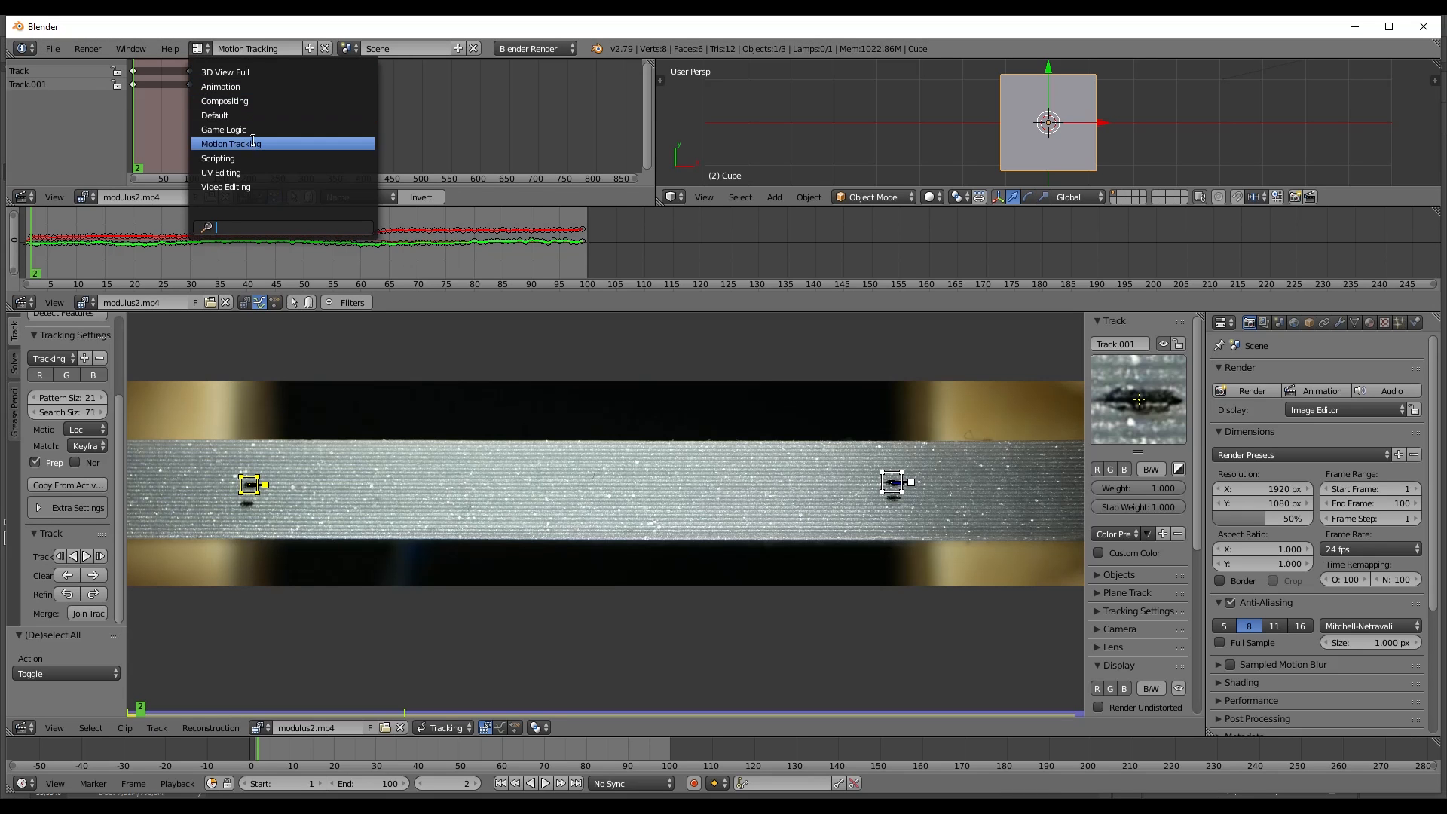
pyautogui.click(217, 159)
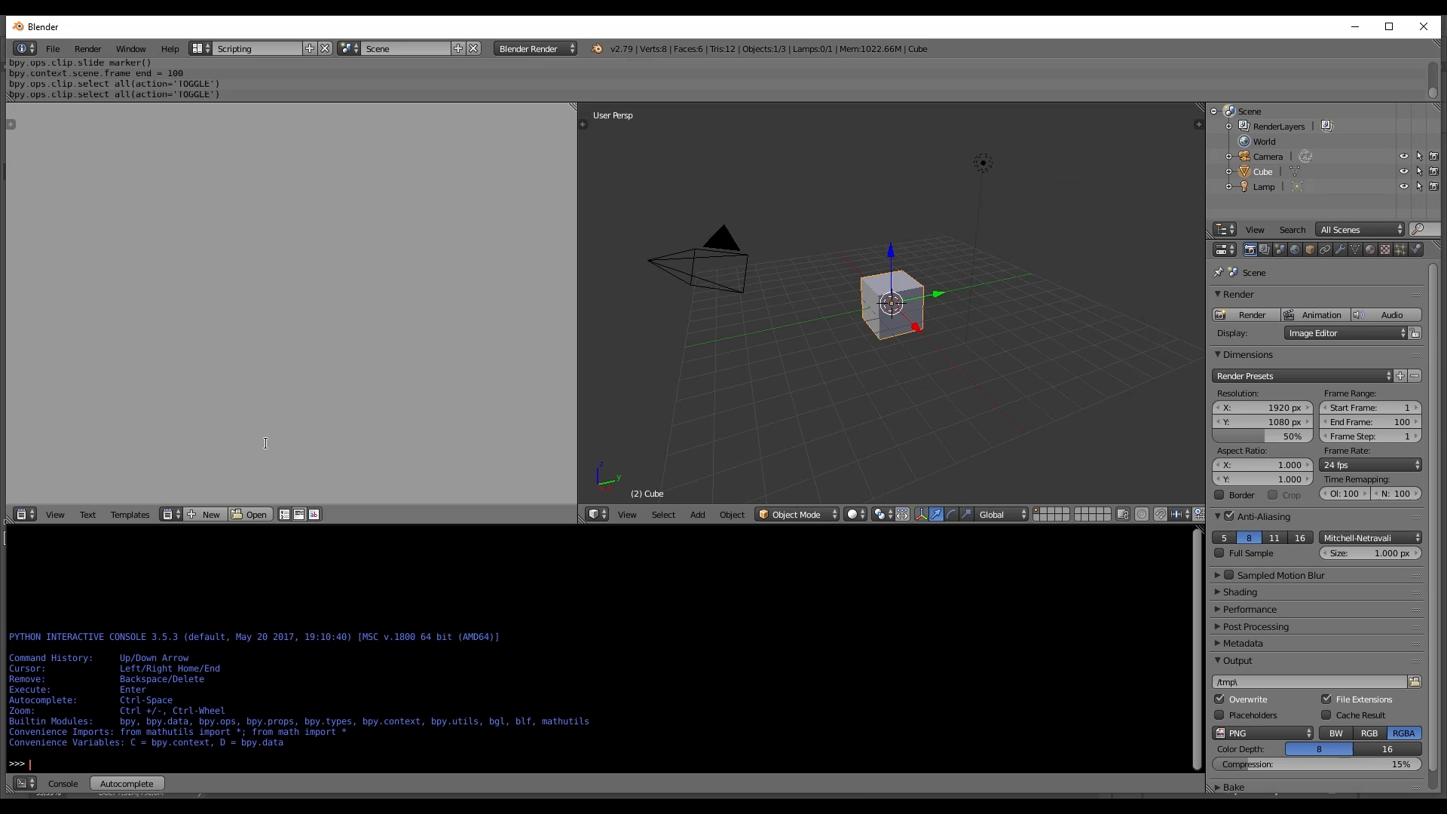
pyautogui.click(252, 514)
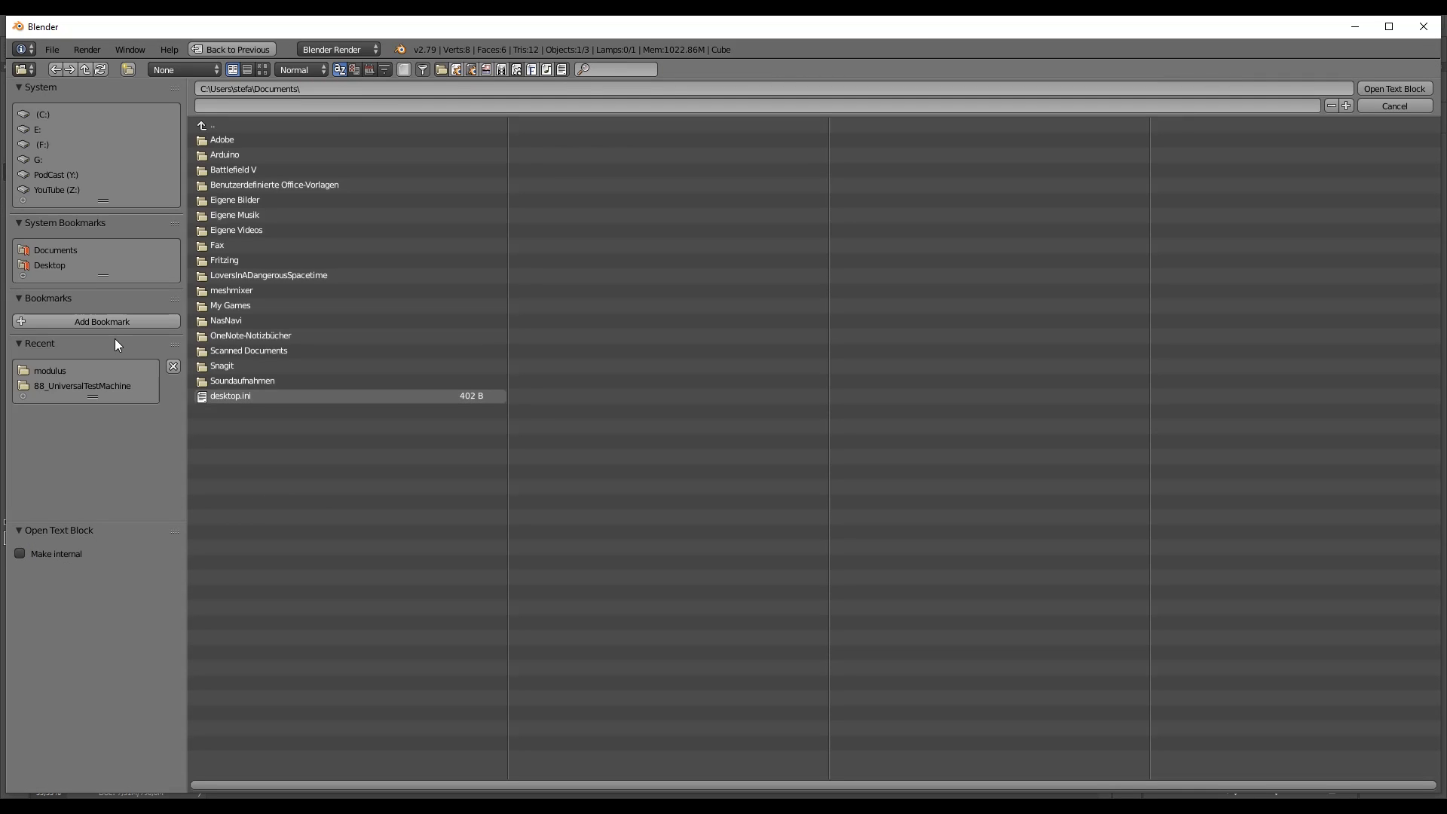
pyautogui.click(1392, 106)
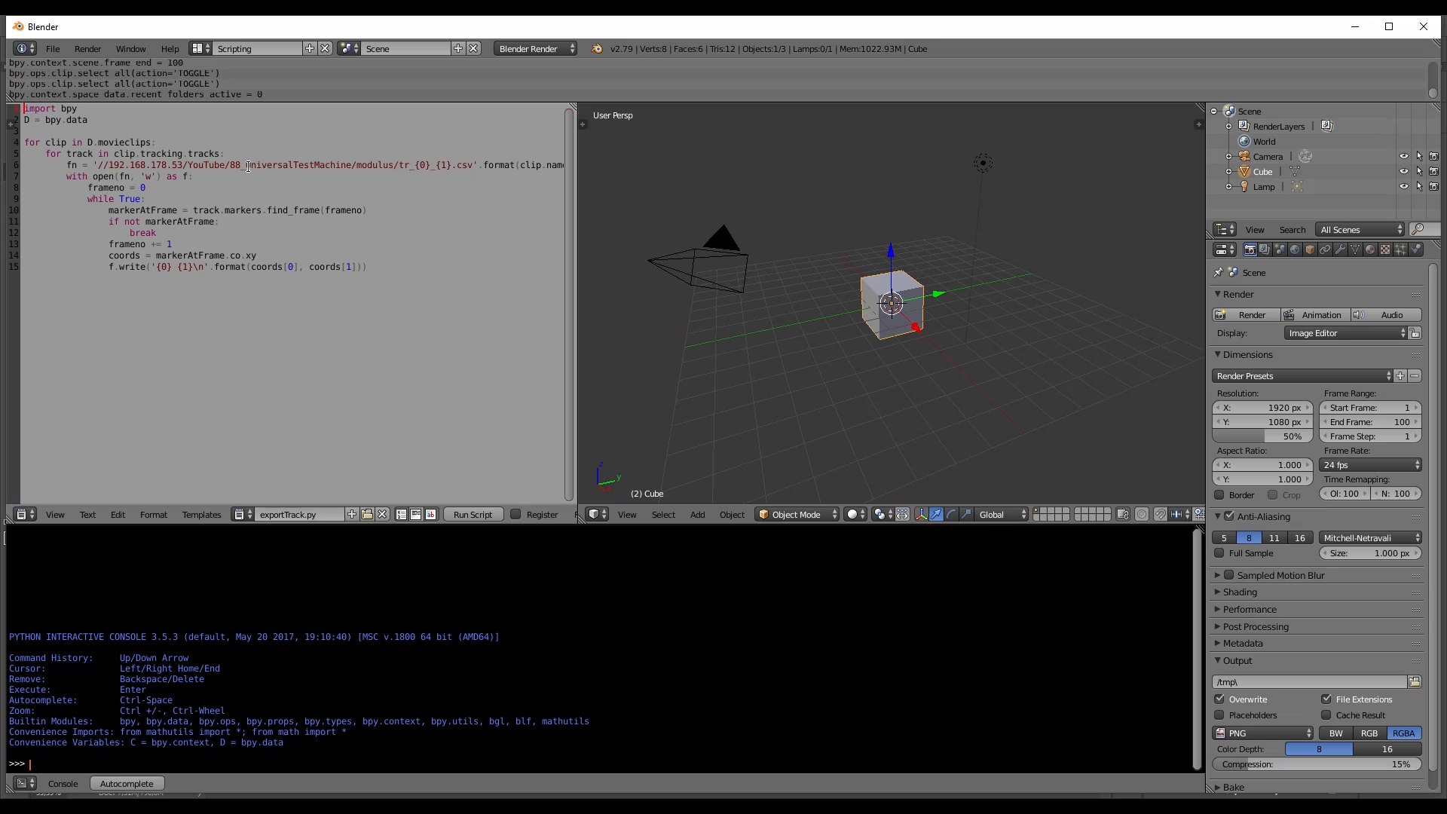
pyautogui.click(126, 164)
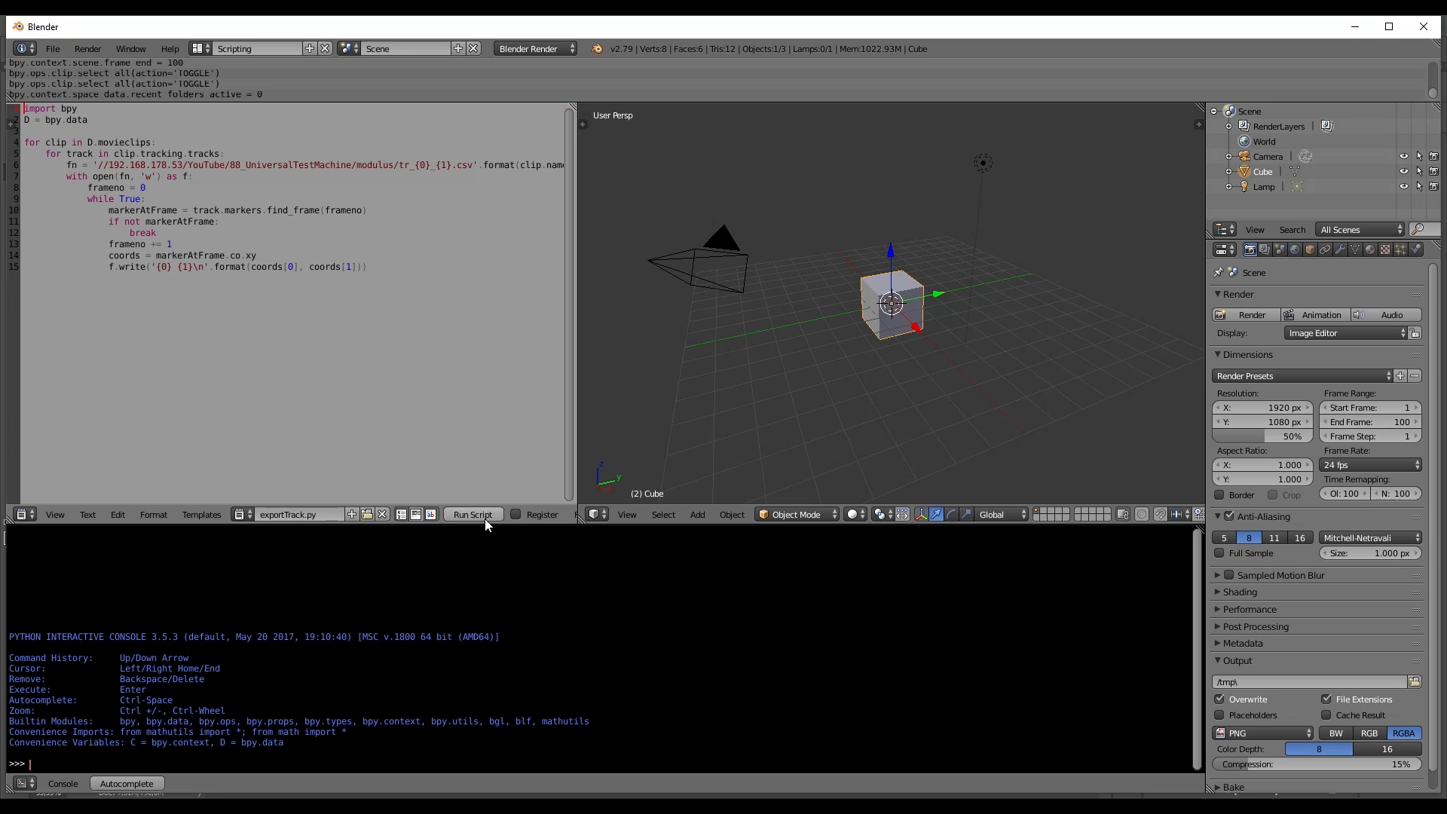
pyautogui.click(472, 514)
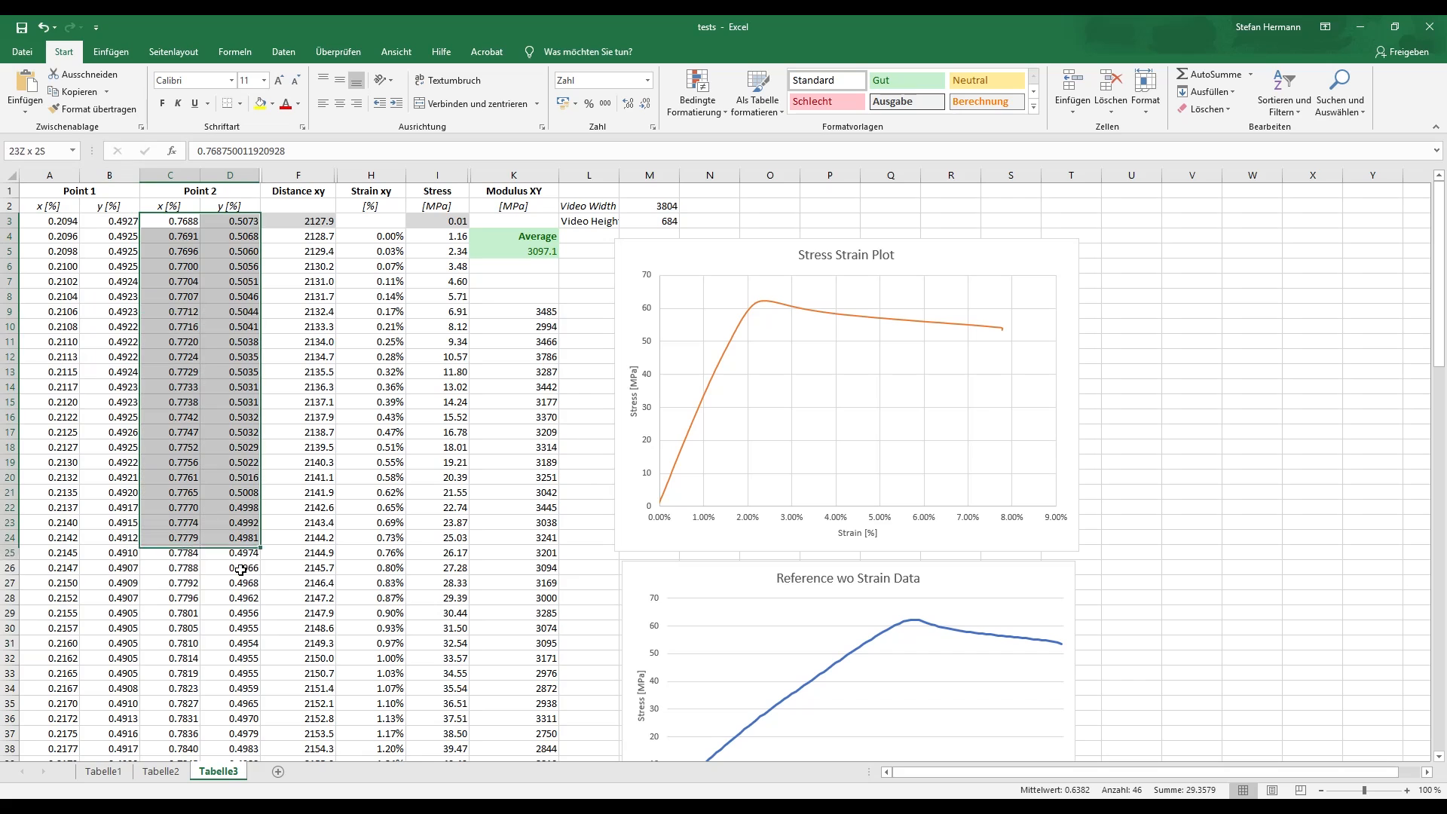
pyautogui.click(199, 192)
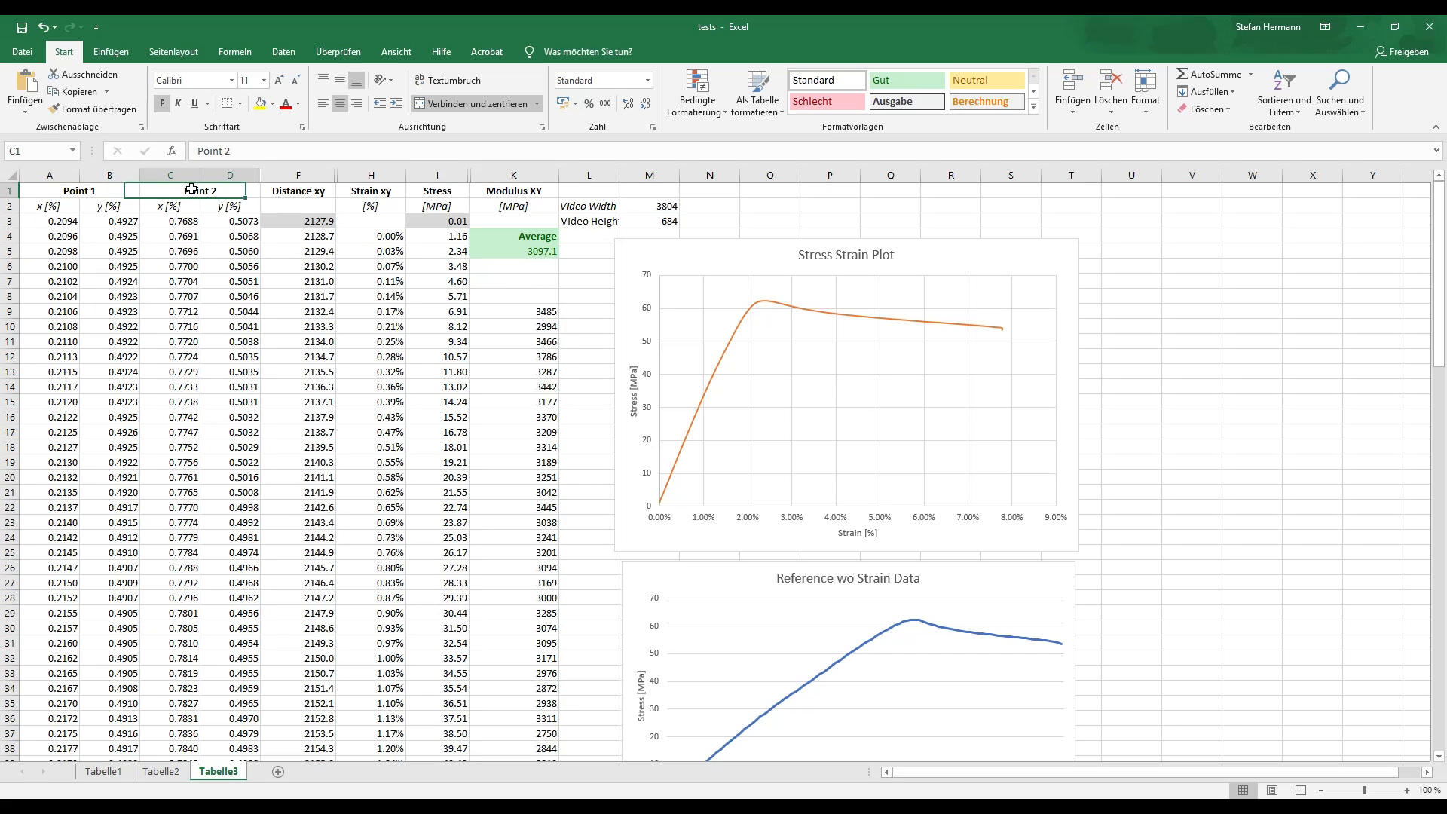
pyautogui.moveTo(504, 307)
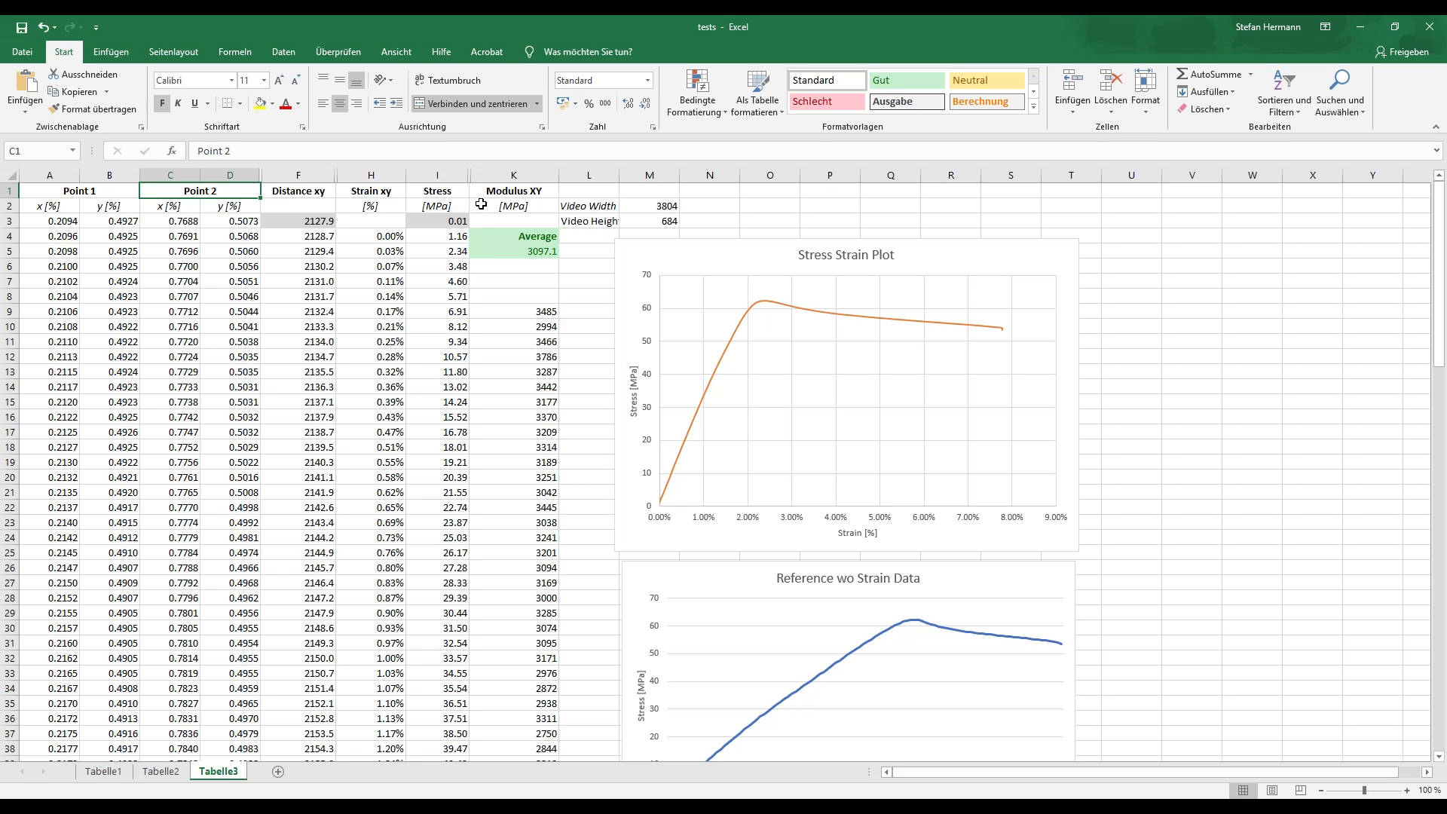
pyautogui.moveTo(191, 784)
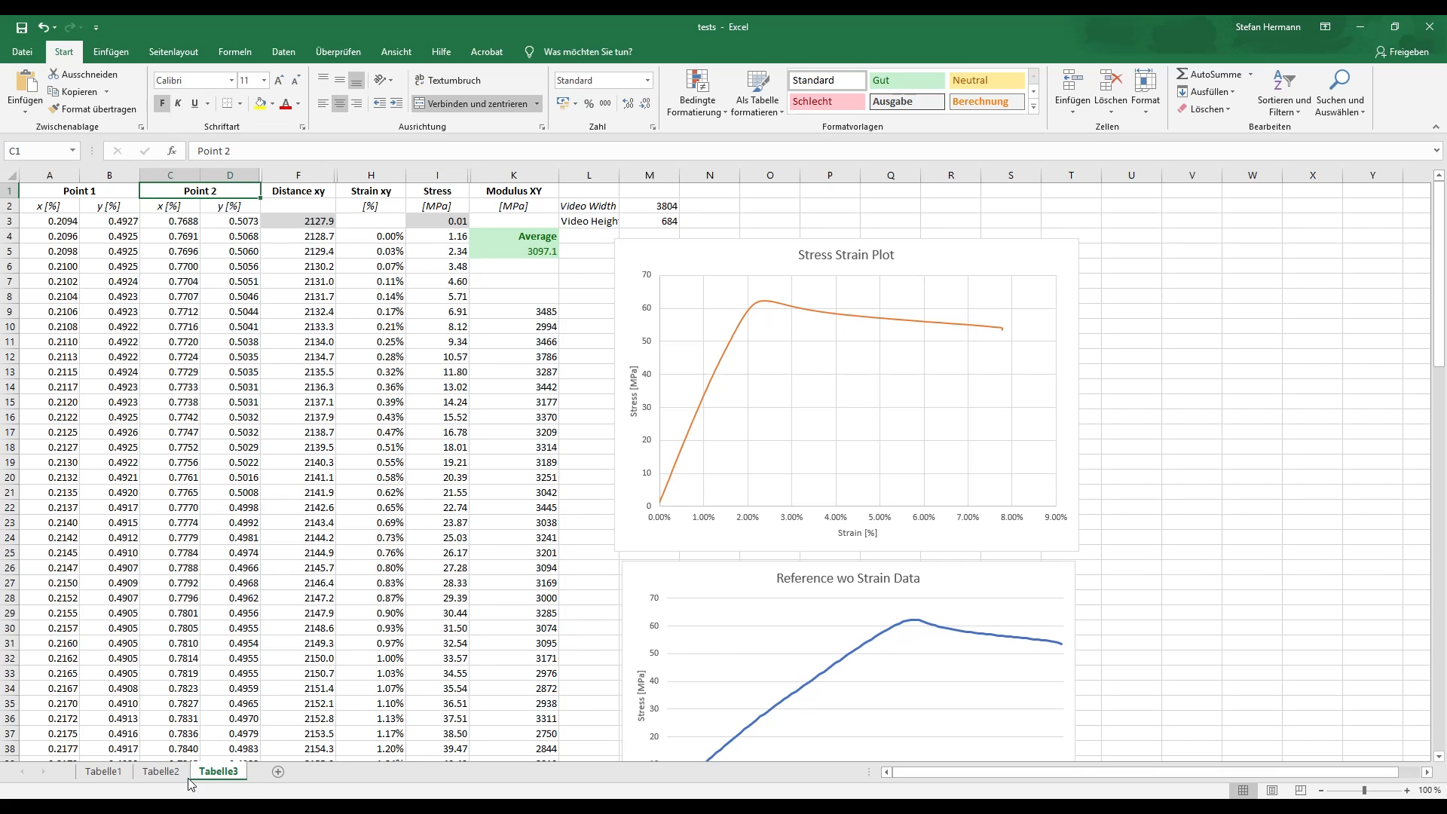
pyautogui.click(158, 770)
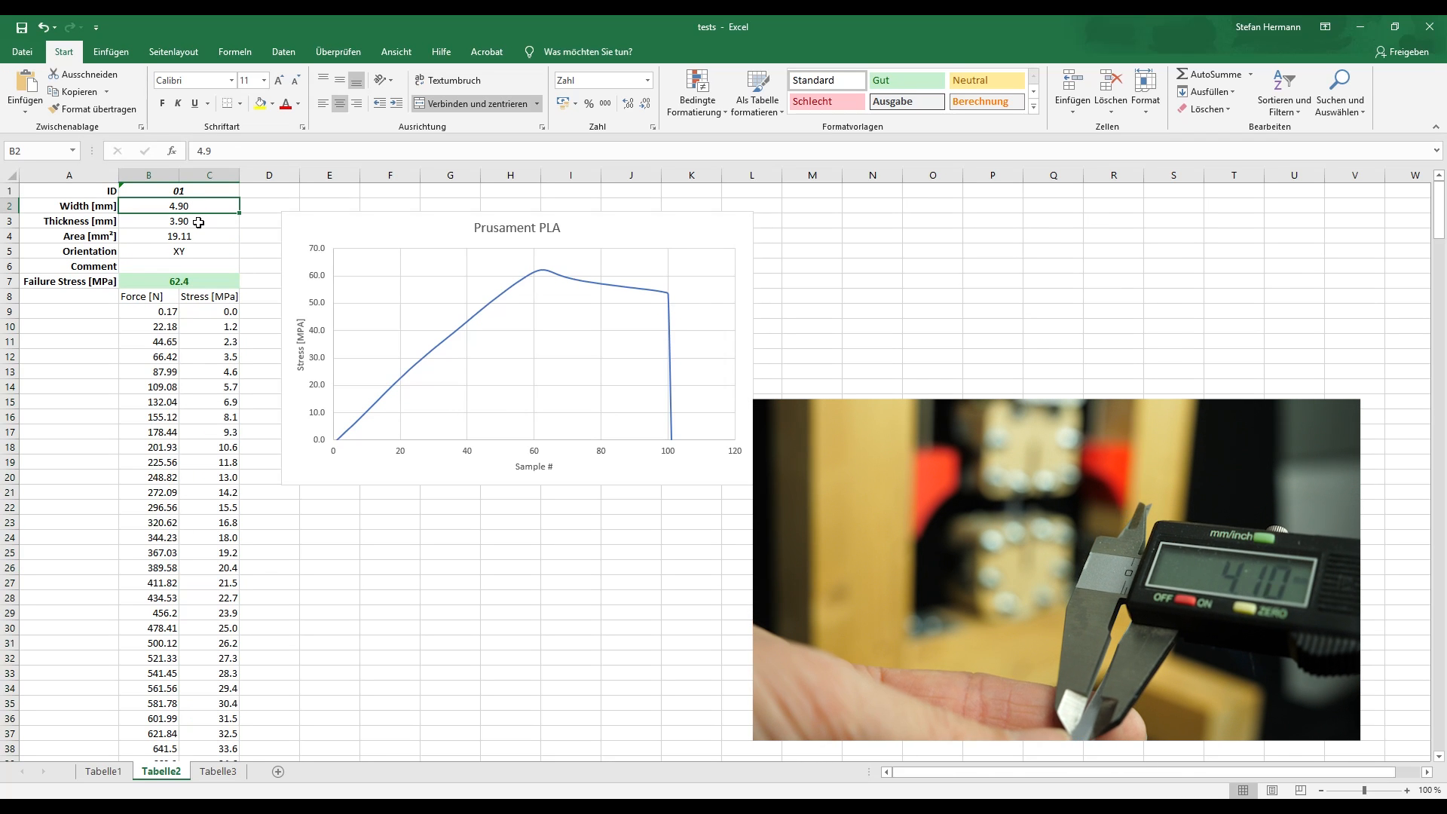
pyautogui.click(148, 220)
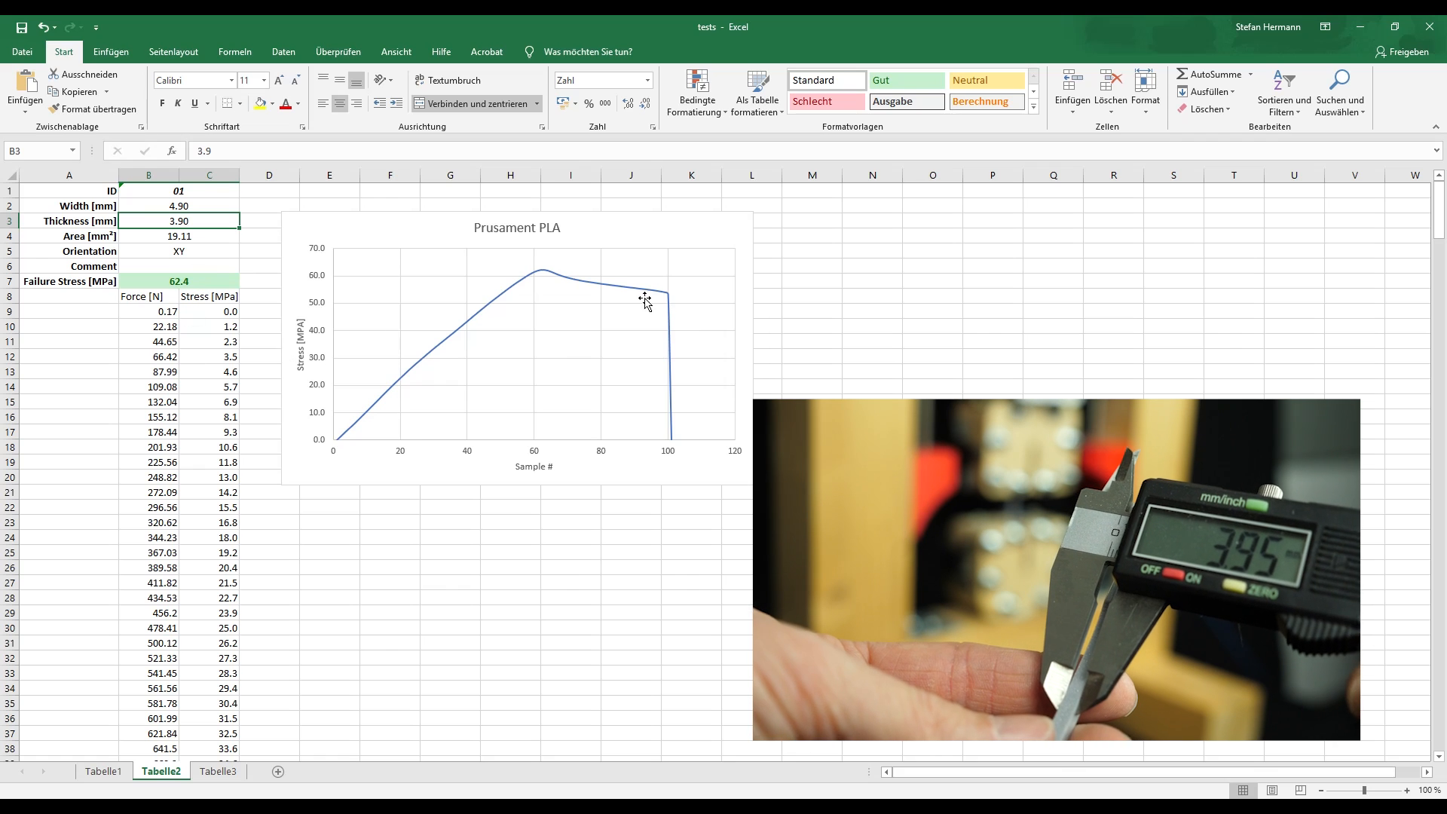
pyautogui.click(217, 772)
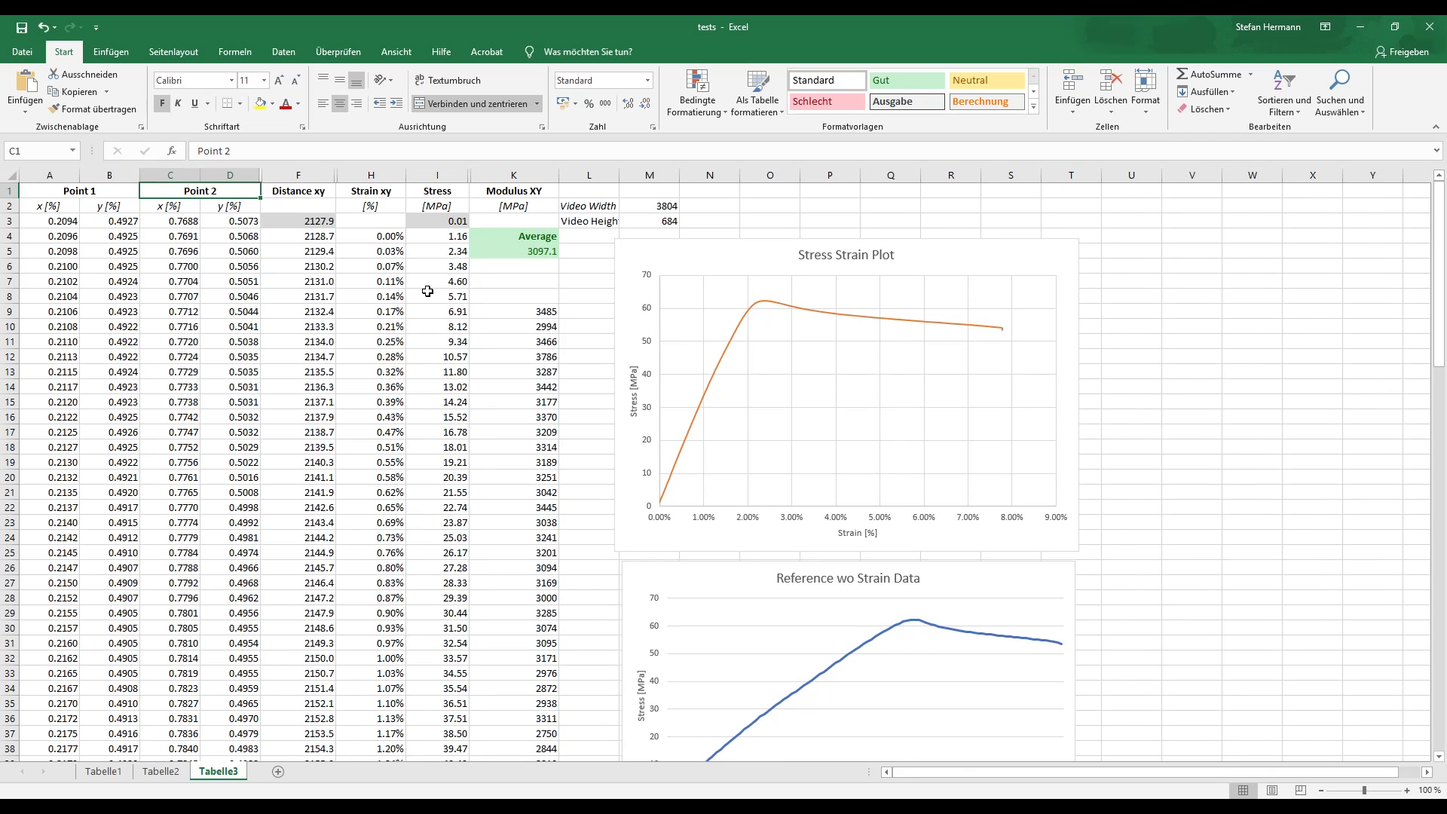
pyautogui.moveTo(351, 229)
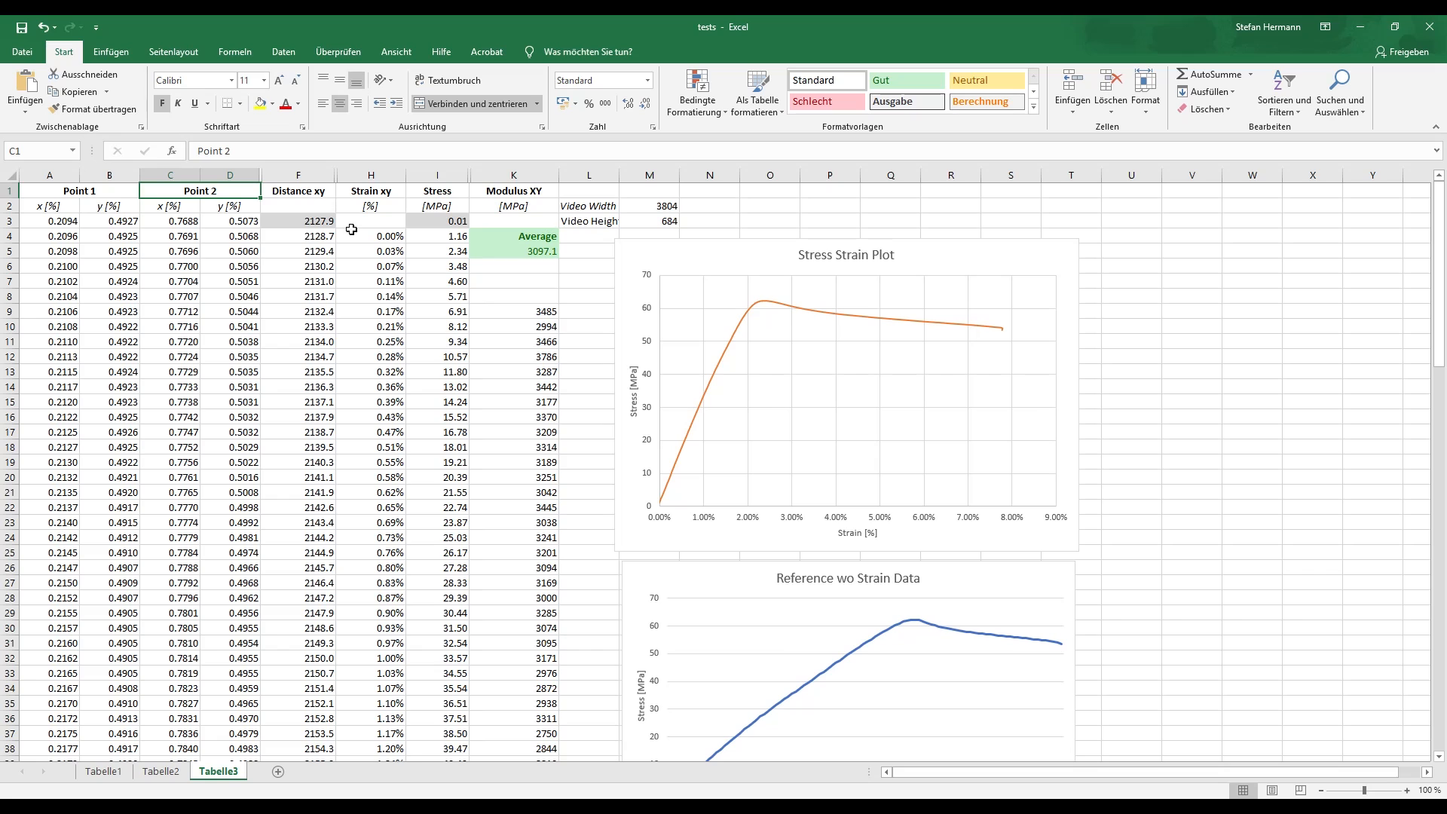
pyautogui.moveTo(318, 304)
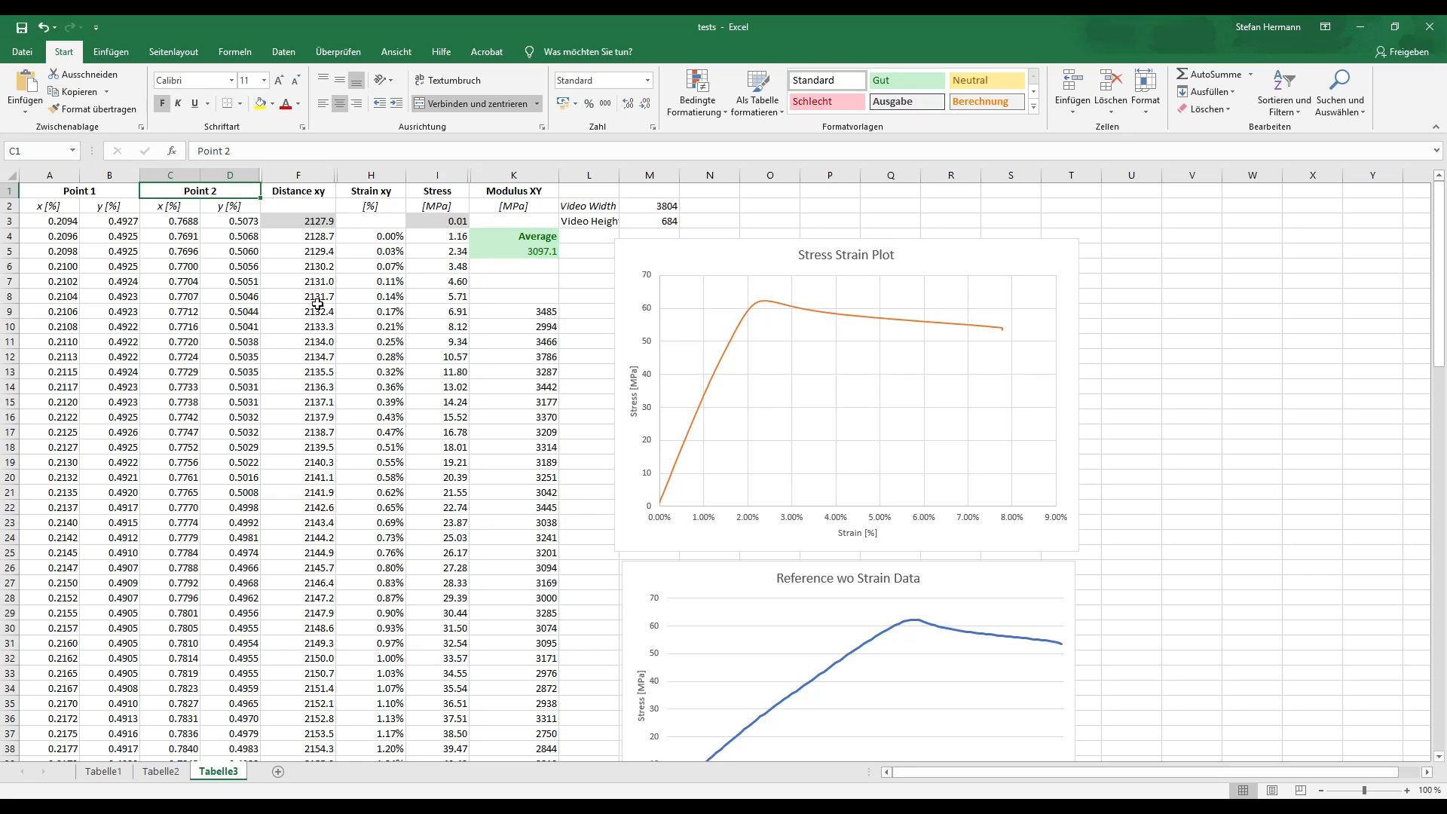
pyautogui.moveTo(321, 371)
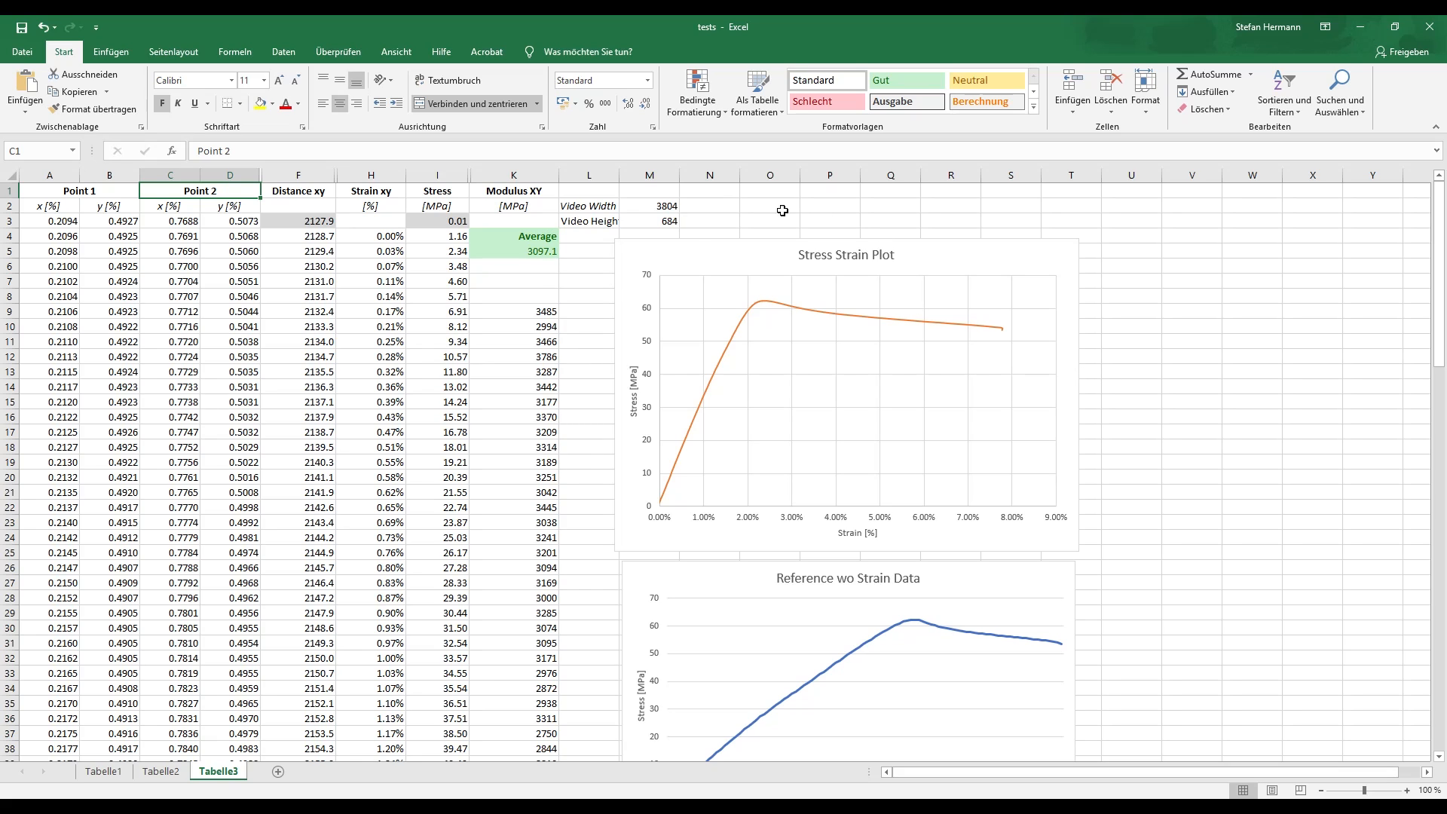
pyautogui.moveTo(663, 511)
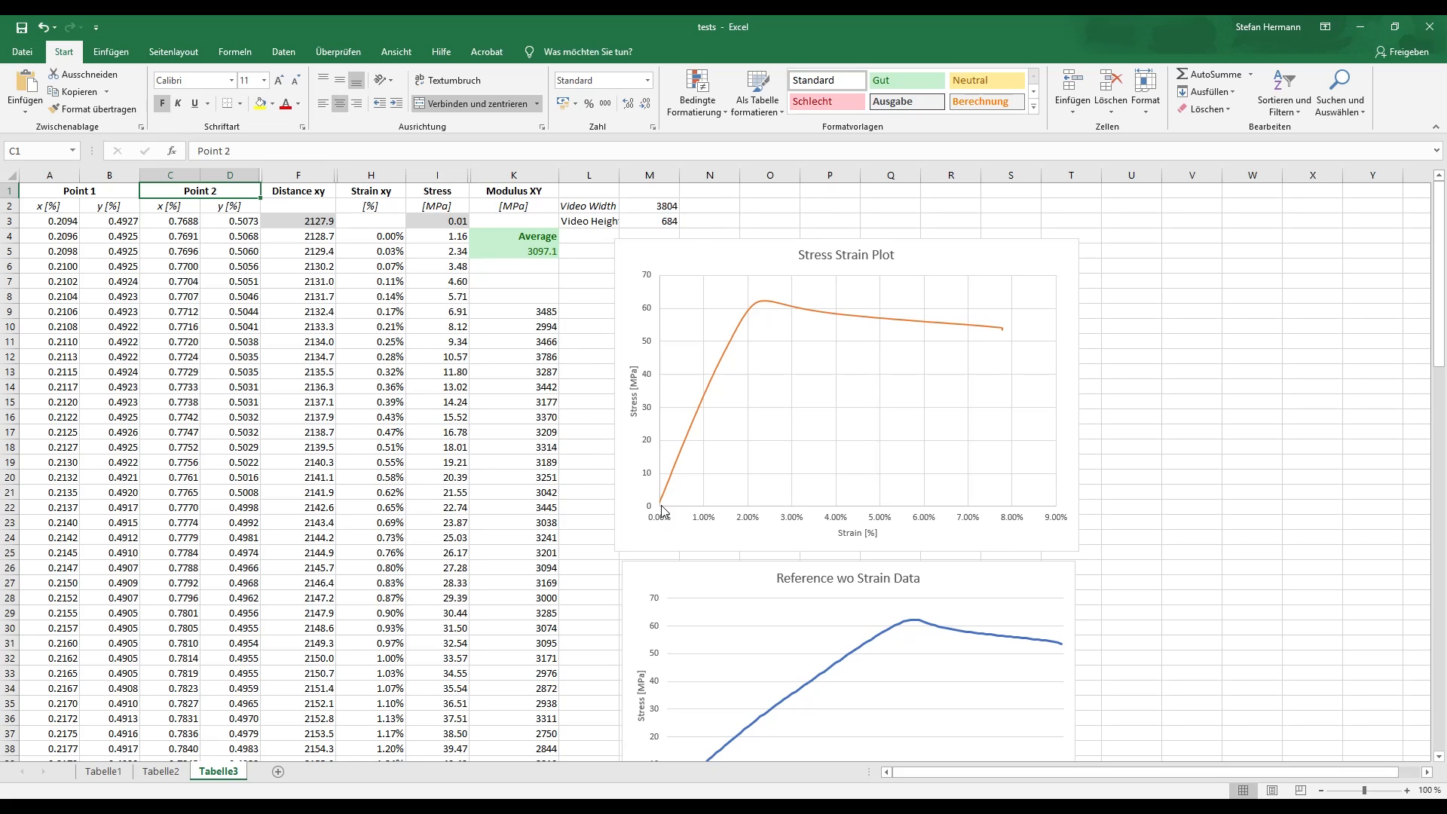
pyautogui.moveTo(875, 450)
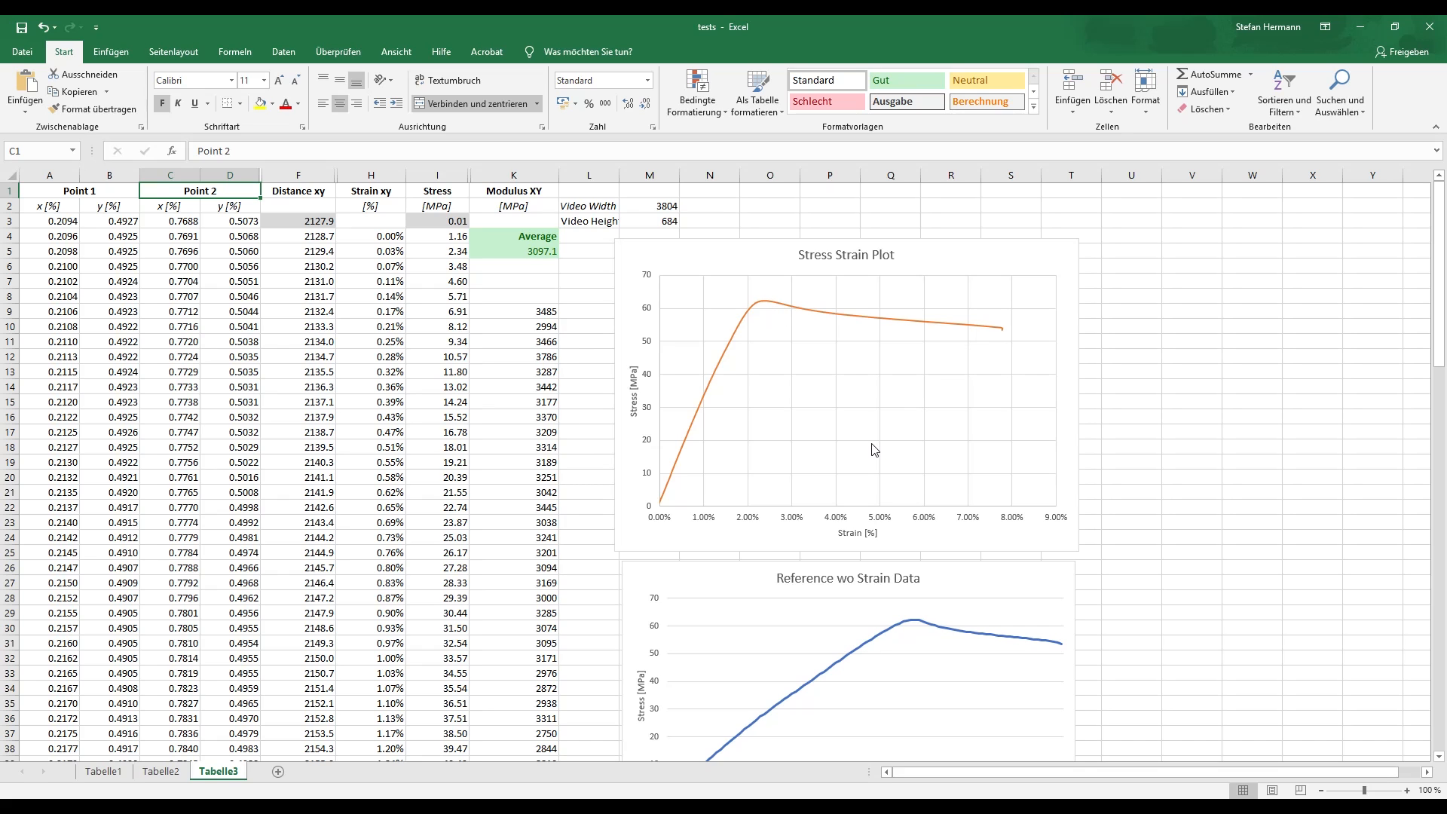
pyautogui.scroll(-3)
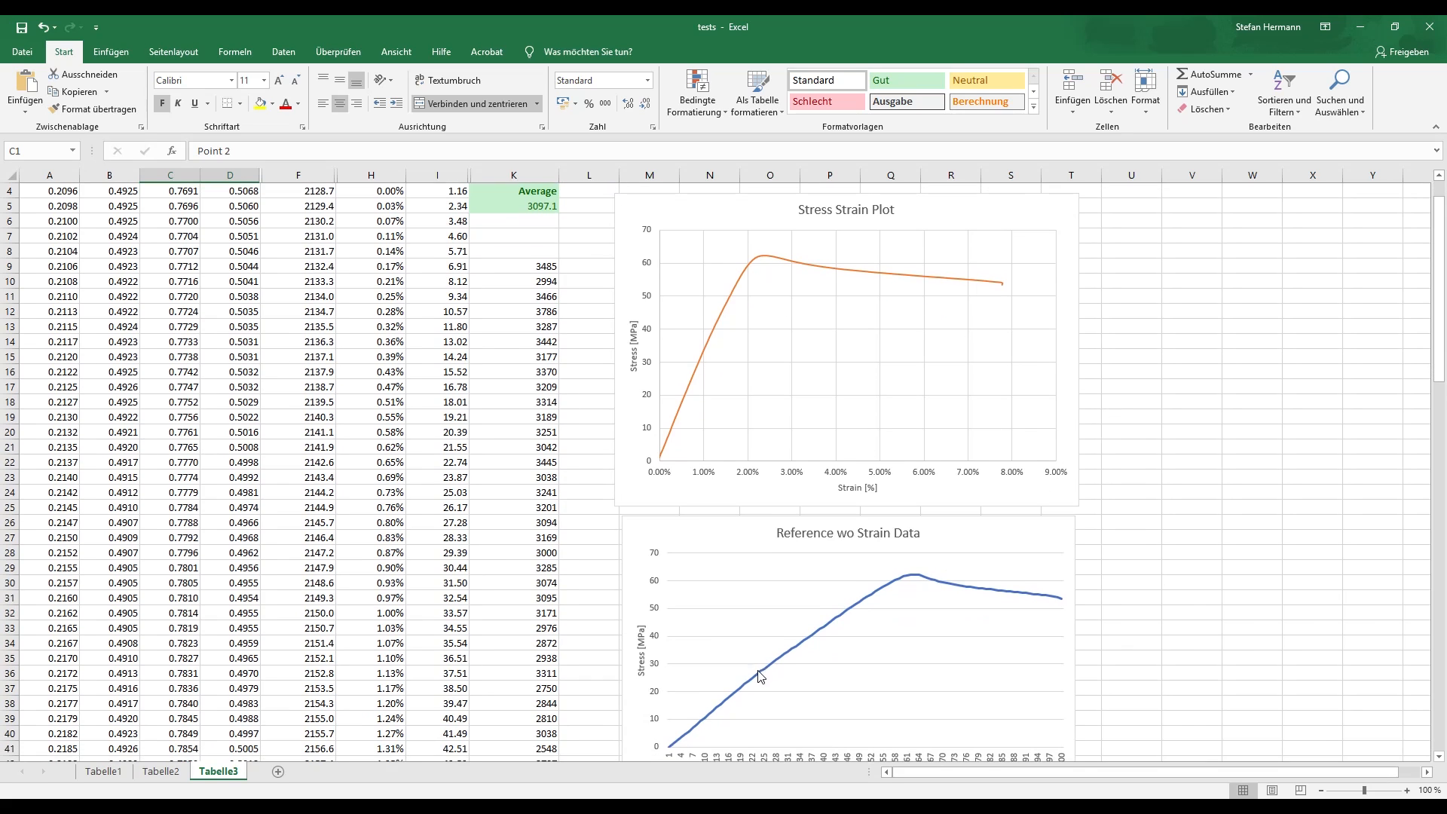
pyautogui.scroll(-3)
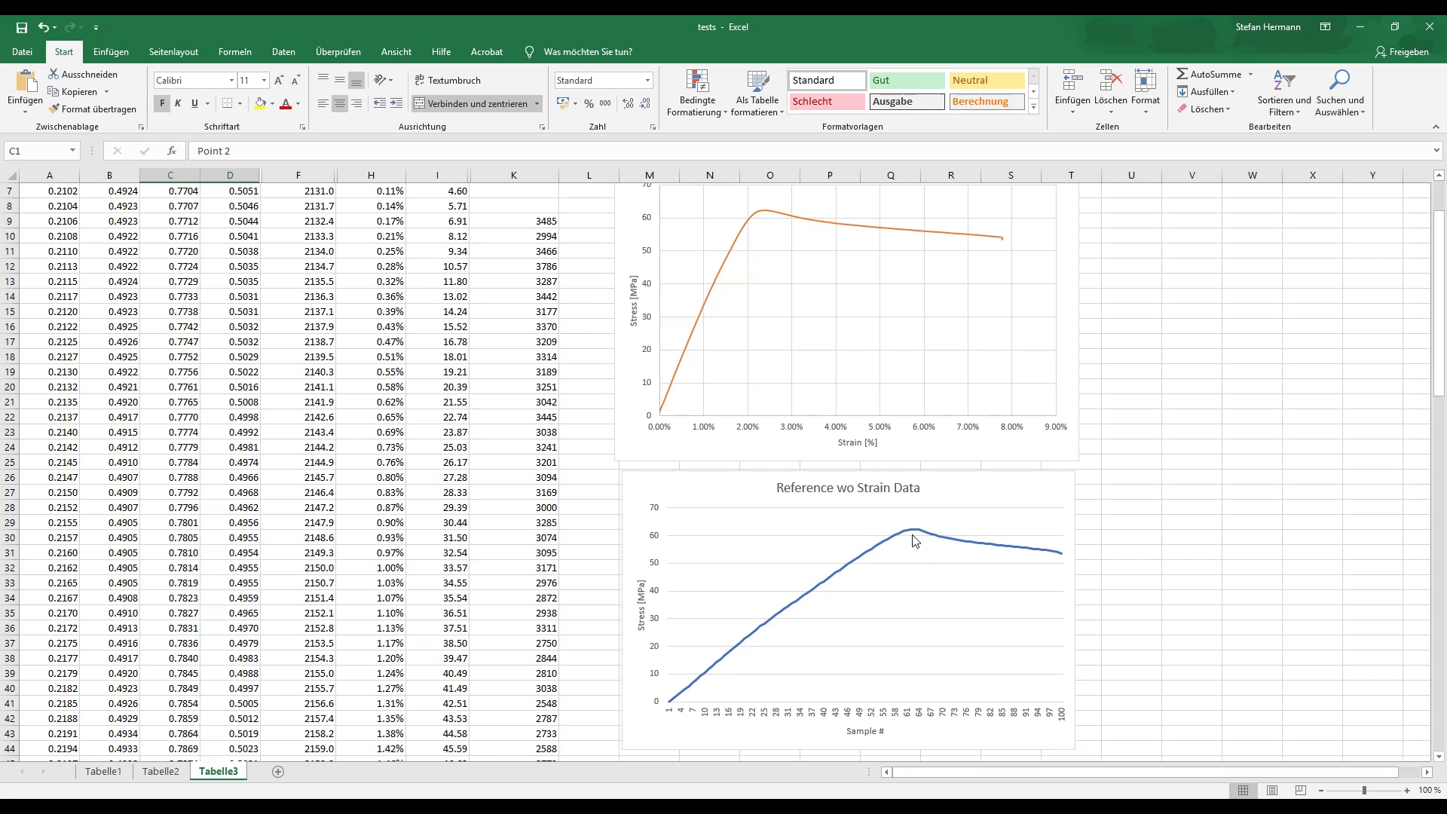
pyautogui.moveTo(715, 680)
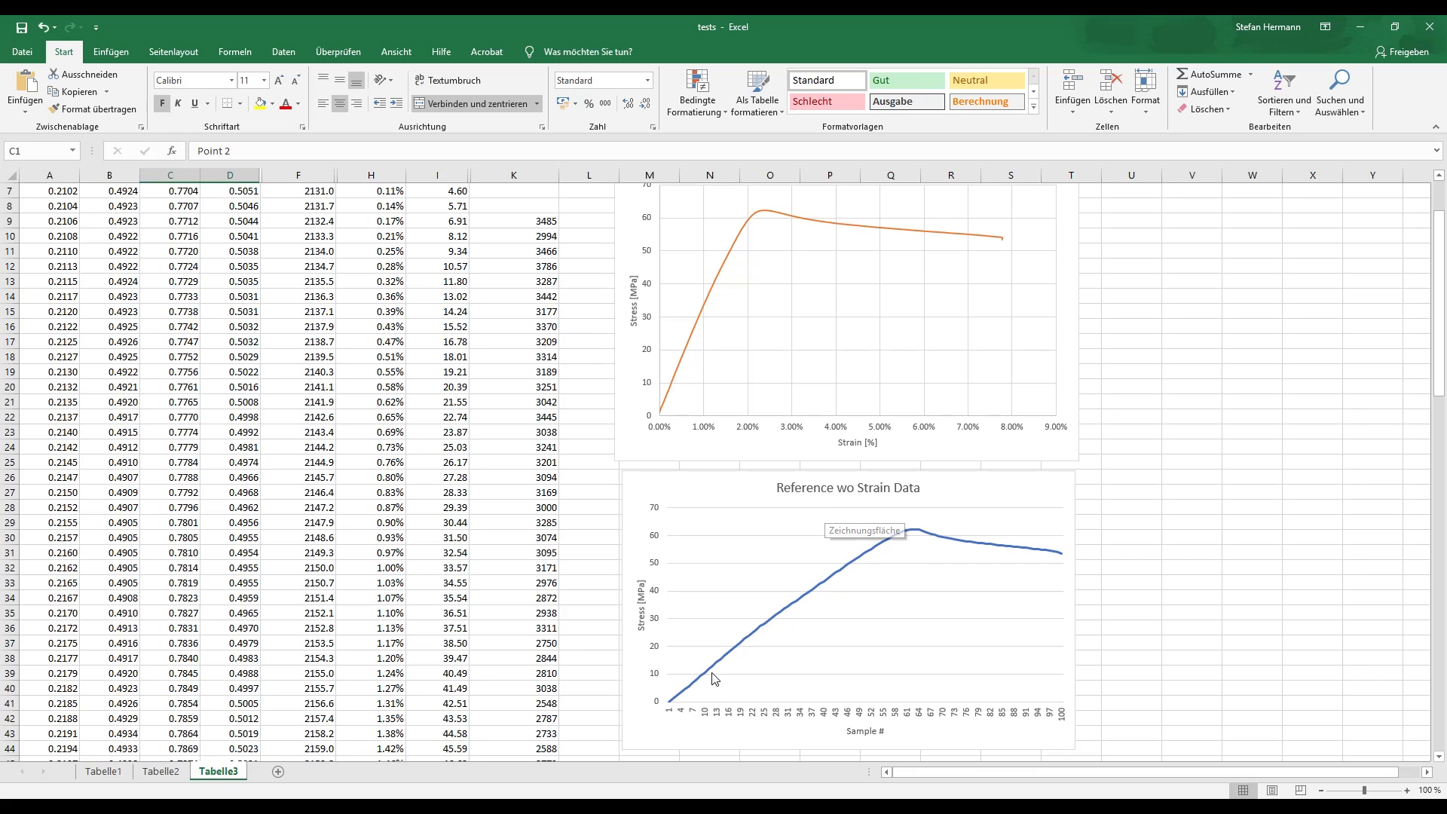
pyautogui.moveTo(873, 490)
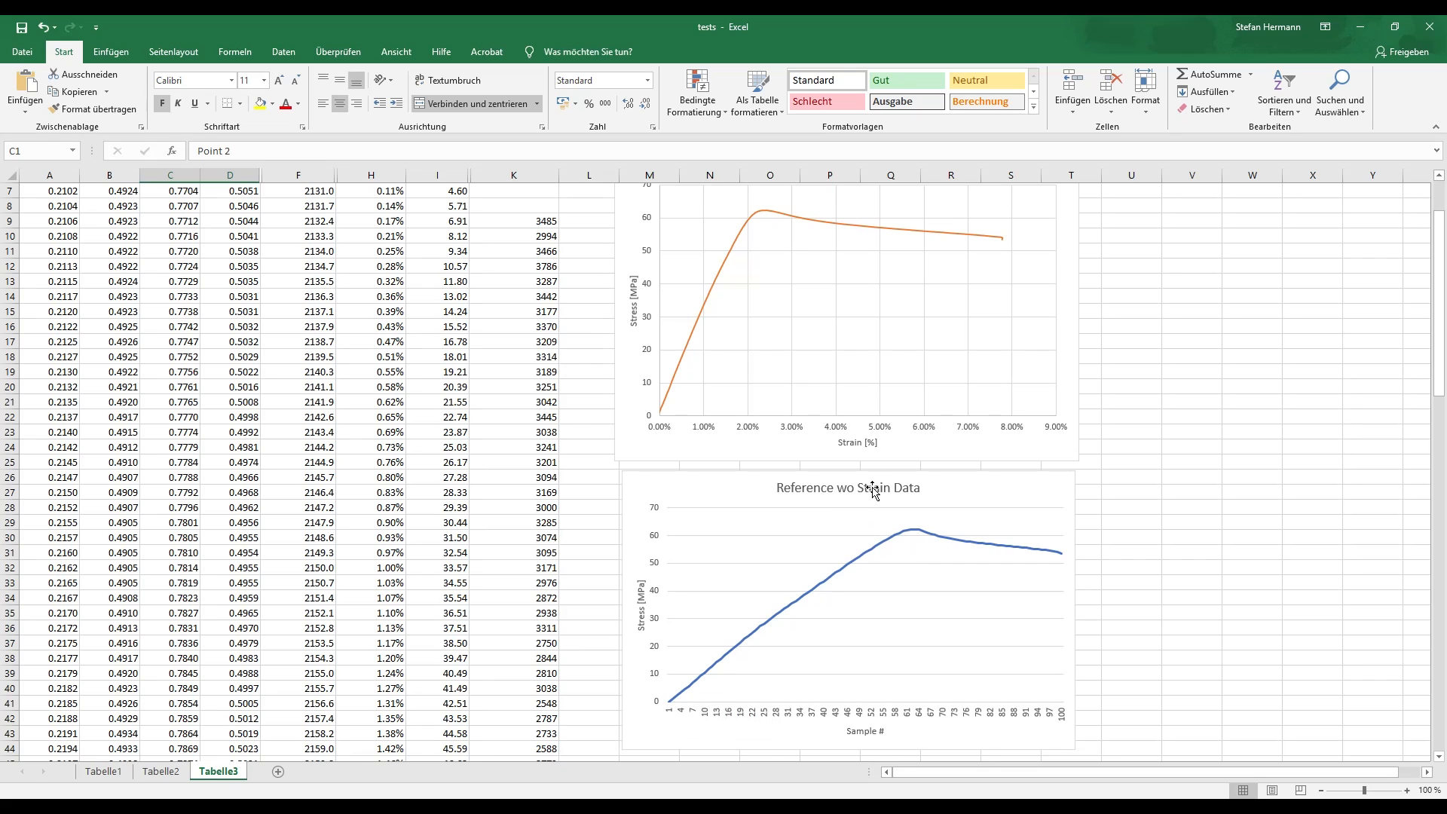
pyautogui.scroll(3)
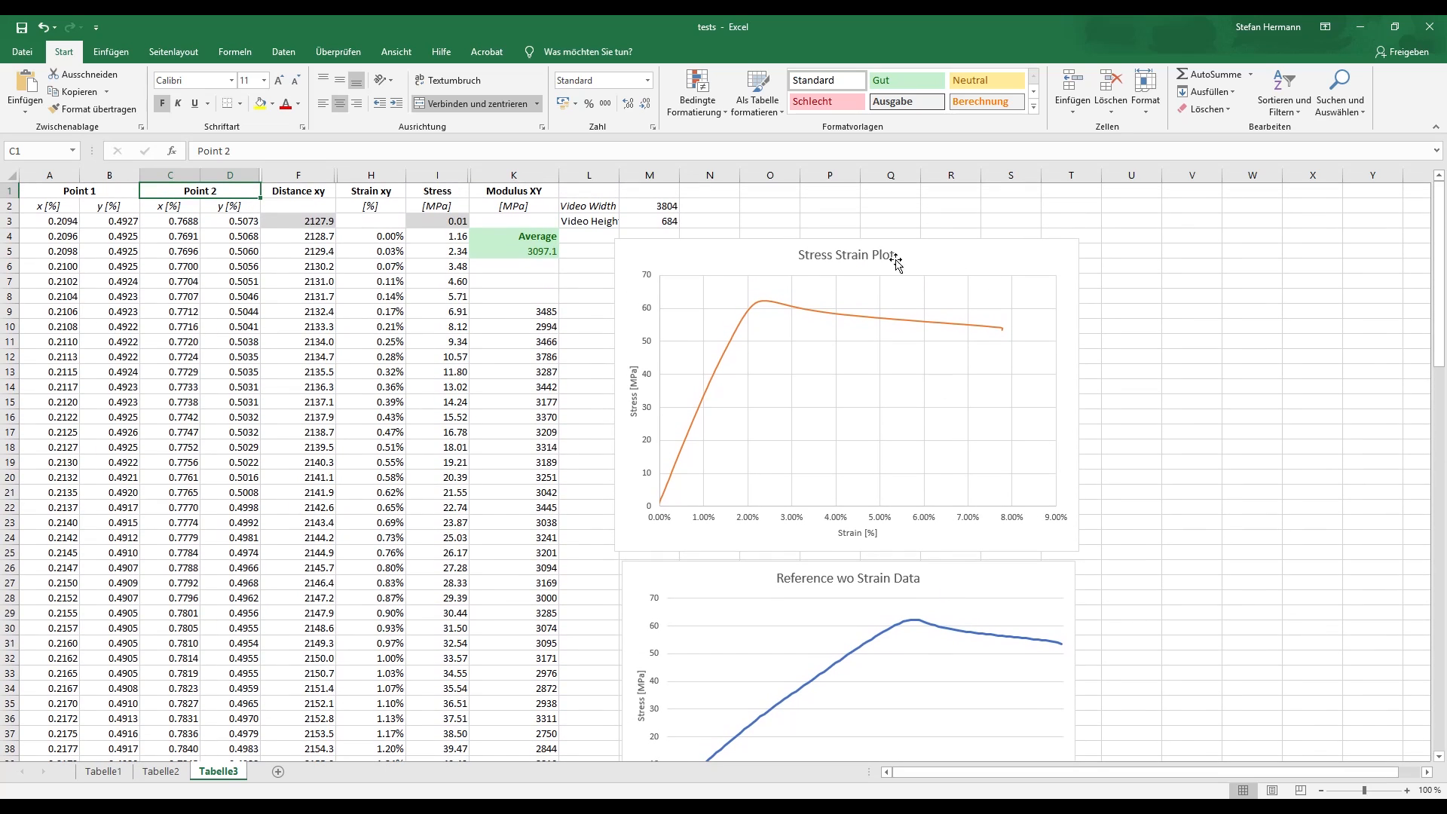
pyautogui.moveTo(991, 291)
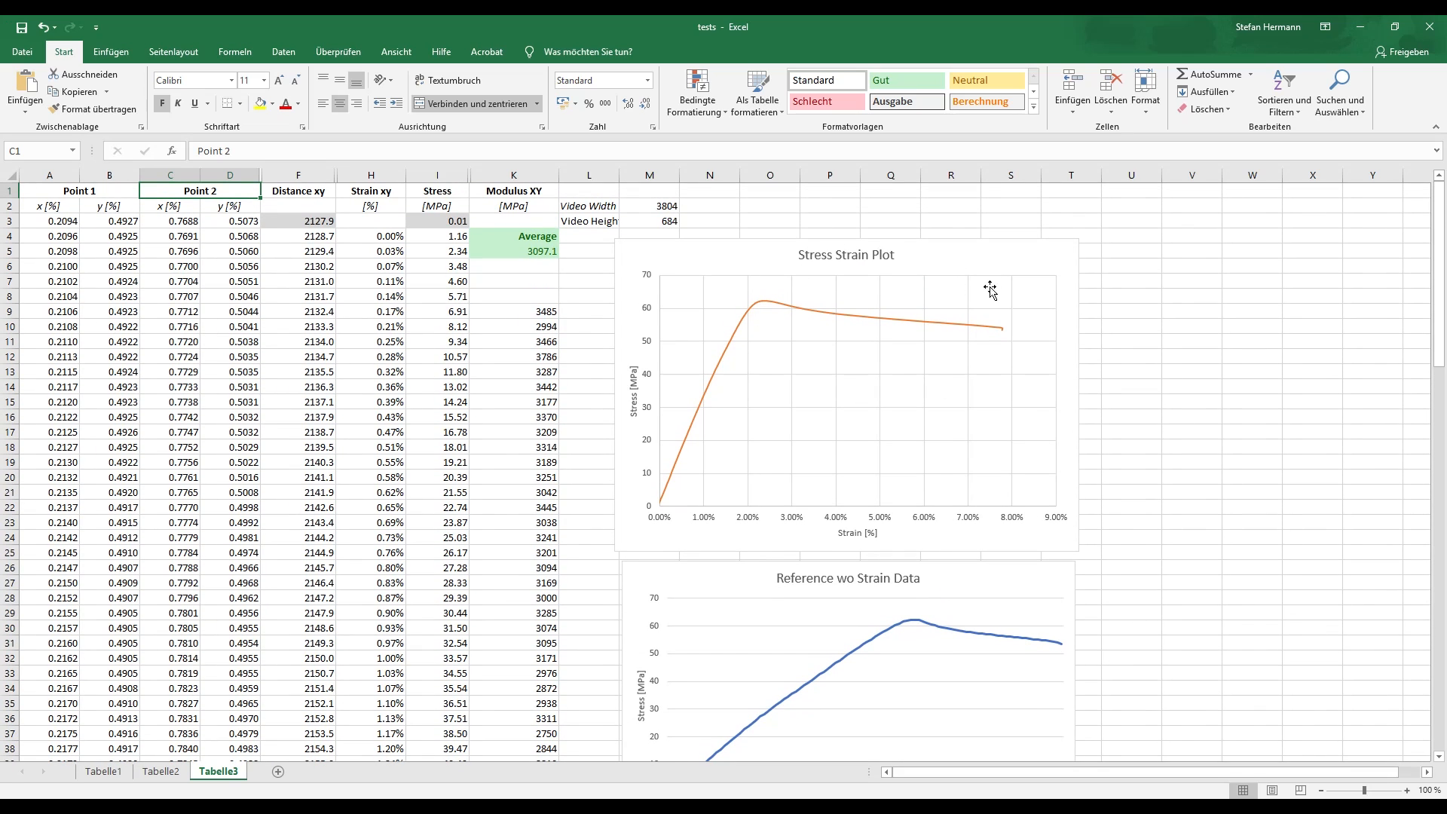
pyautogui.scroll(-3)
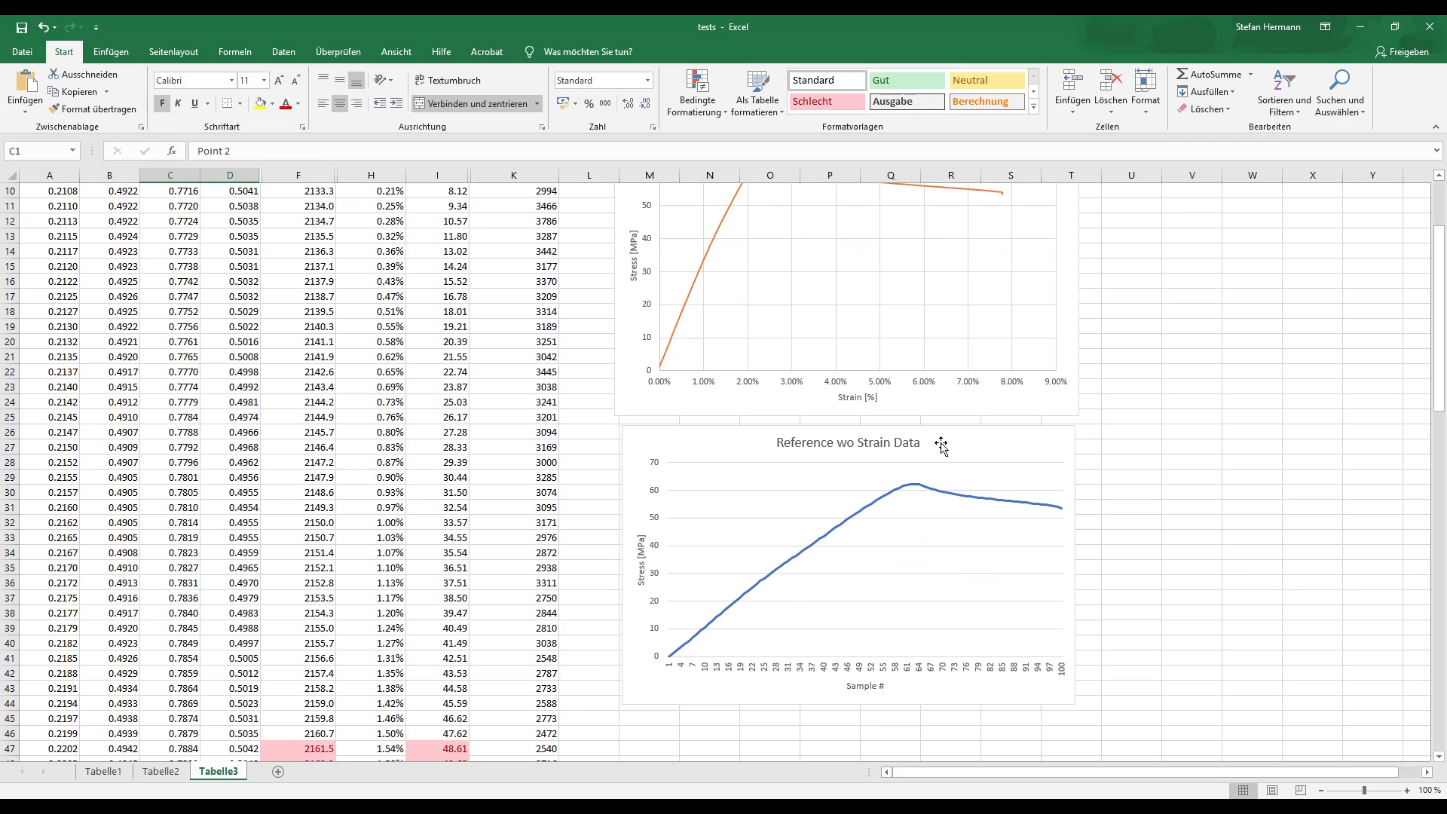
pyautogui.moveTo(1004, 513)
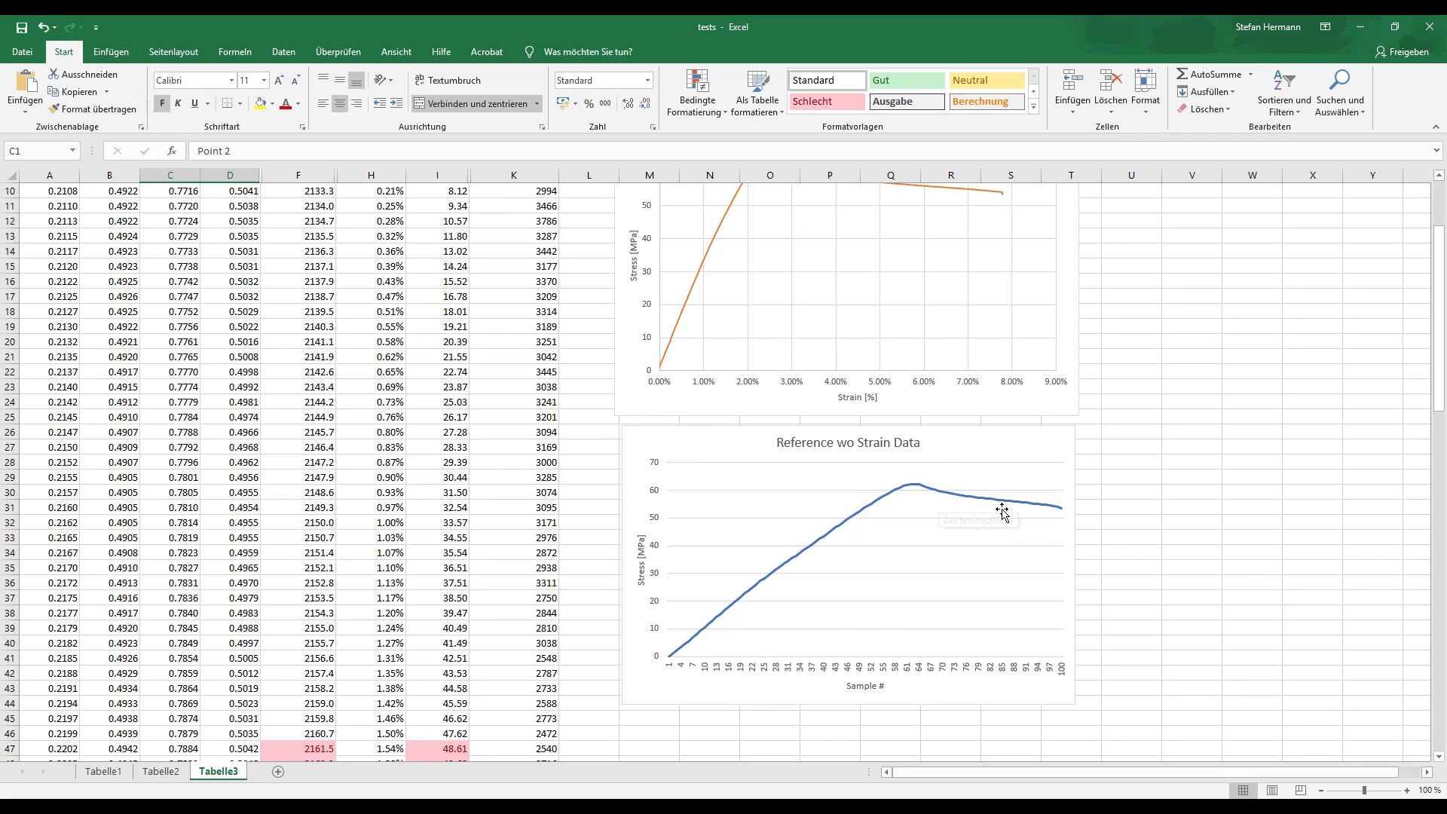
pyautogui.scroll(3)
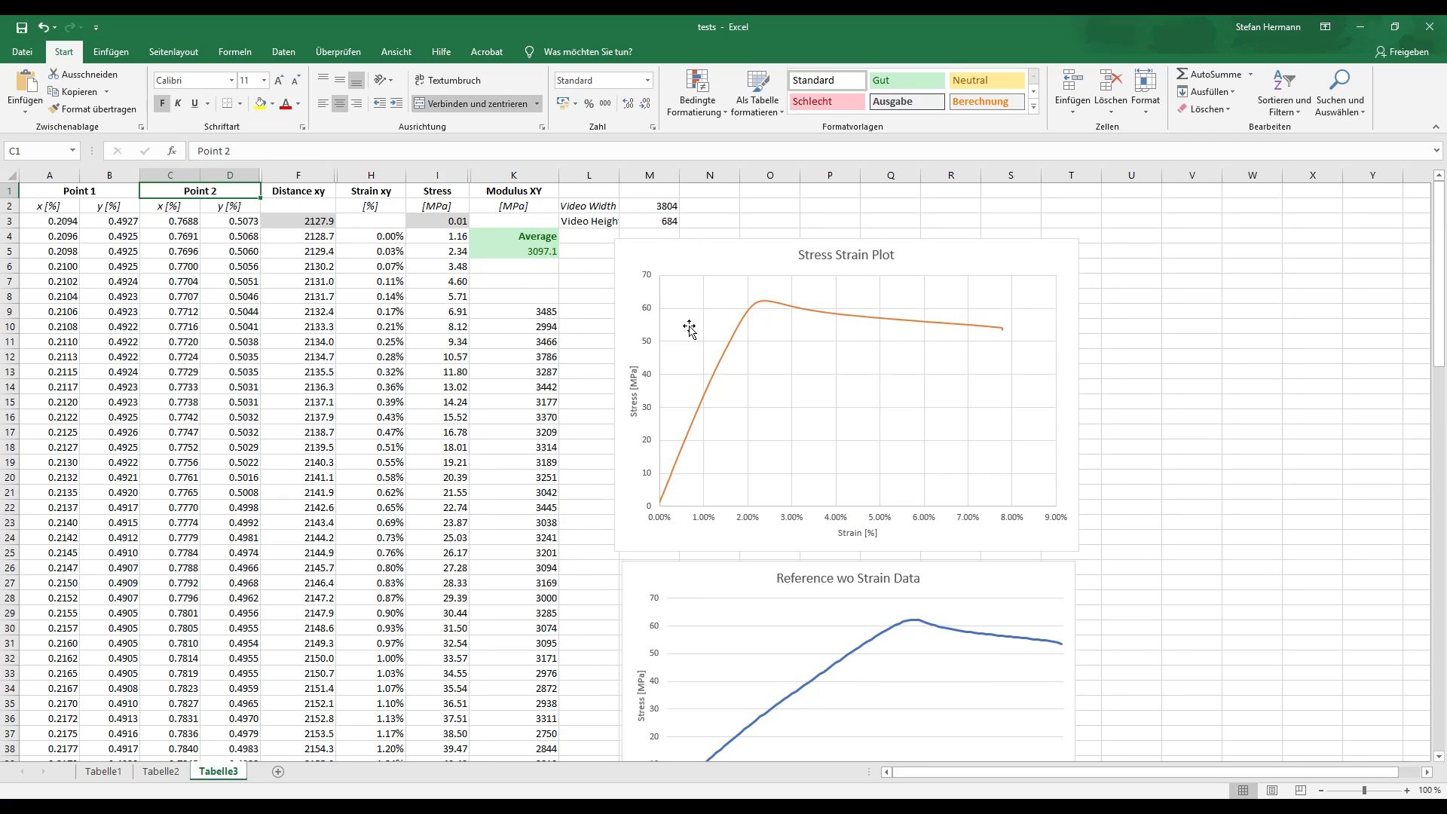
pyautogui.moveTo(579, 303)
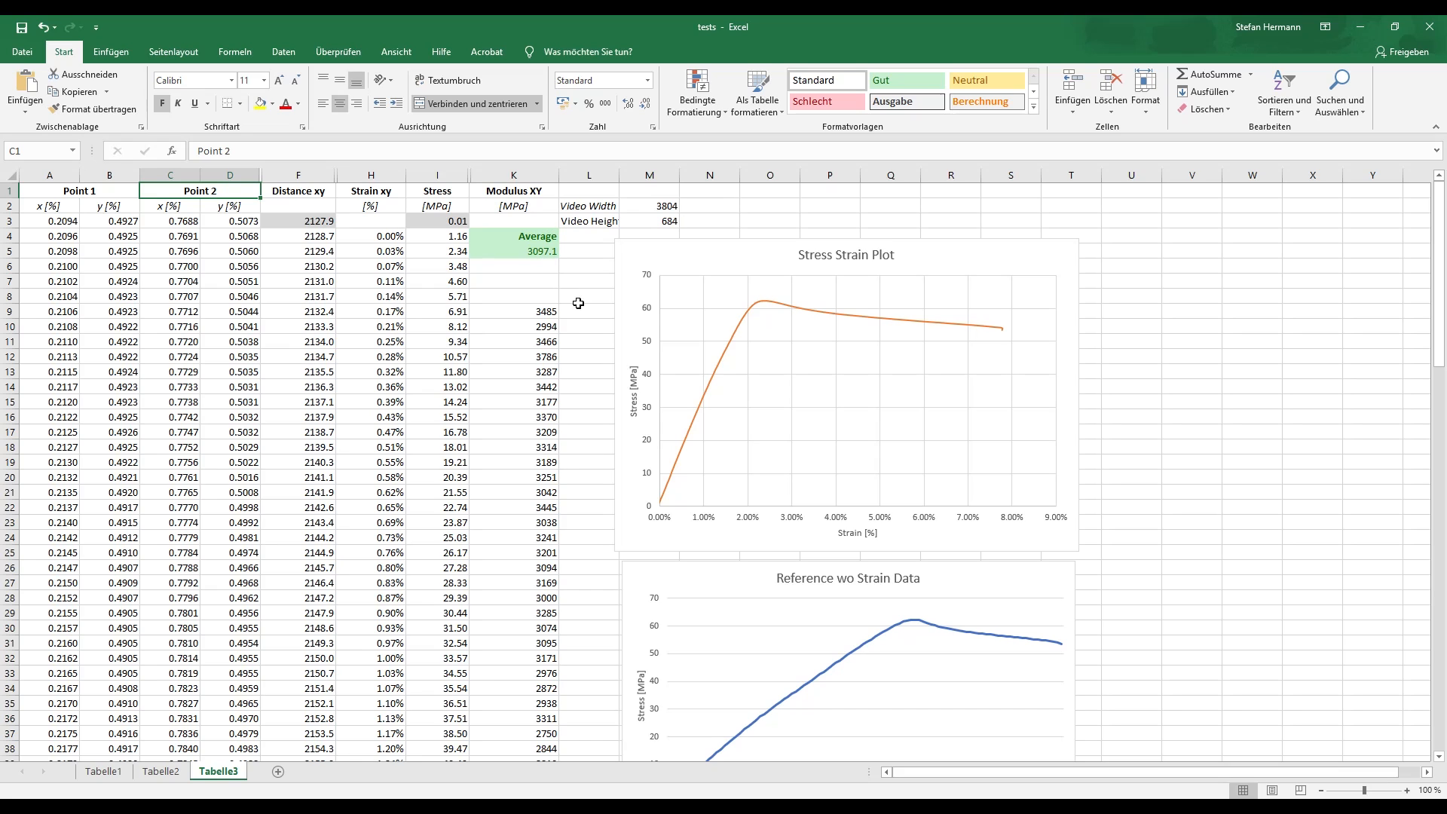
pyautogui.moveTo(668, 505)
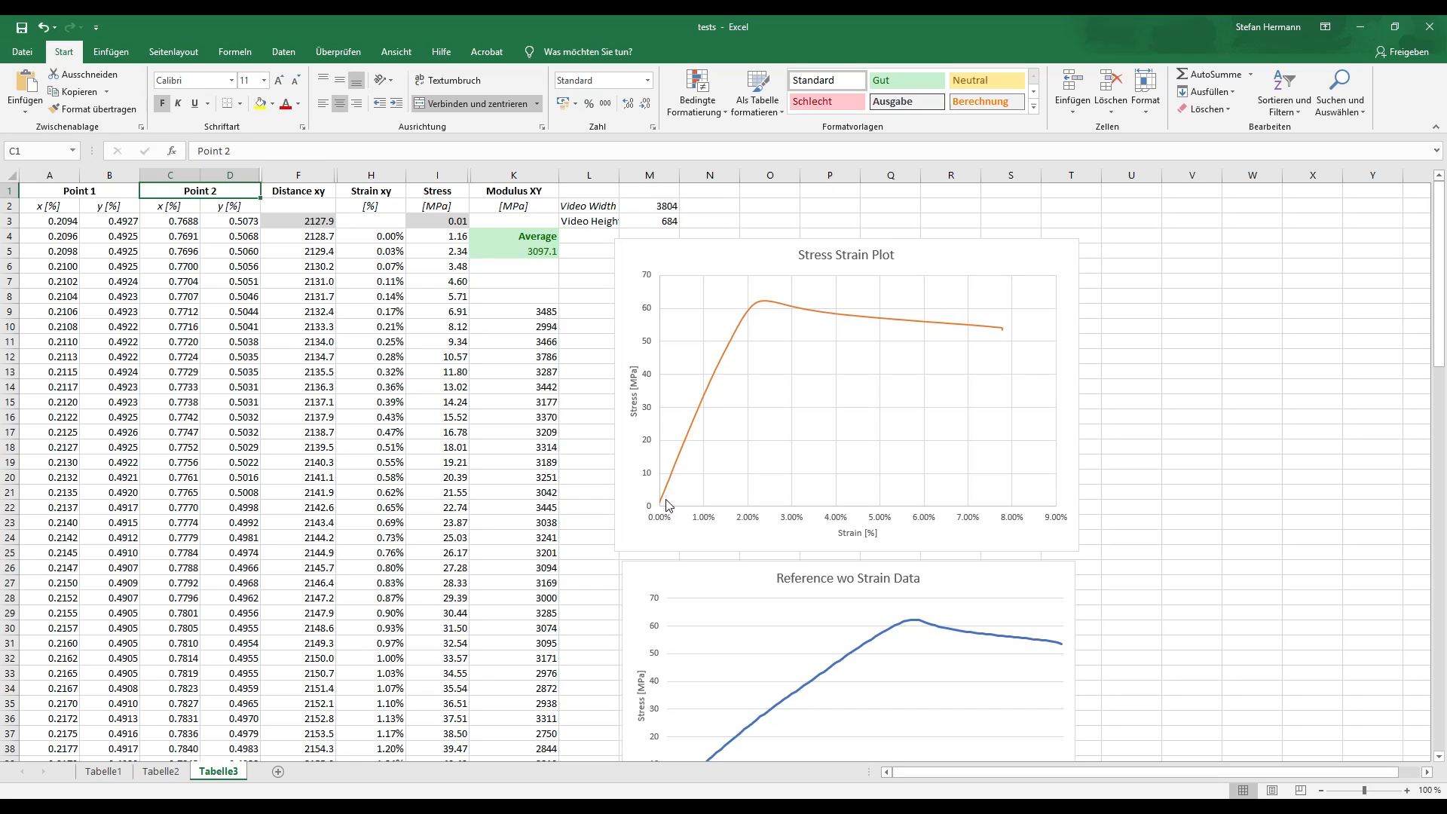
pyautogui.moveTo(696, 439)
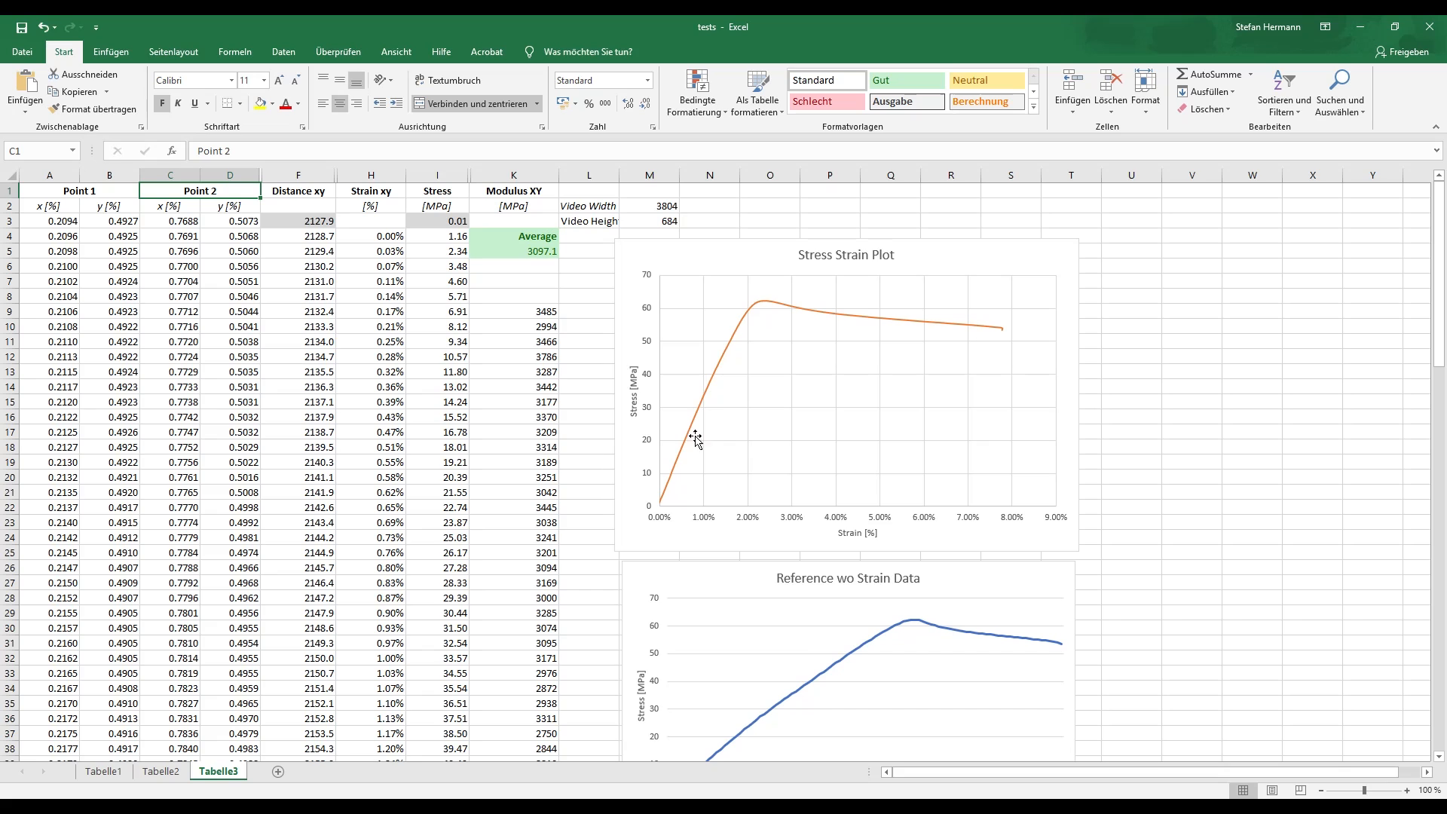
pyautogui.moveTo(692, 440)
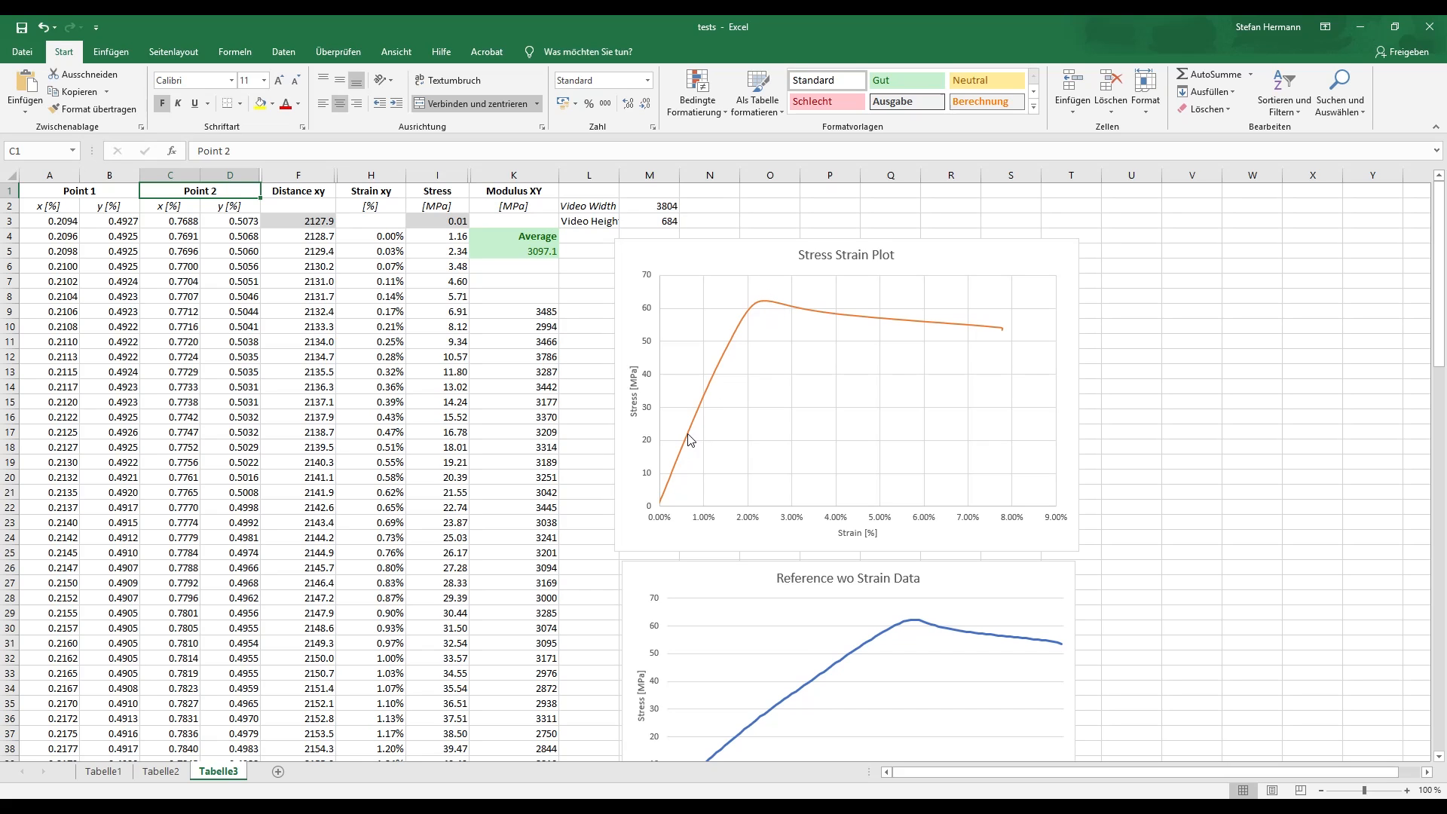
pyautogui.moveTo(570, 299)
pyautogui.write('=(I45-I5)/(H45-H5)')
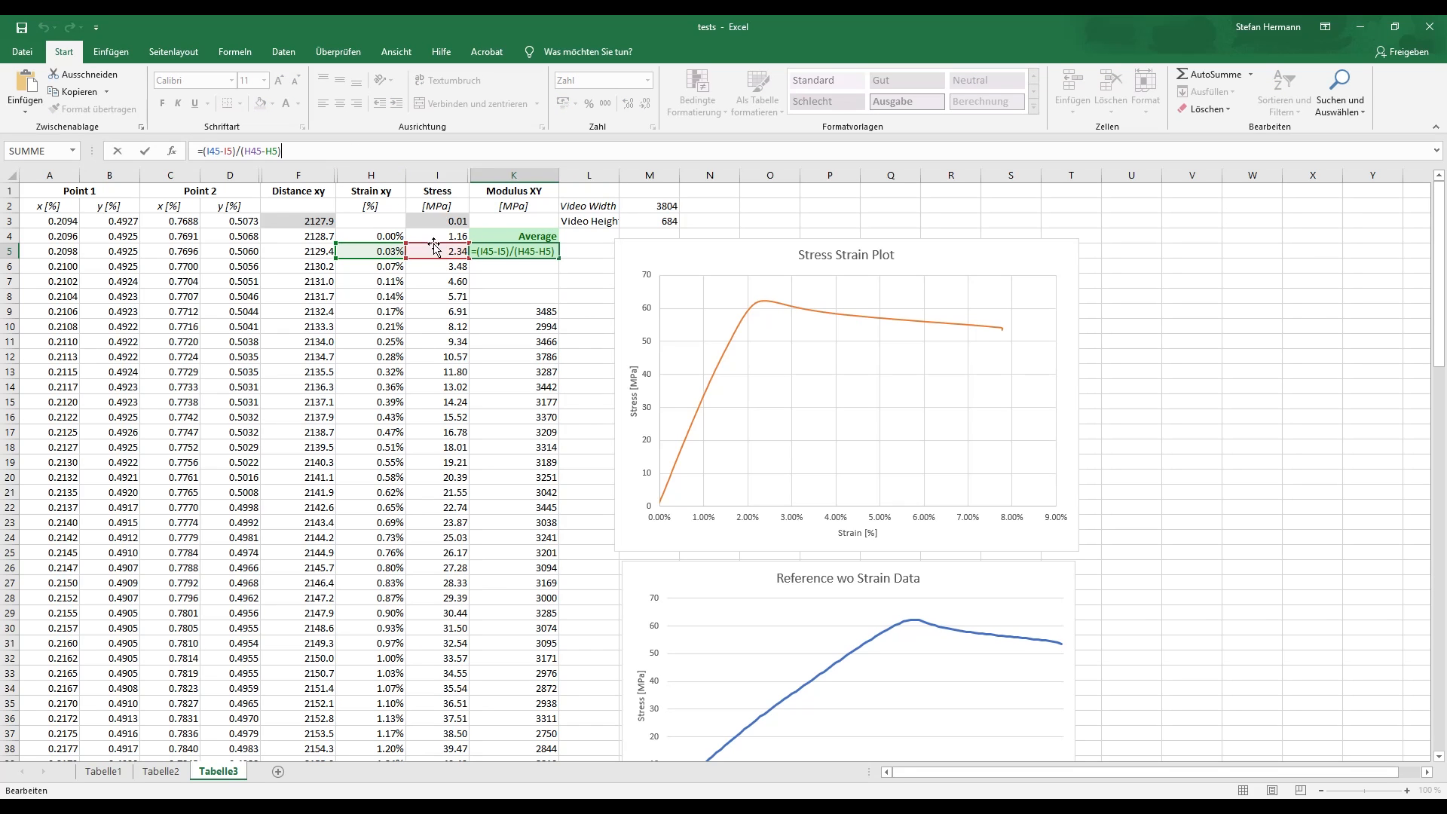
pyautogui.scroll(-3)
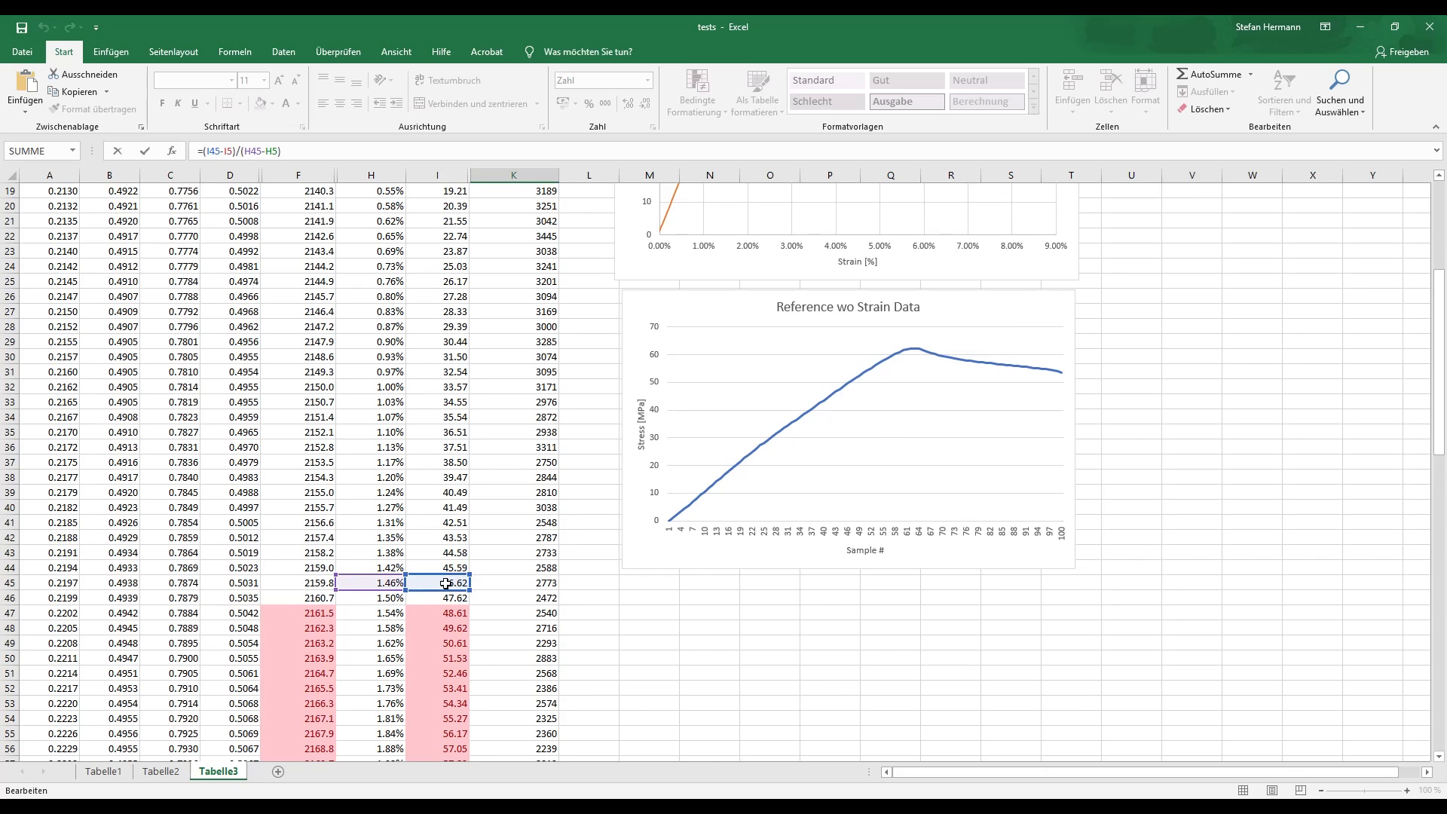
pyautogui.scroll(3)
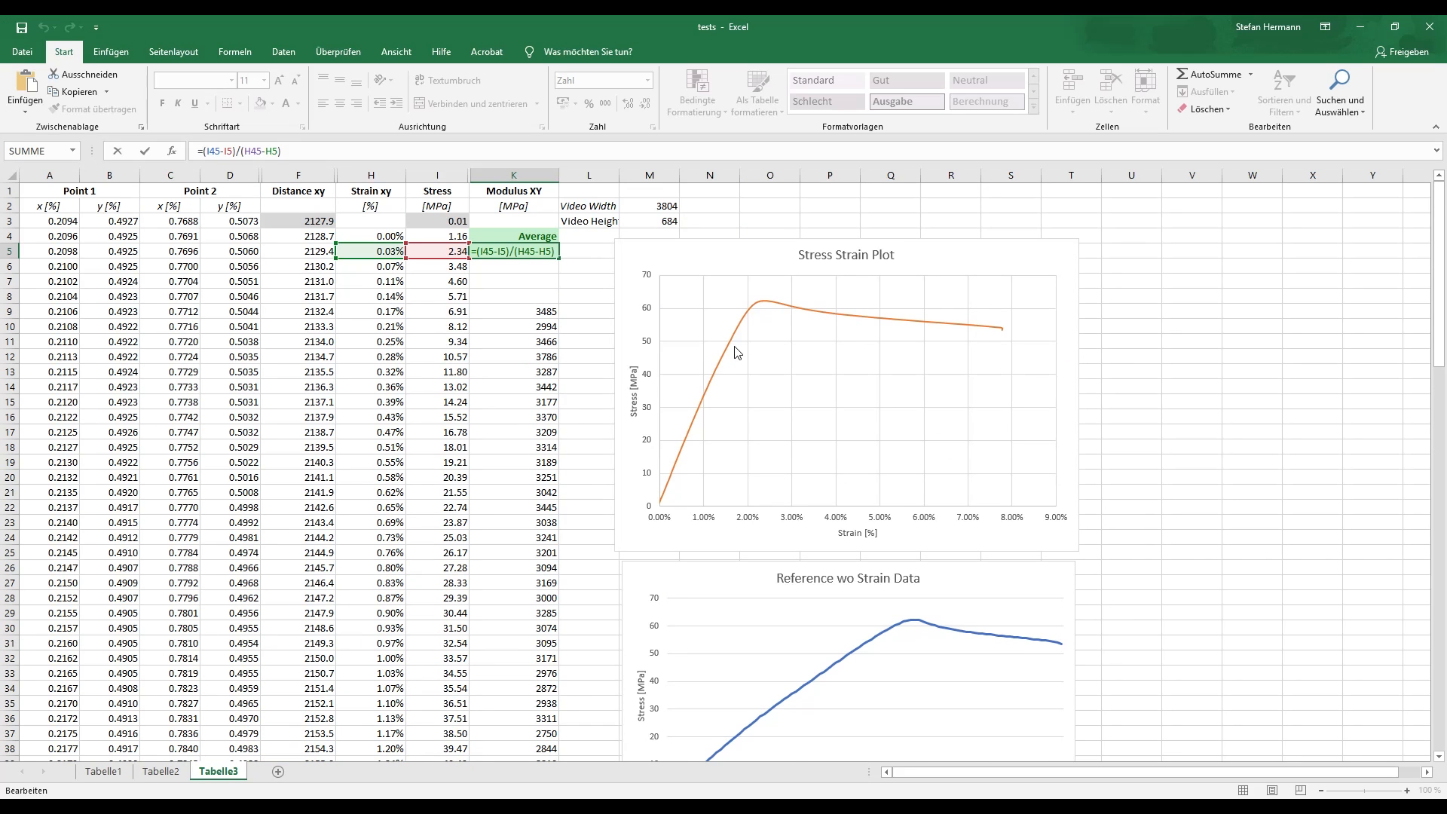
pyautogui.moveTo(666, 528)
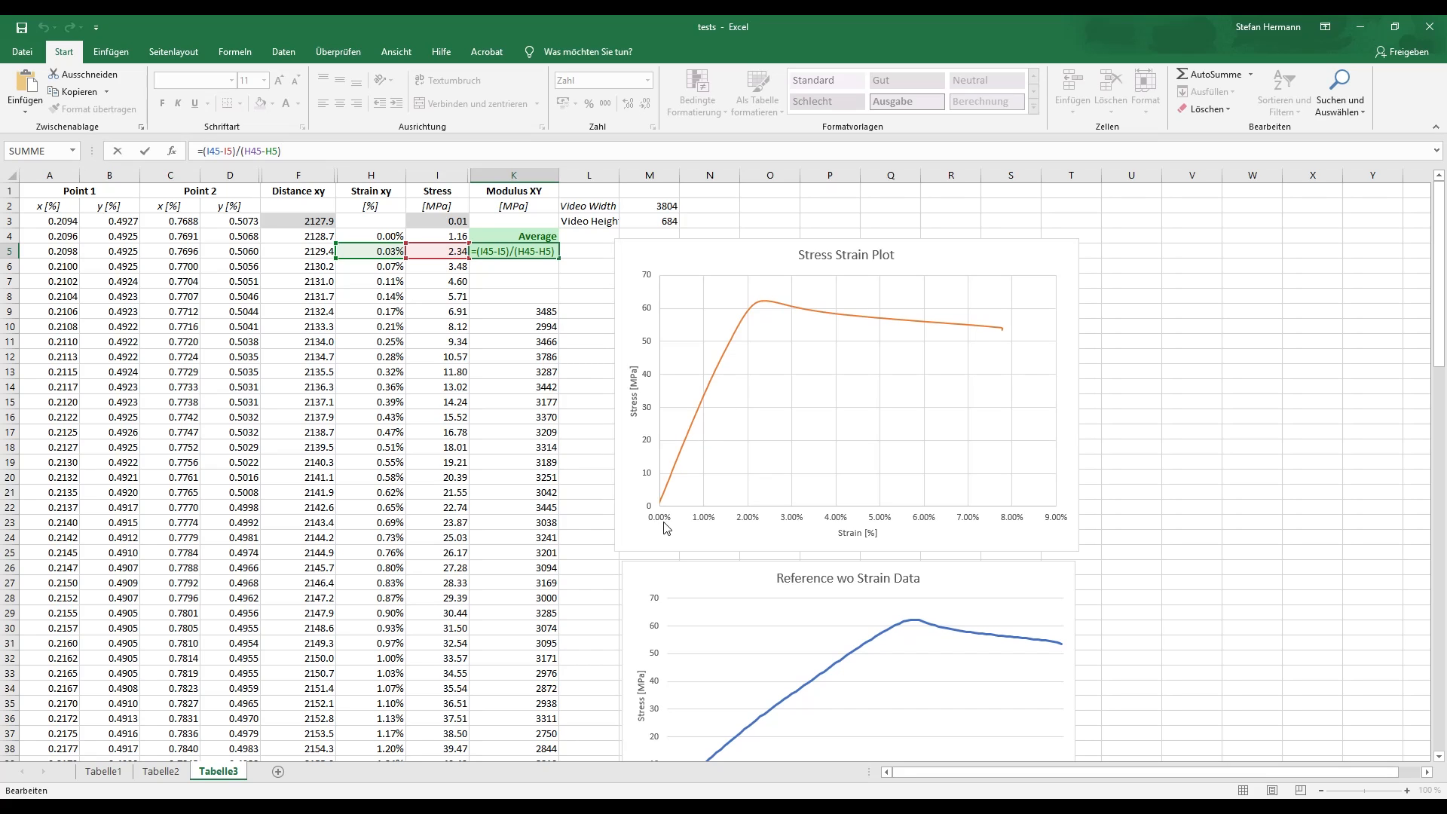
pyautogui.press('Return')
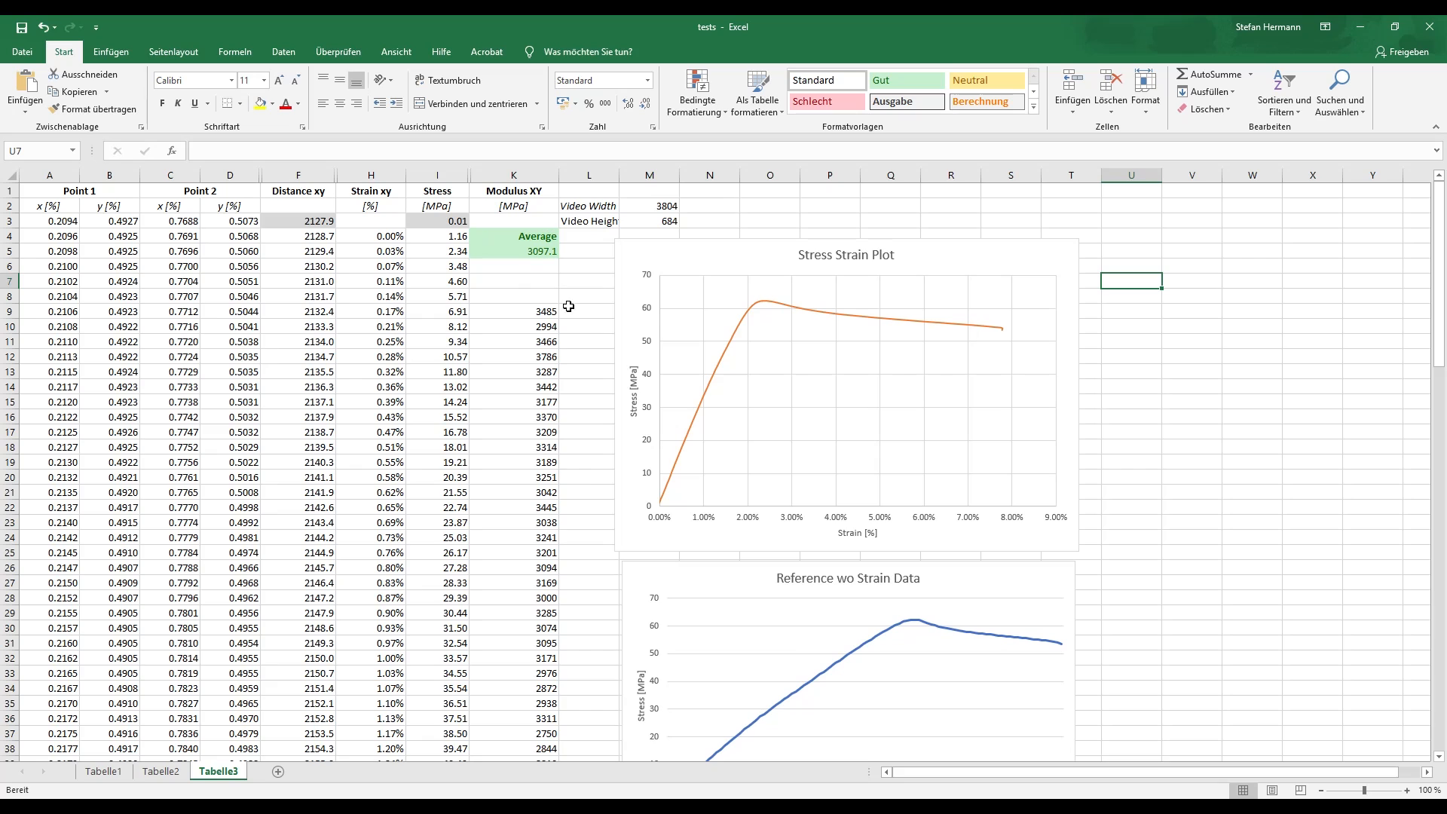
pyautogui.moveTo(548, 288)
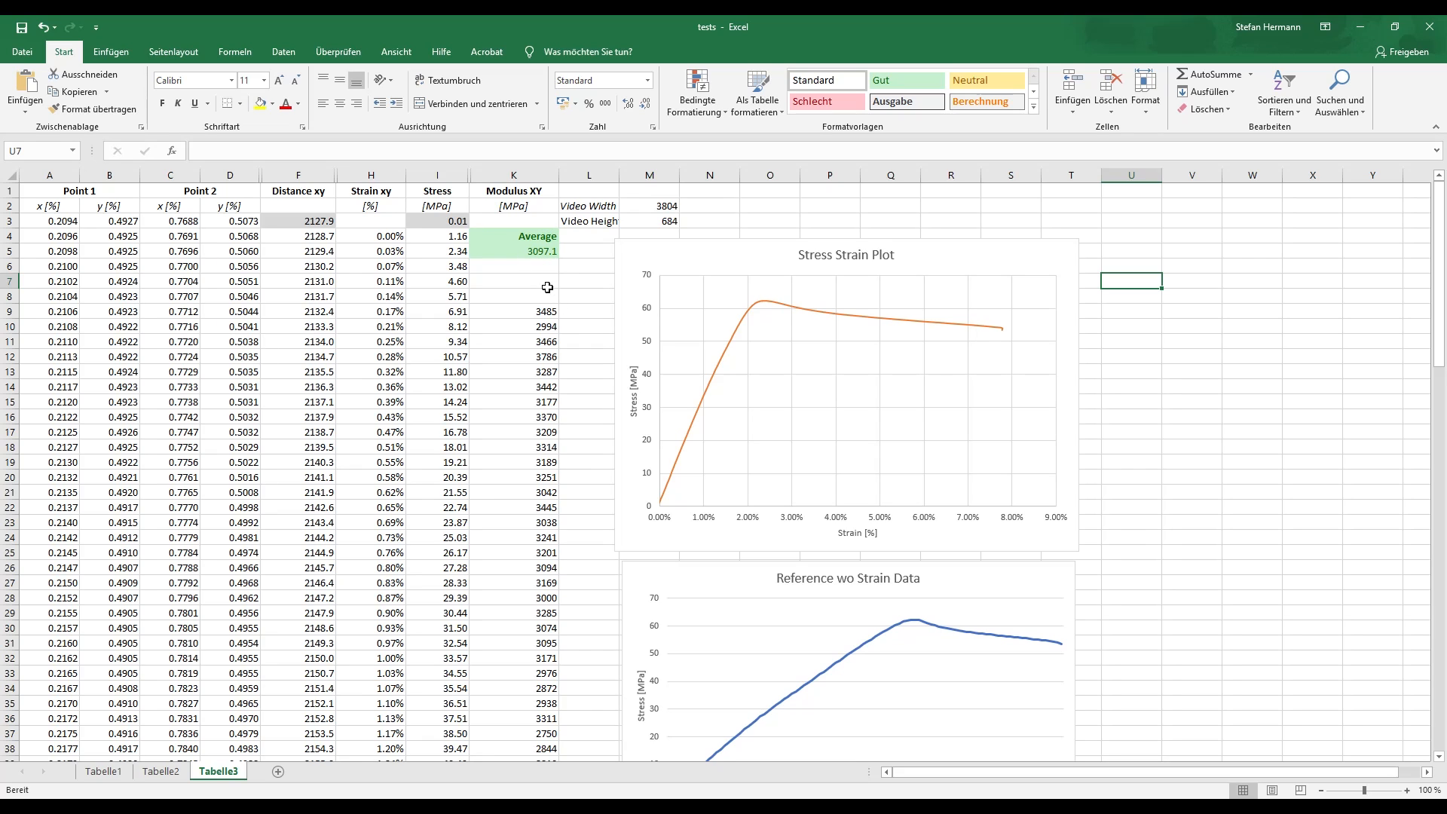
pyautogui.moveTo(570, 279)
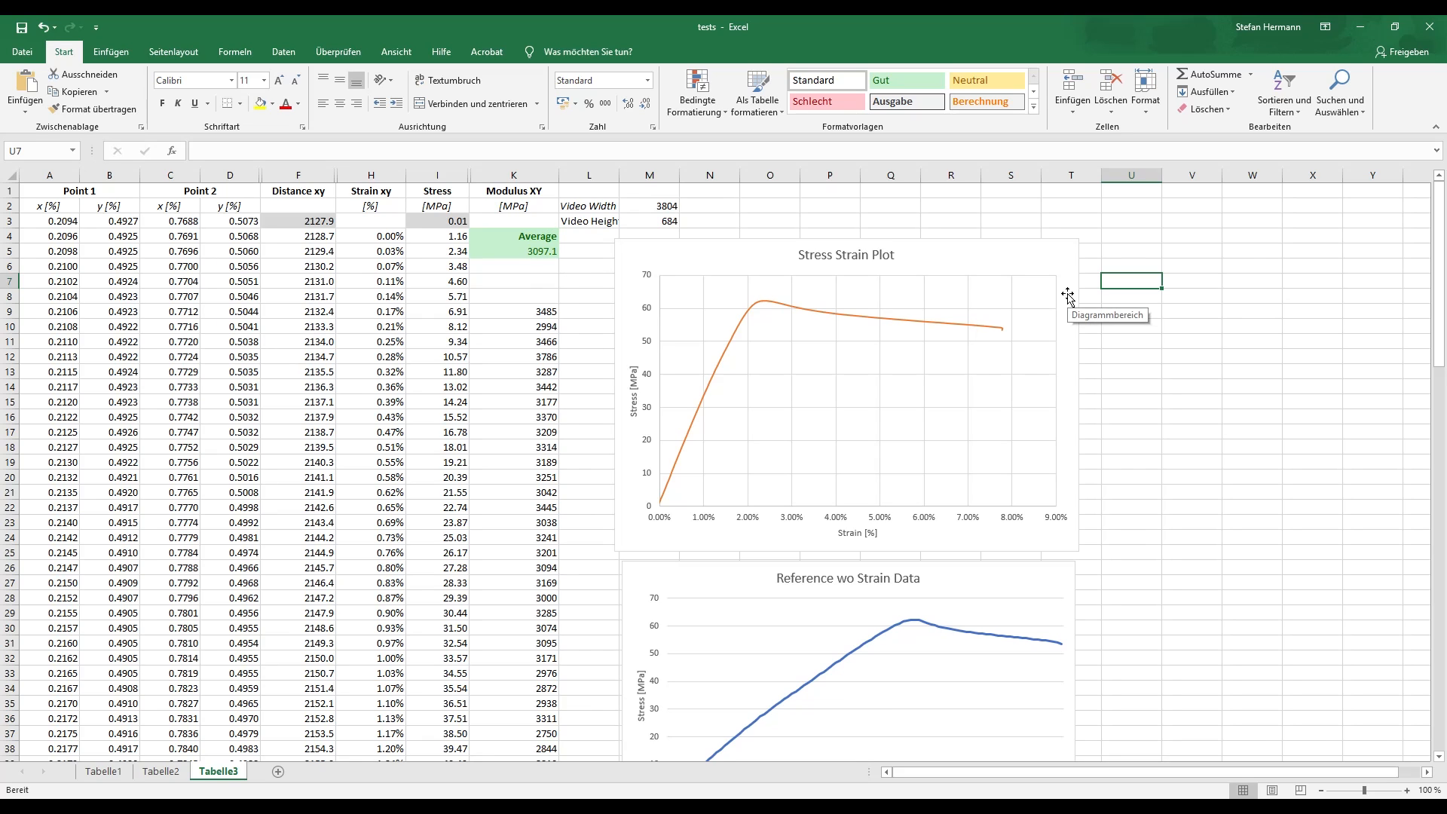
pyautogui.moveTo(1067, 297)
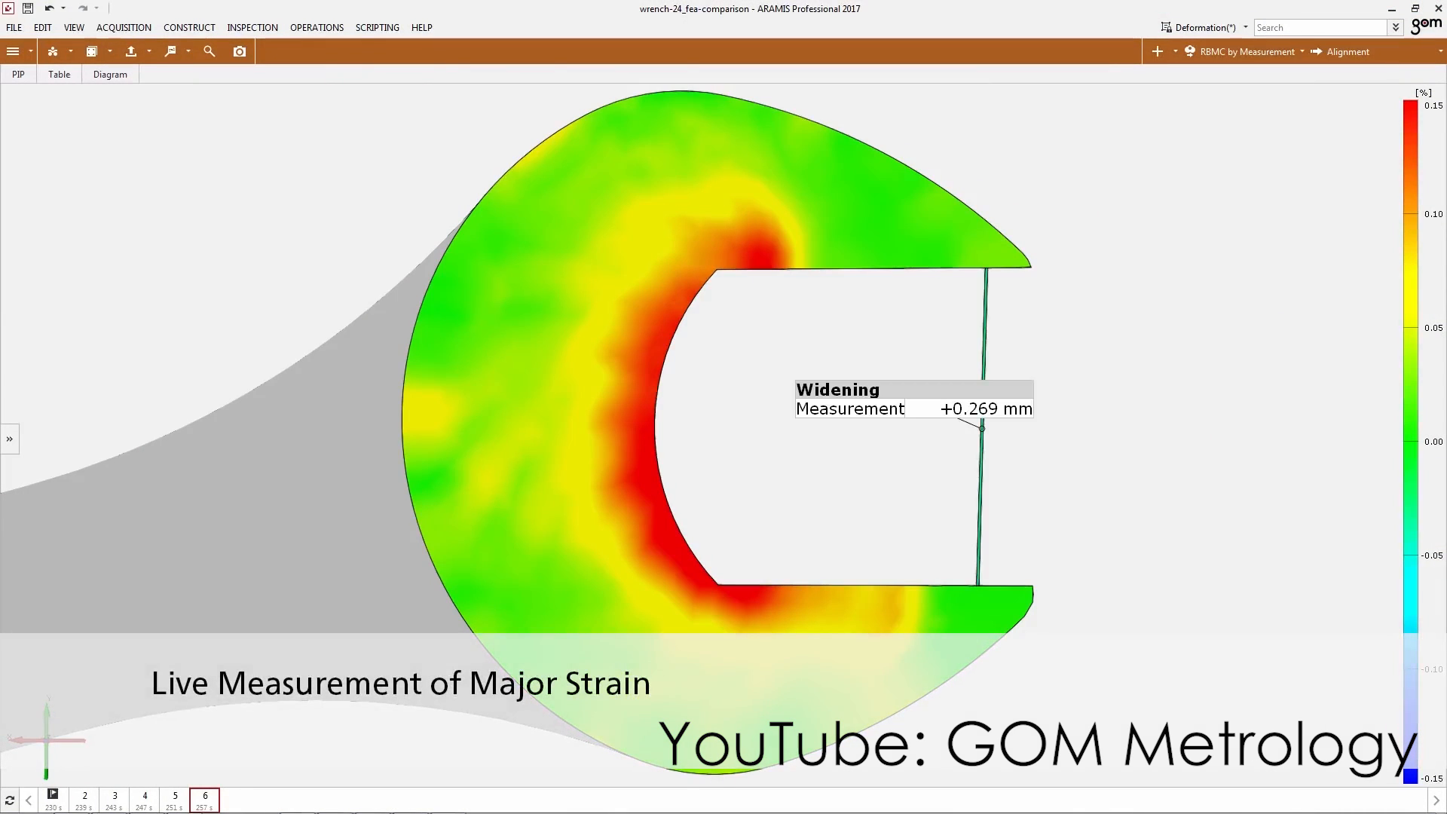
# - Show the stage 2 major strain map with +0.054 mm jaw widening
pyautogui.click(85, 799)
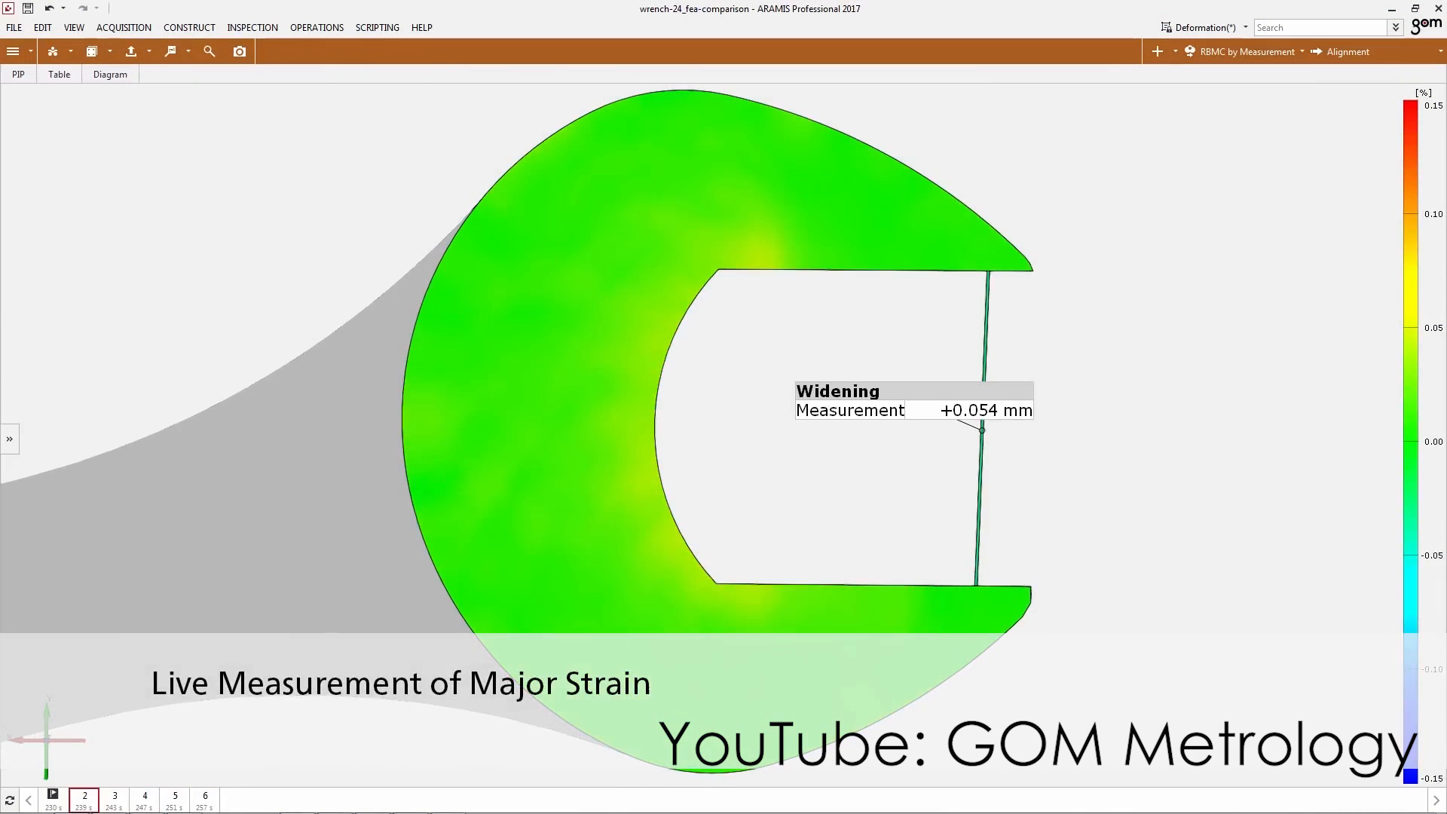